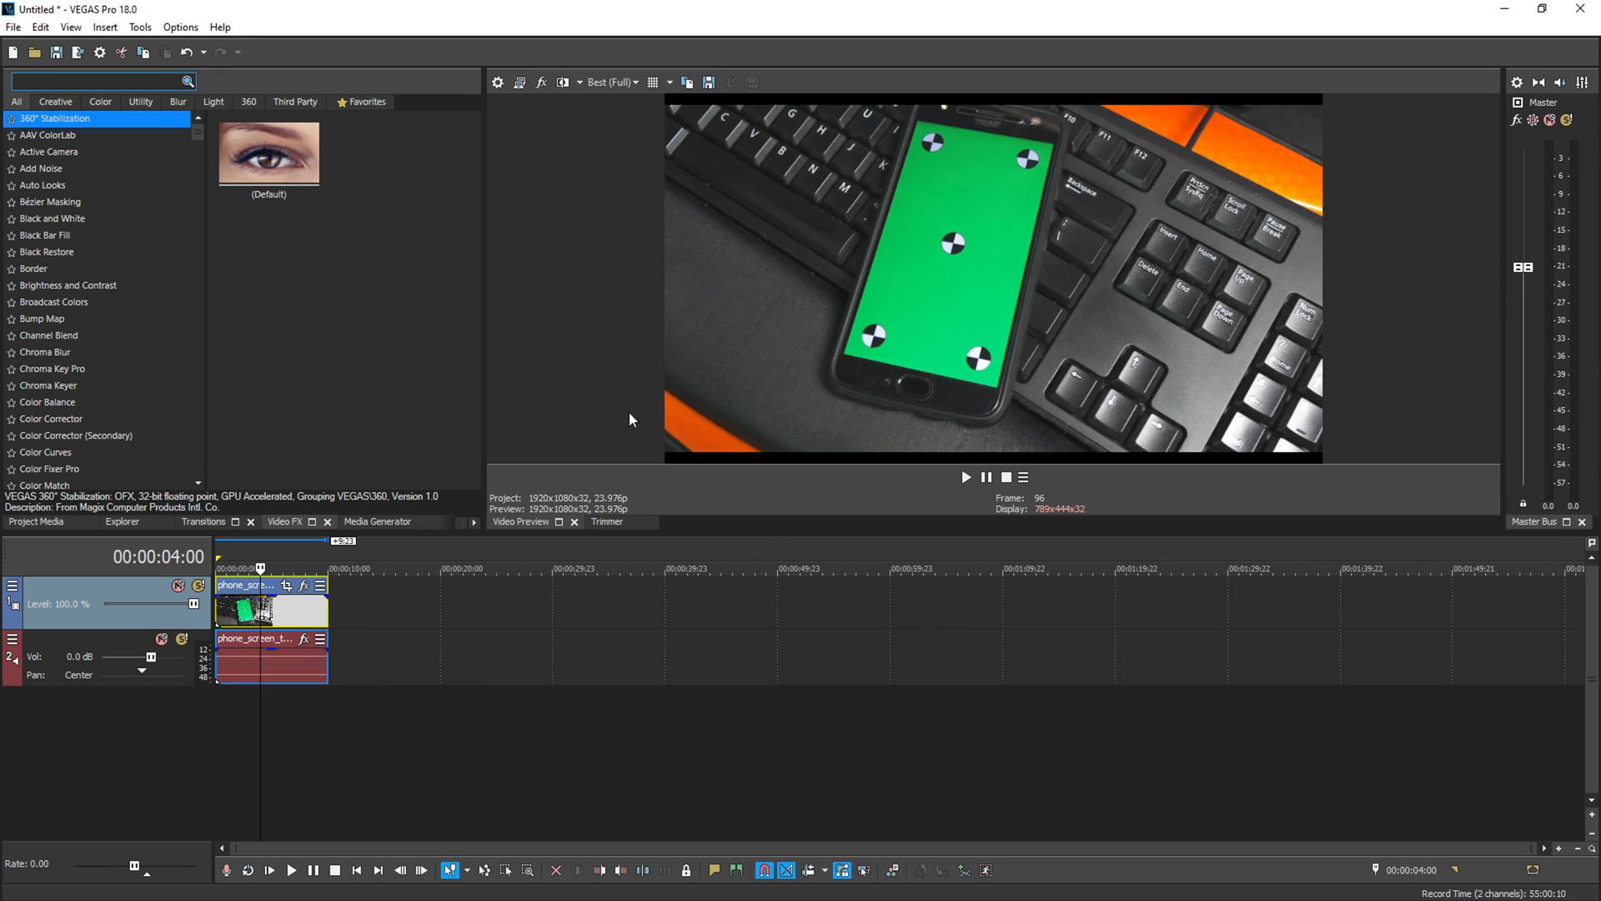
Step: Apply the Default Bézier Masking preset to the phone clip and expand Mask 1
click(50, 201)
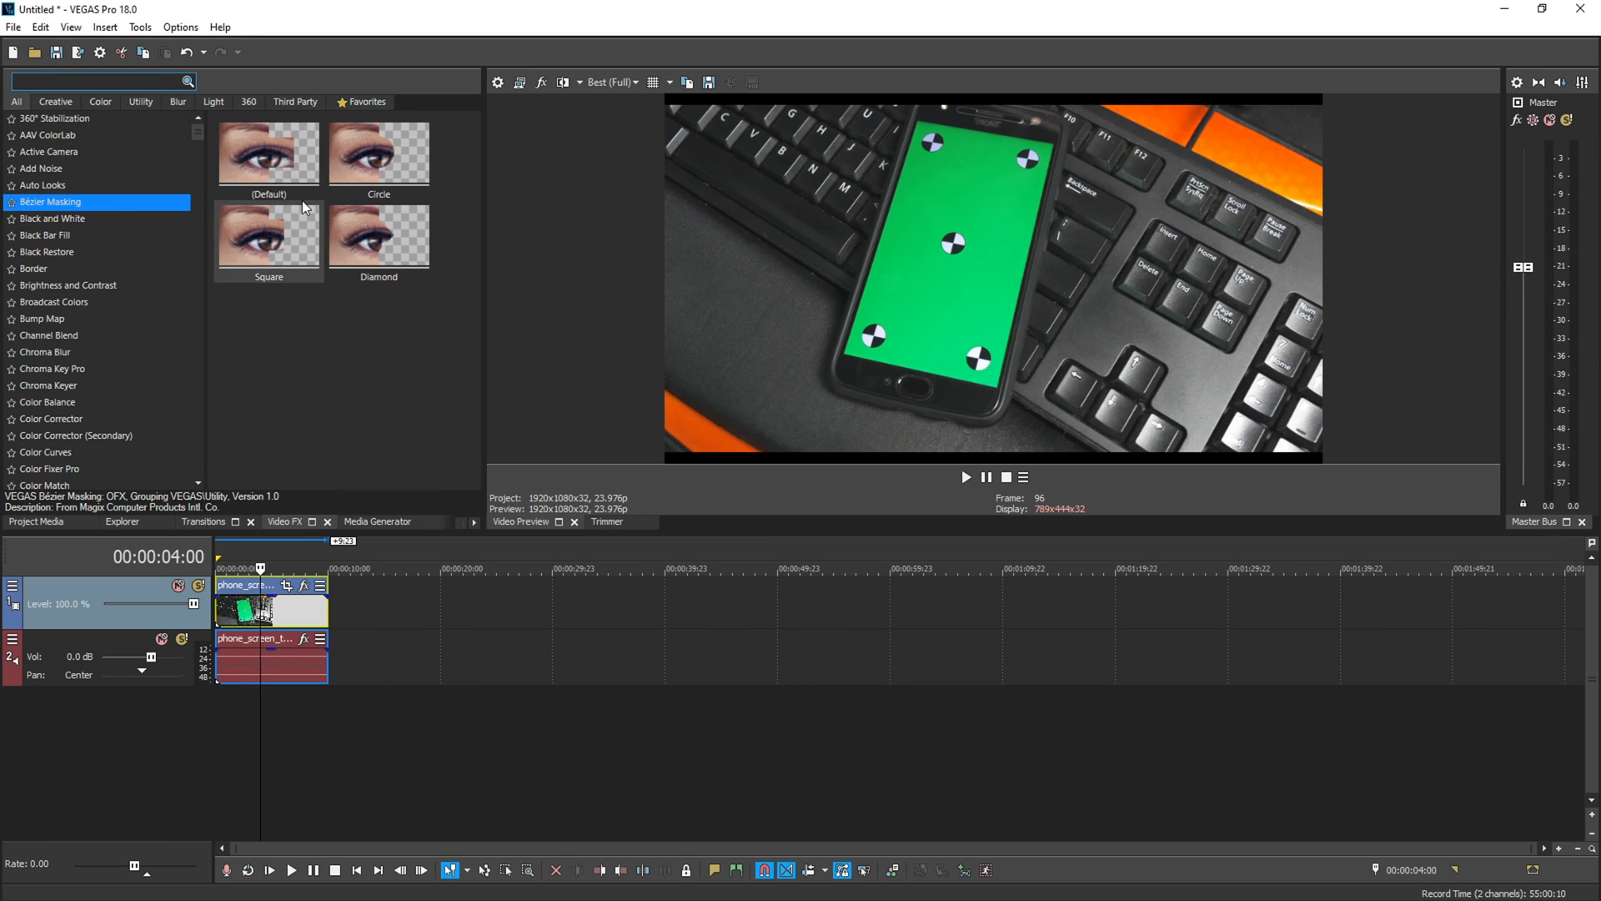
double_click(268, 153)
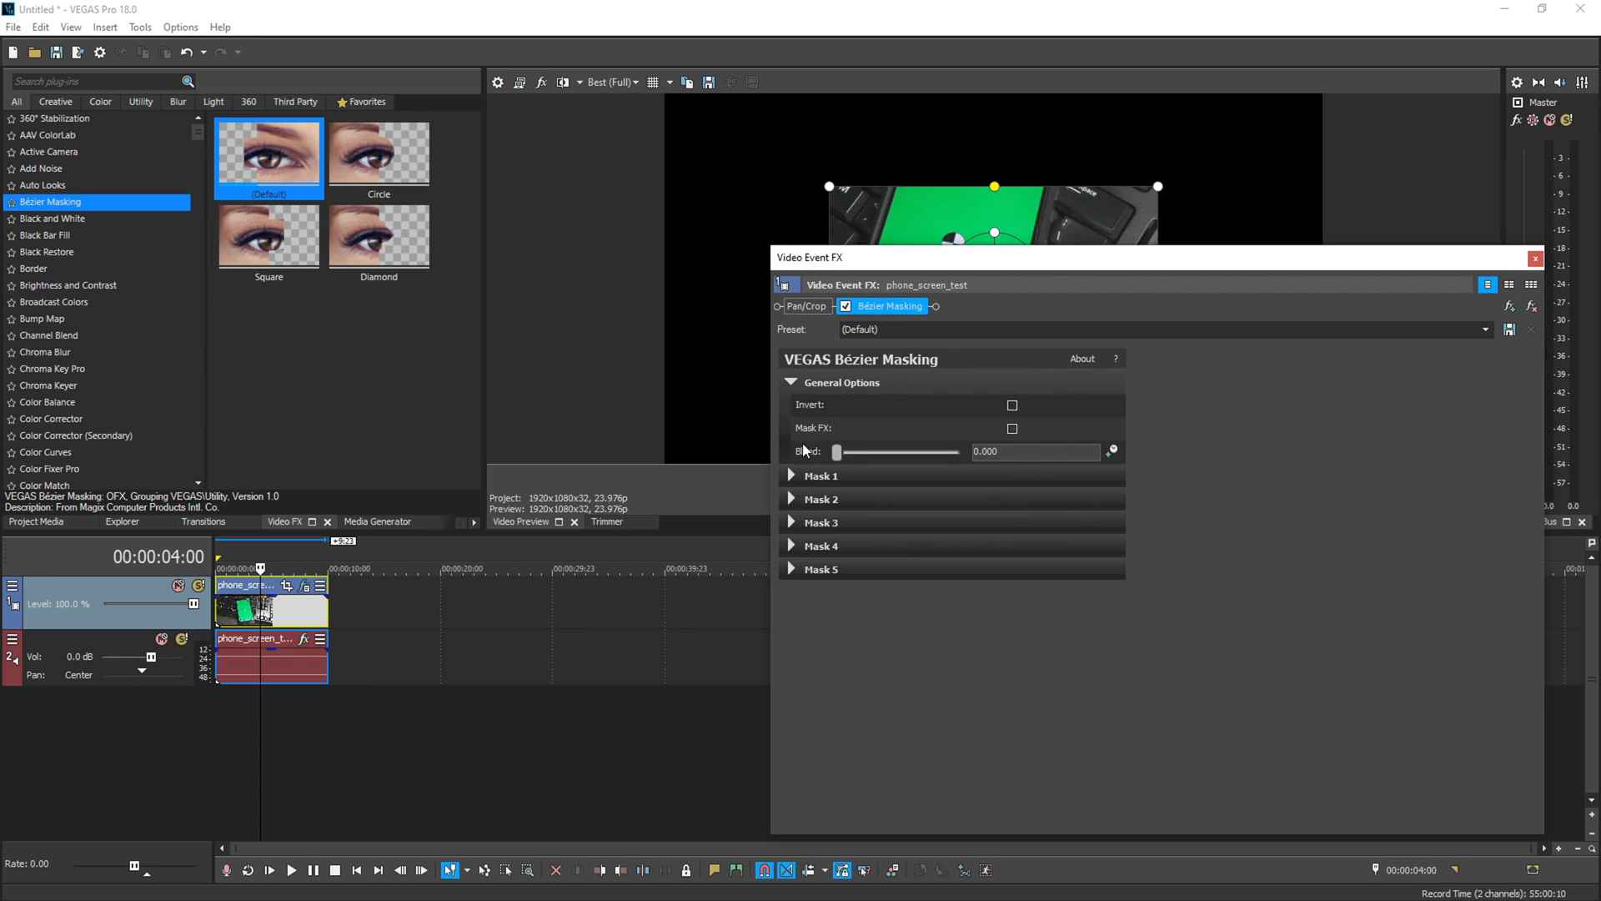
click(820, 475)
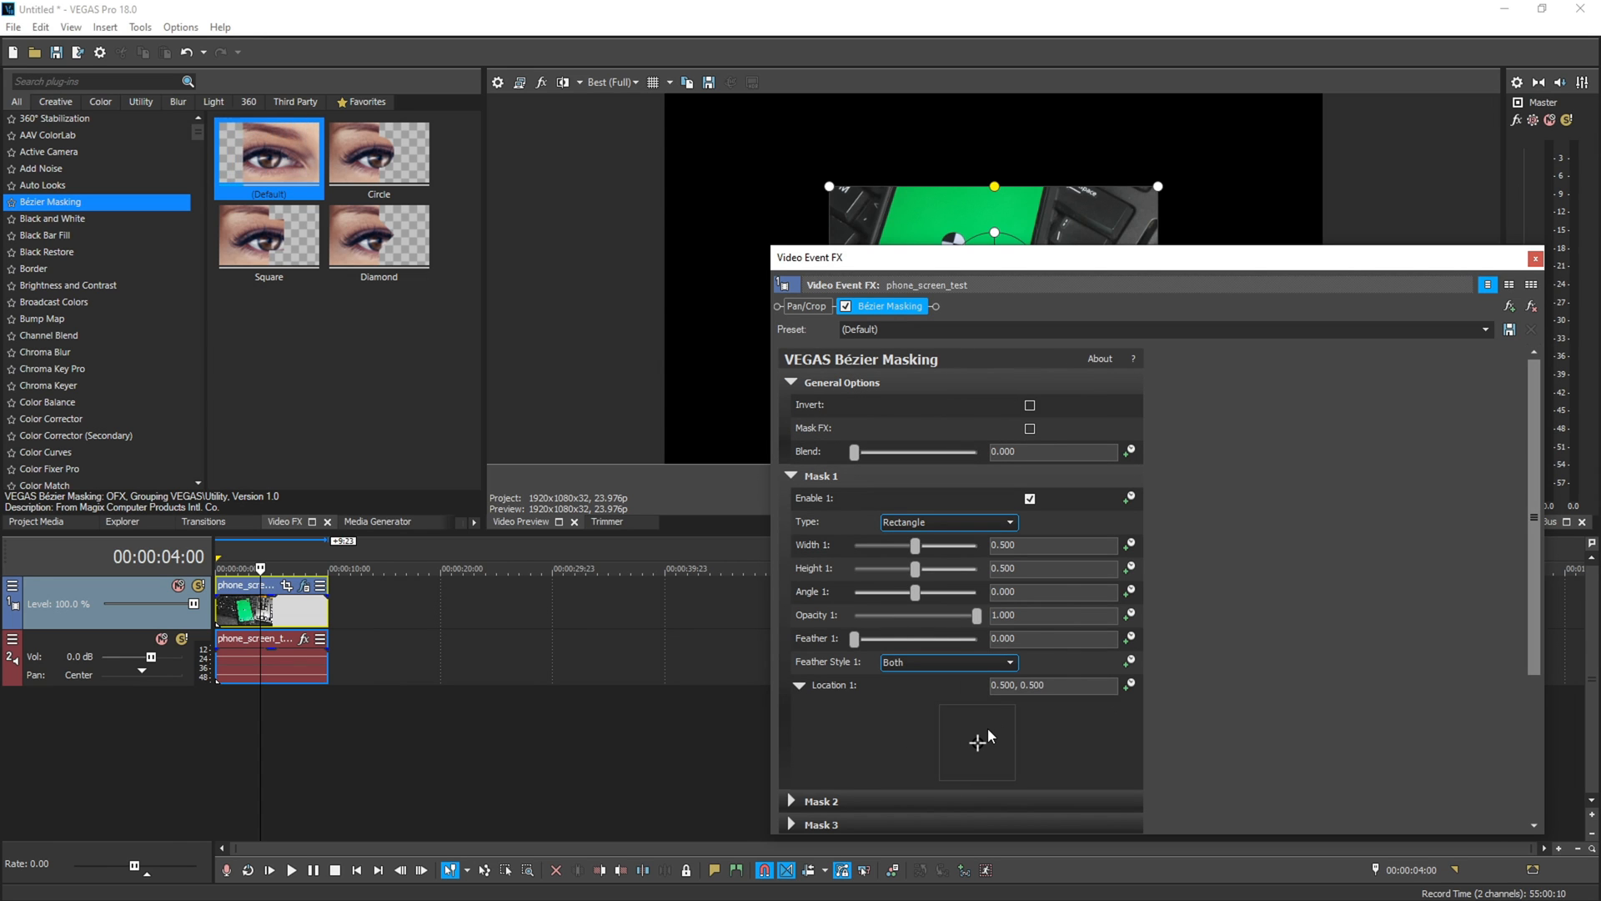
mouse_move(1184, 543)
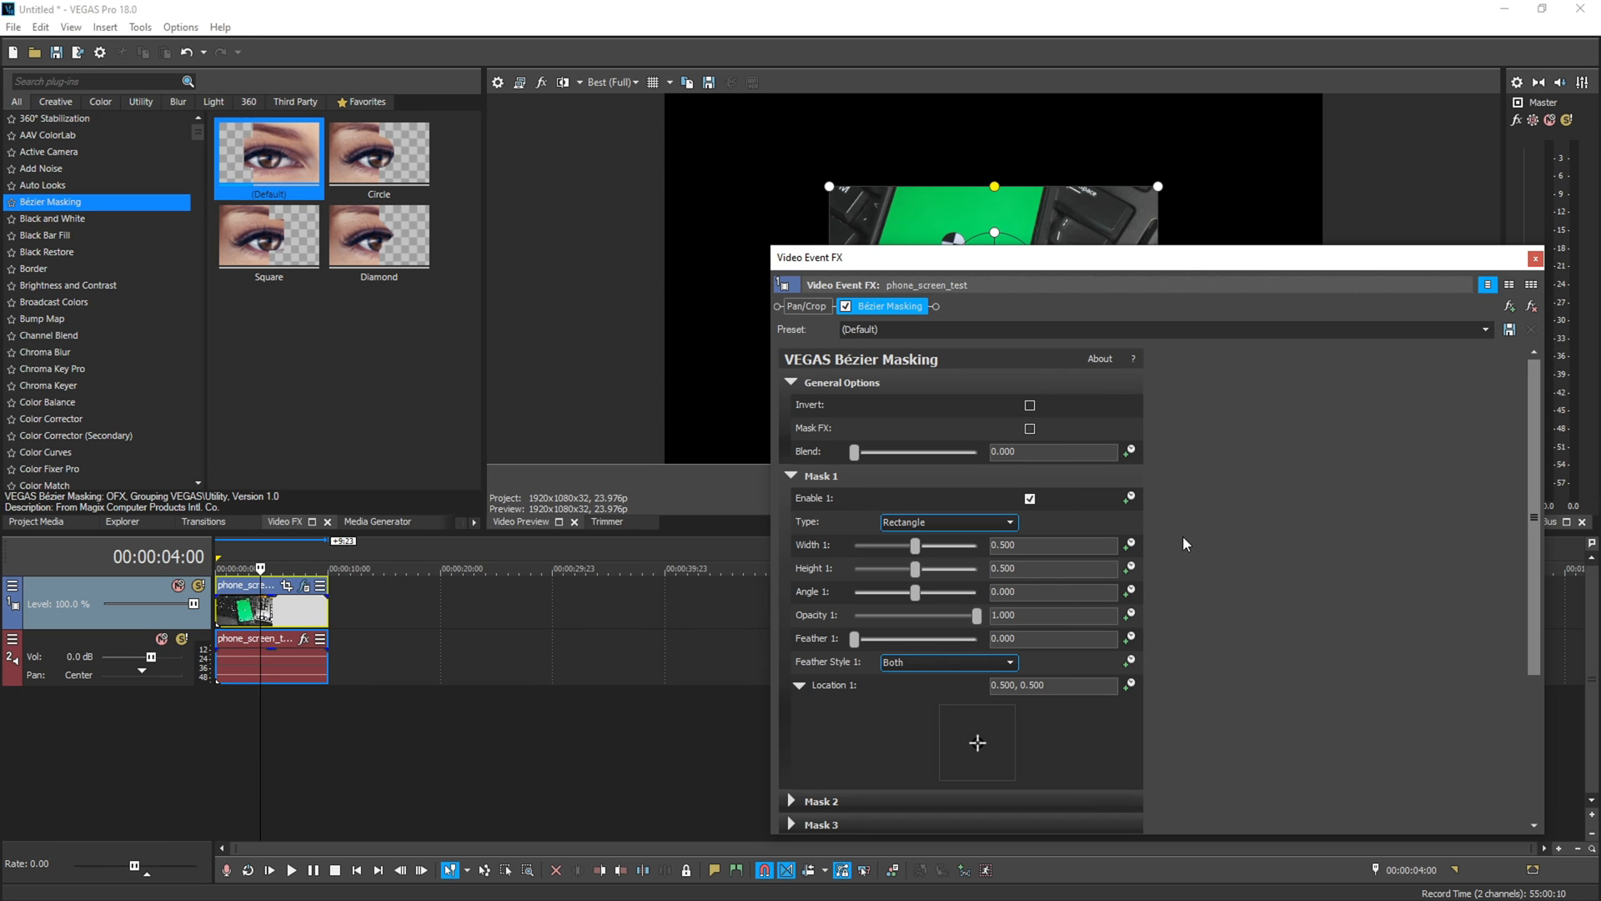
mouse_move(1443, 300)
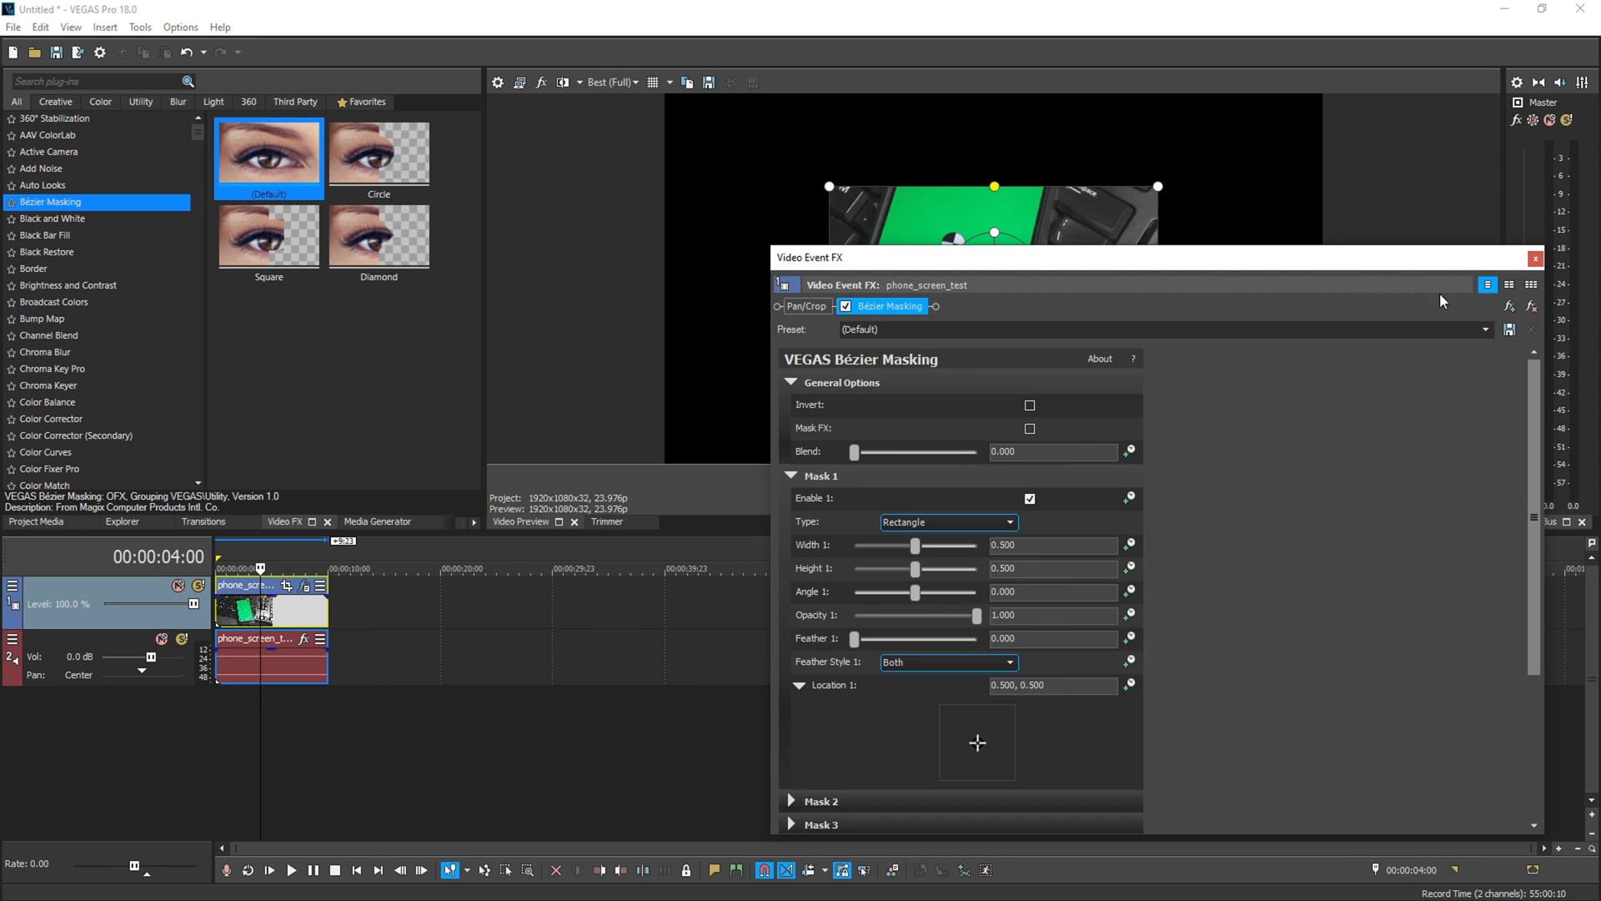
Step: Close Video Event FX and bring up Motion Tracking for the phone clip via Tools > Video
click(1534, 257)
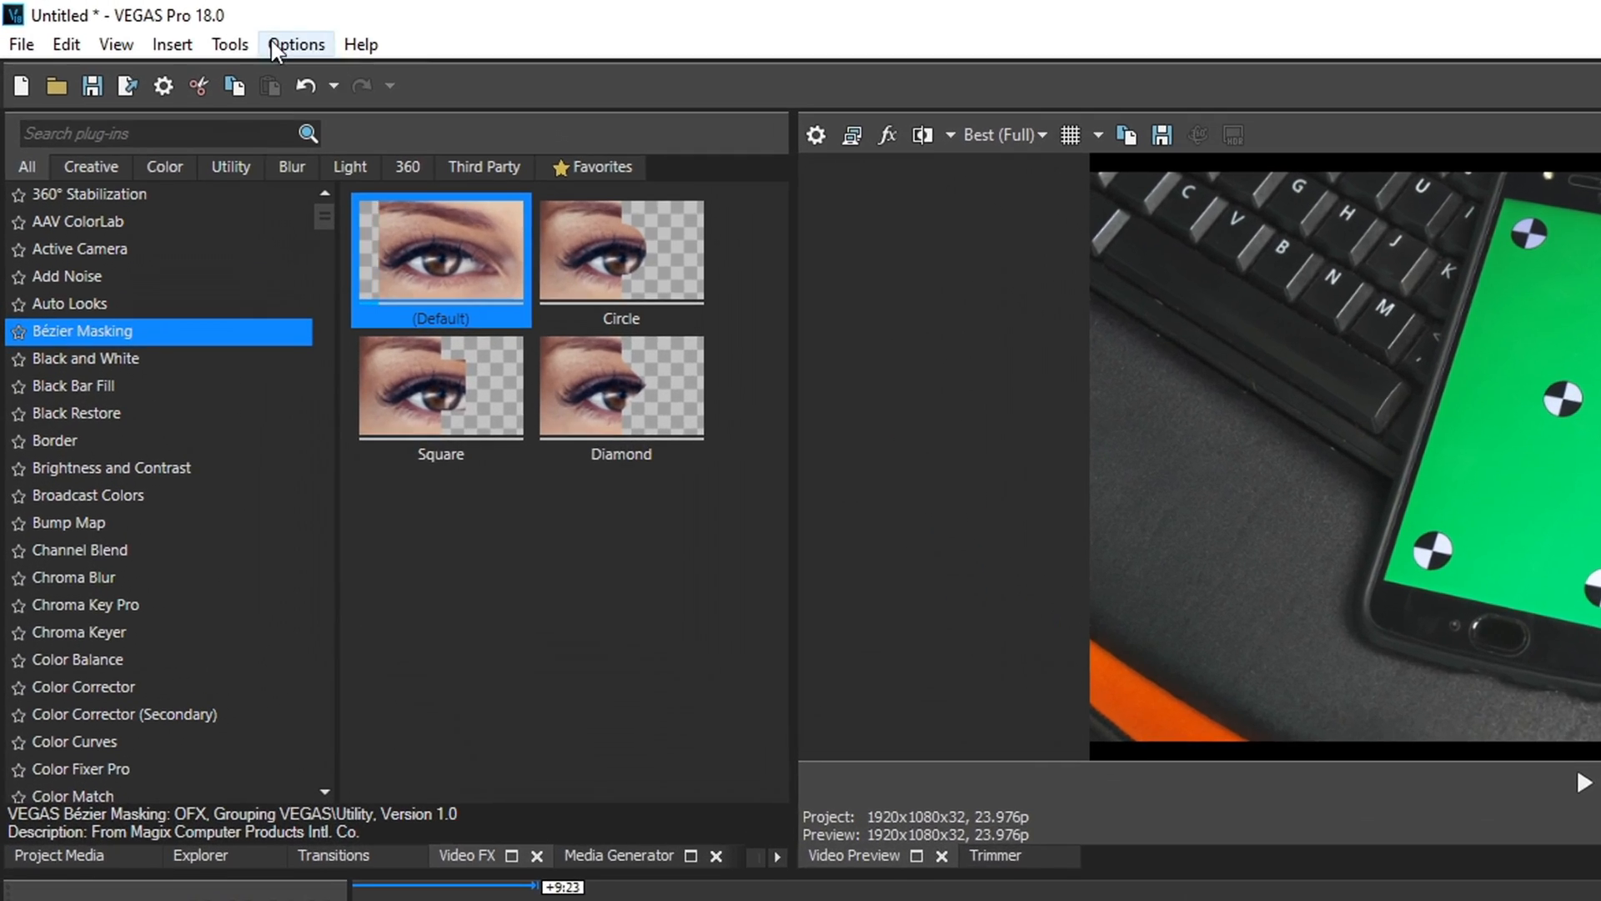
click(229, 43)
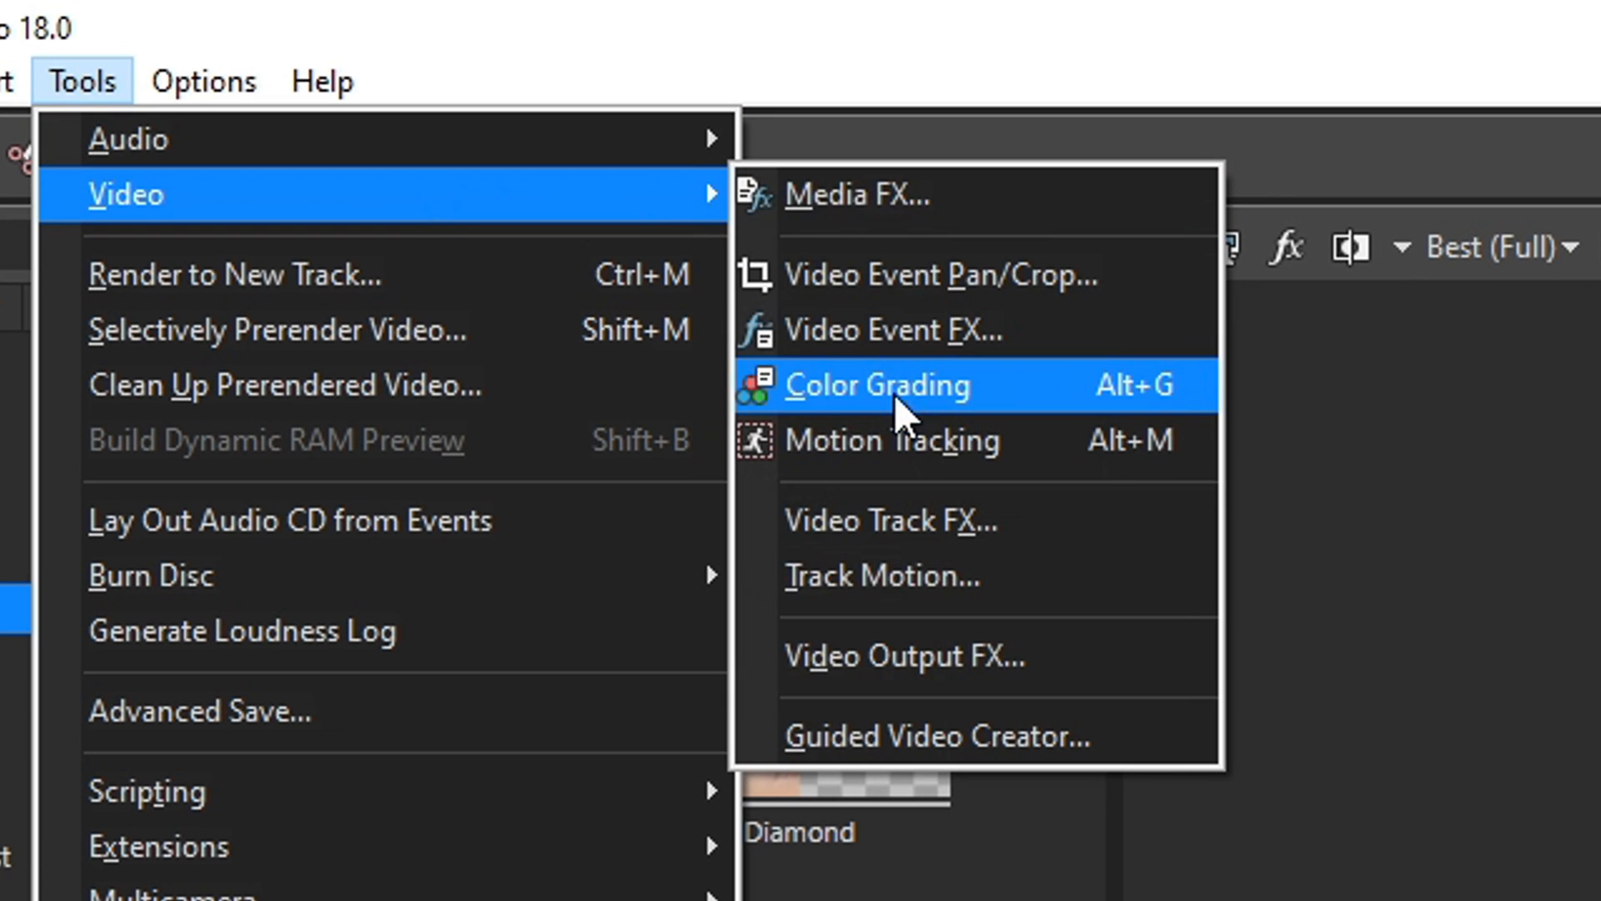
mouse_move(890, 440)
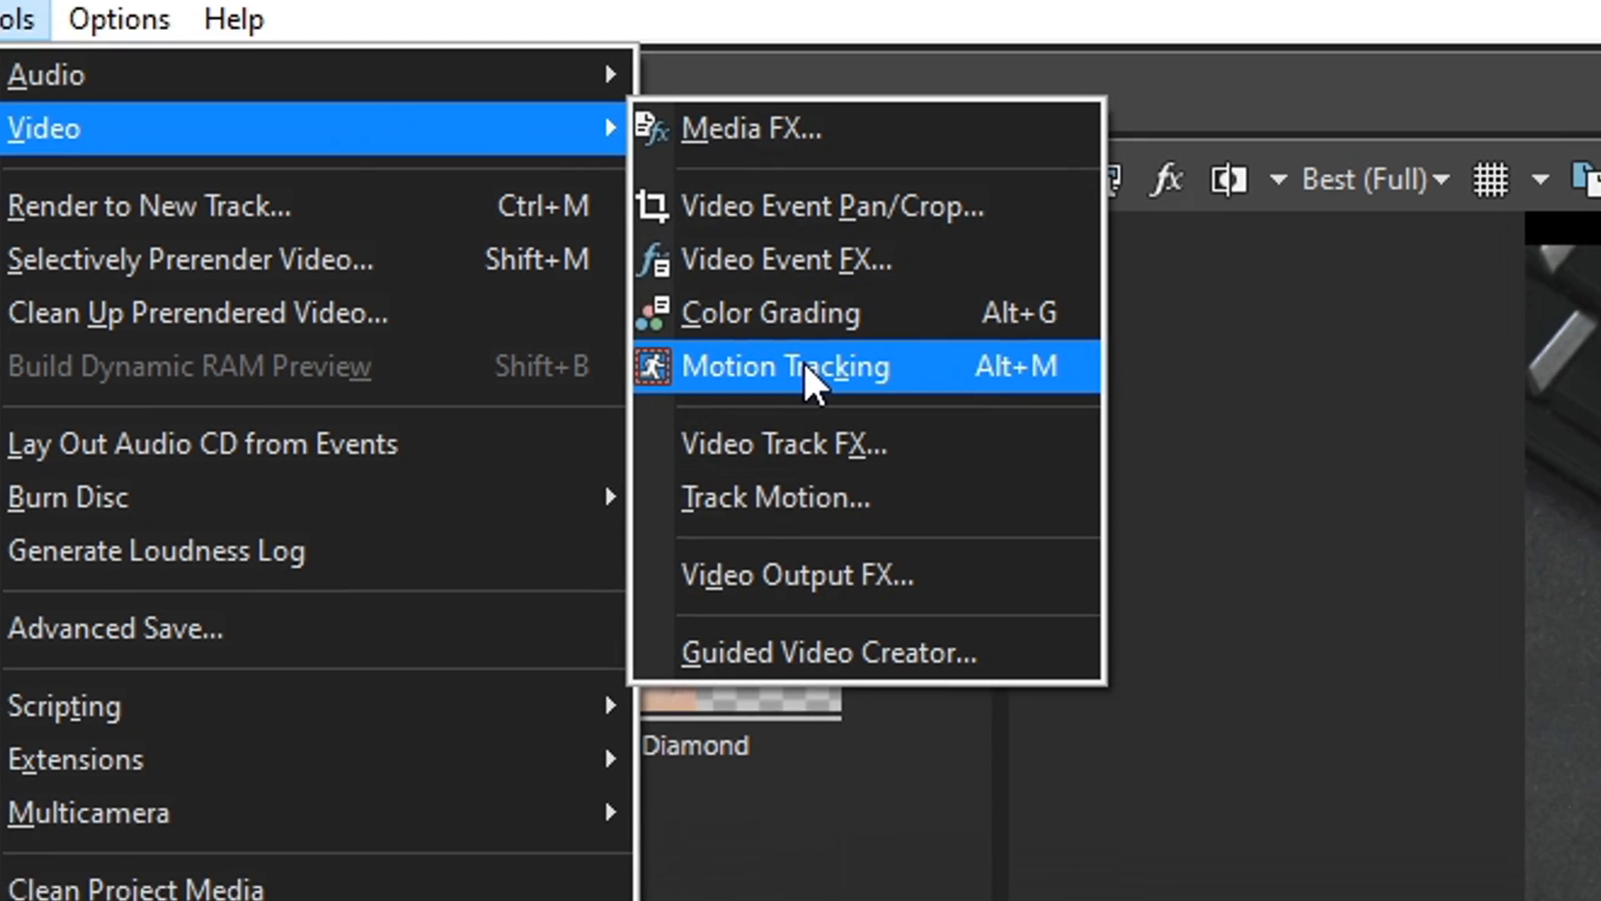
click(783, 365)
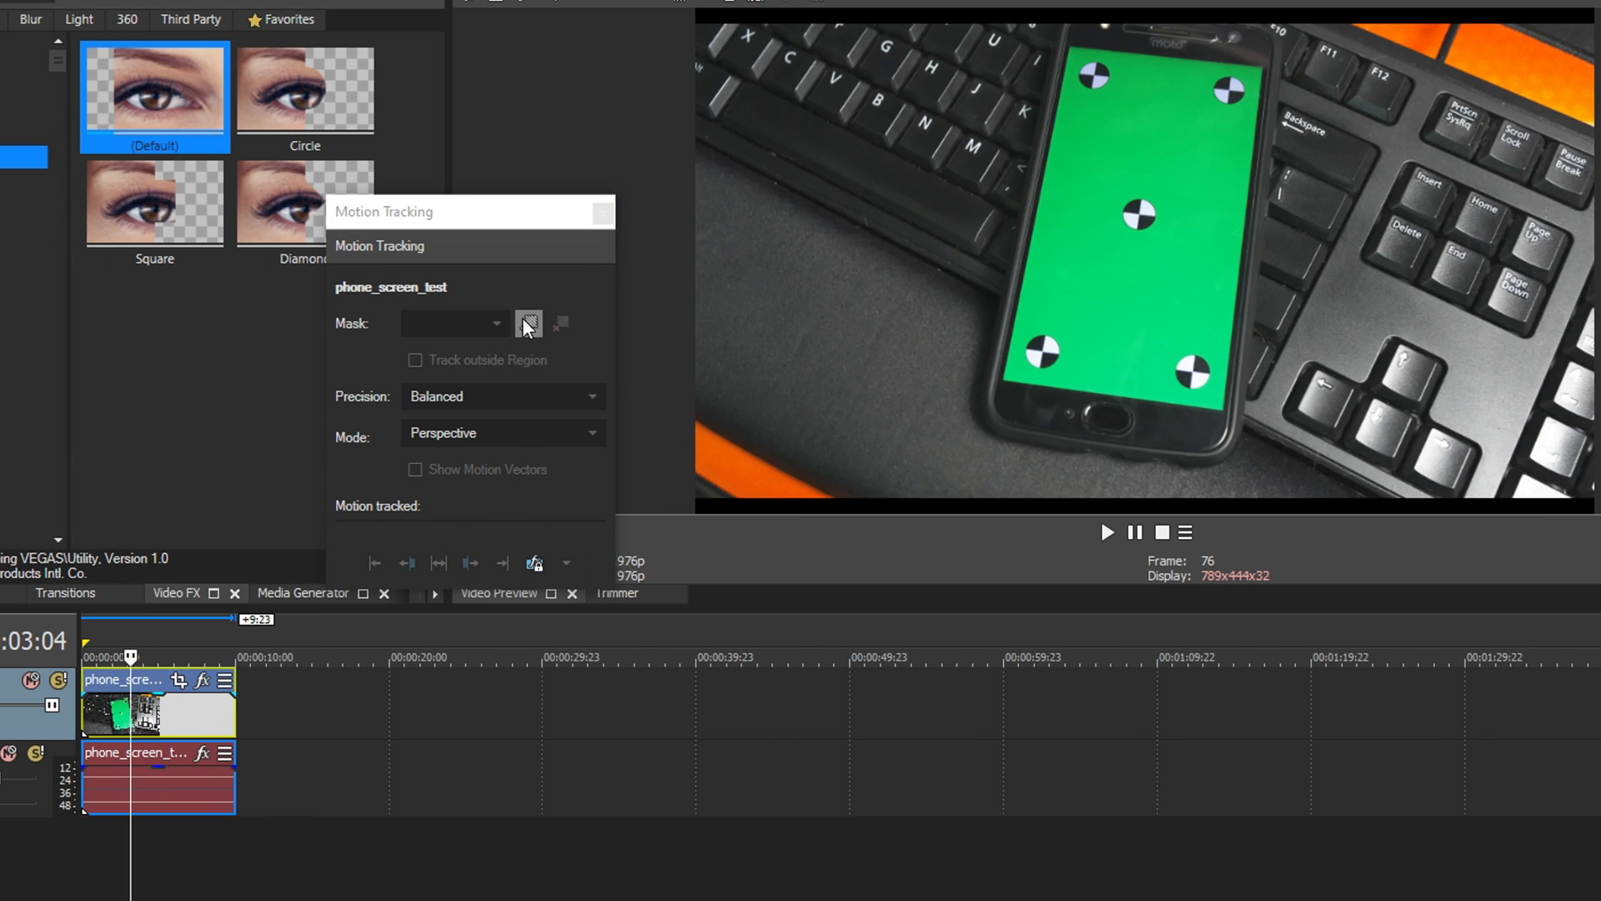
mouse_move(528, 326)
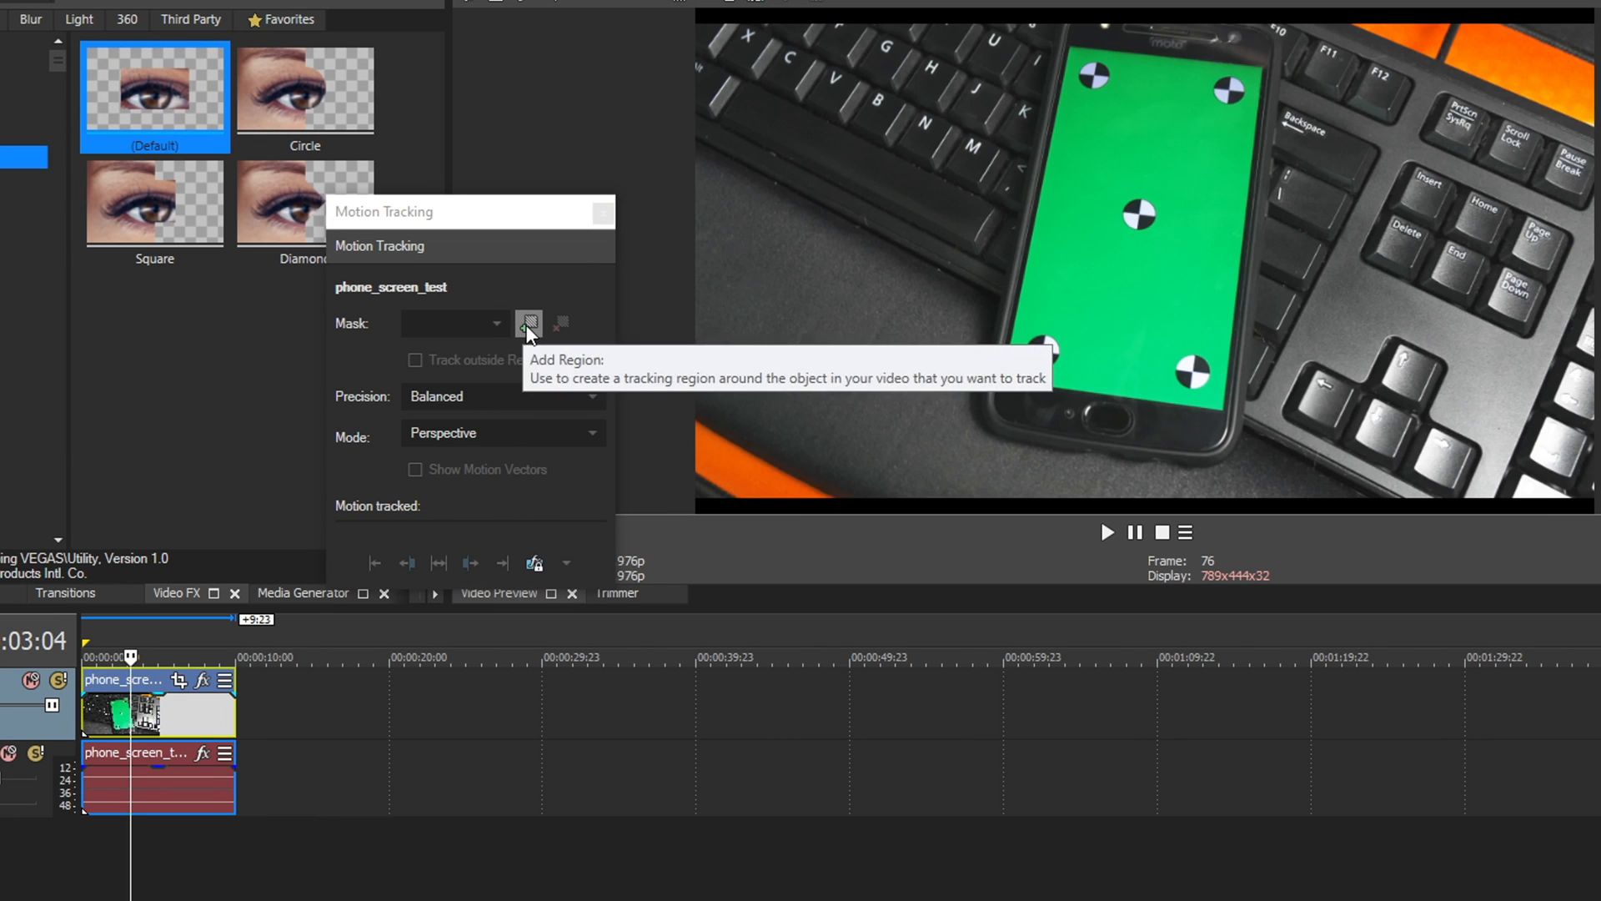
Step: Add Region 1 over the green screen, leaving Track outside Region off with Accurate precision and Perspective mode
click(529, 323)
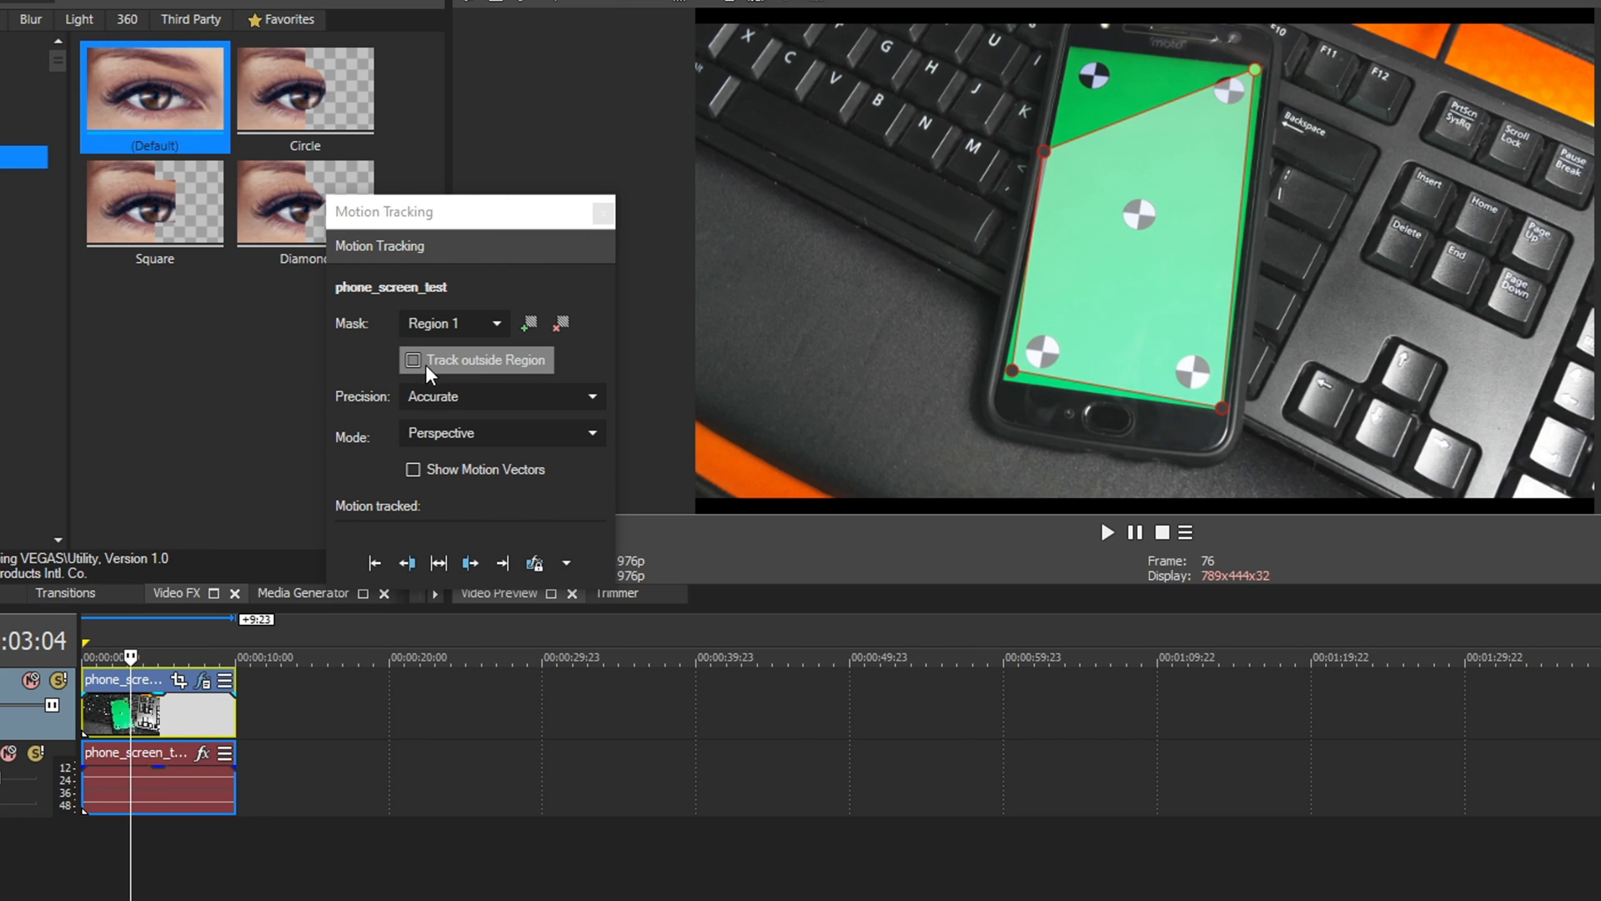
click(412, 360)
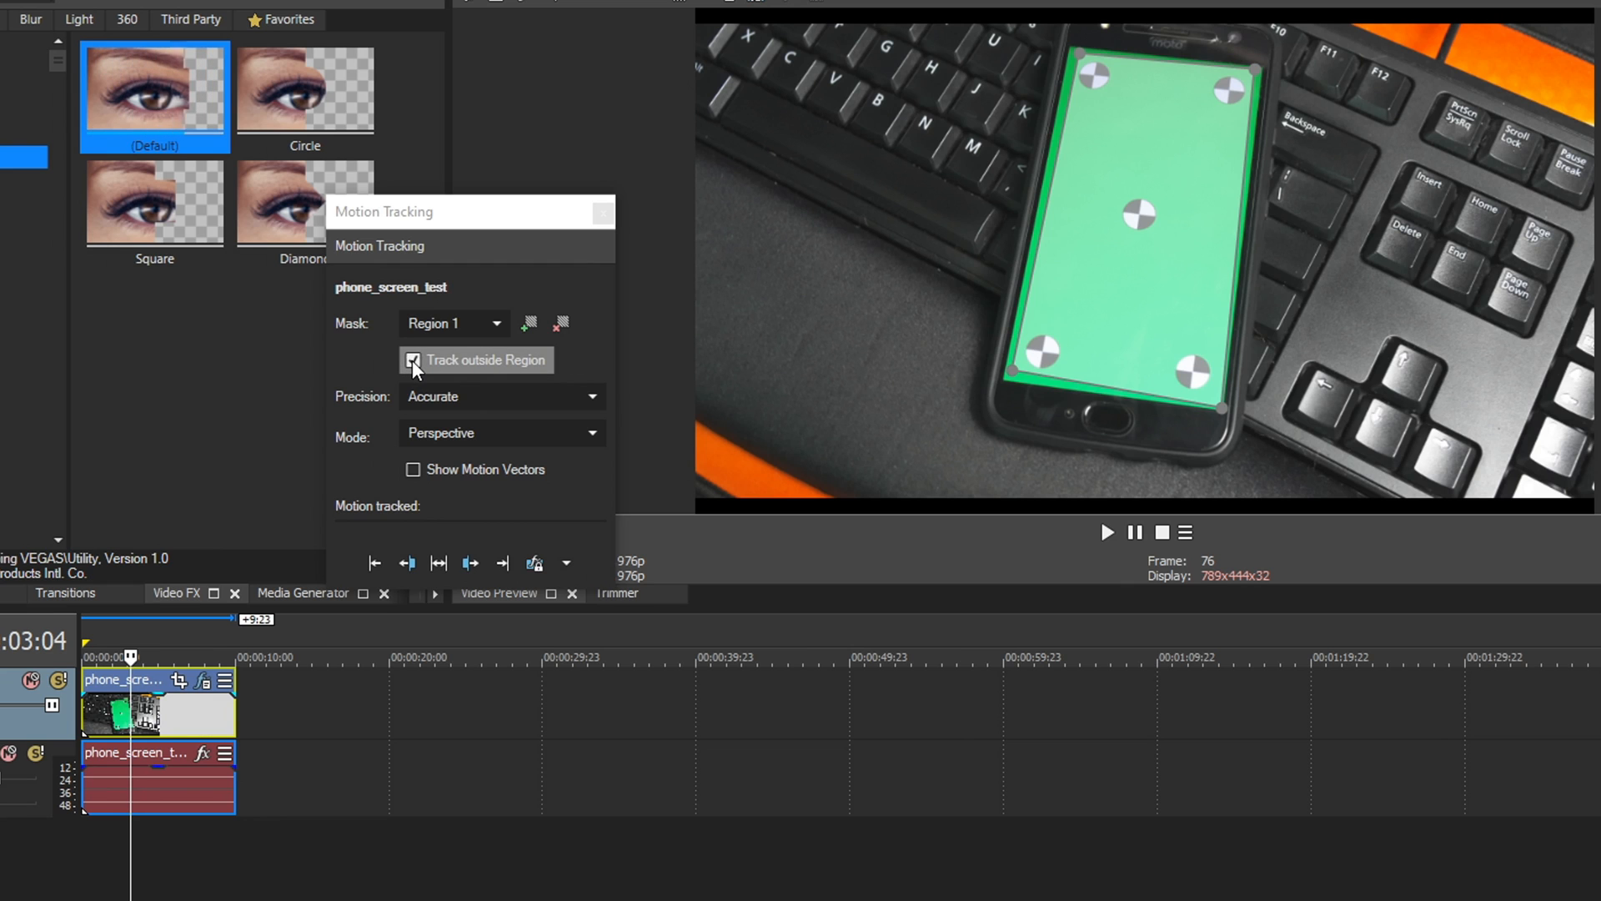
click(414, 360)
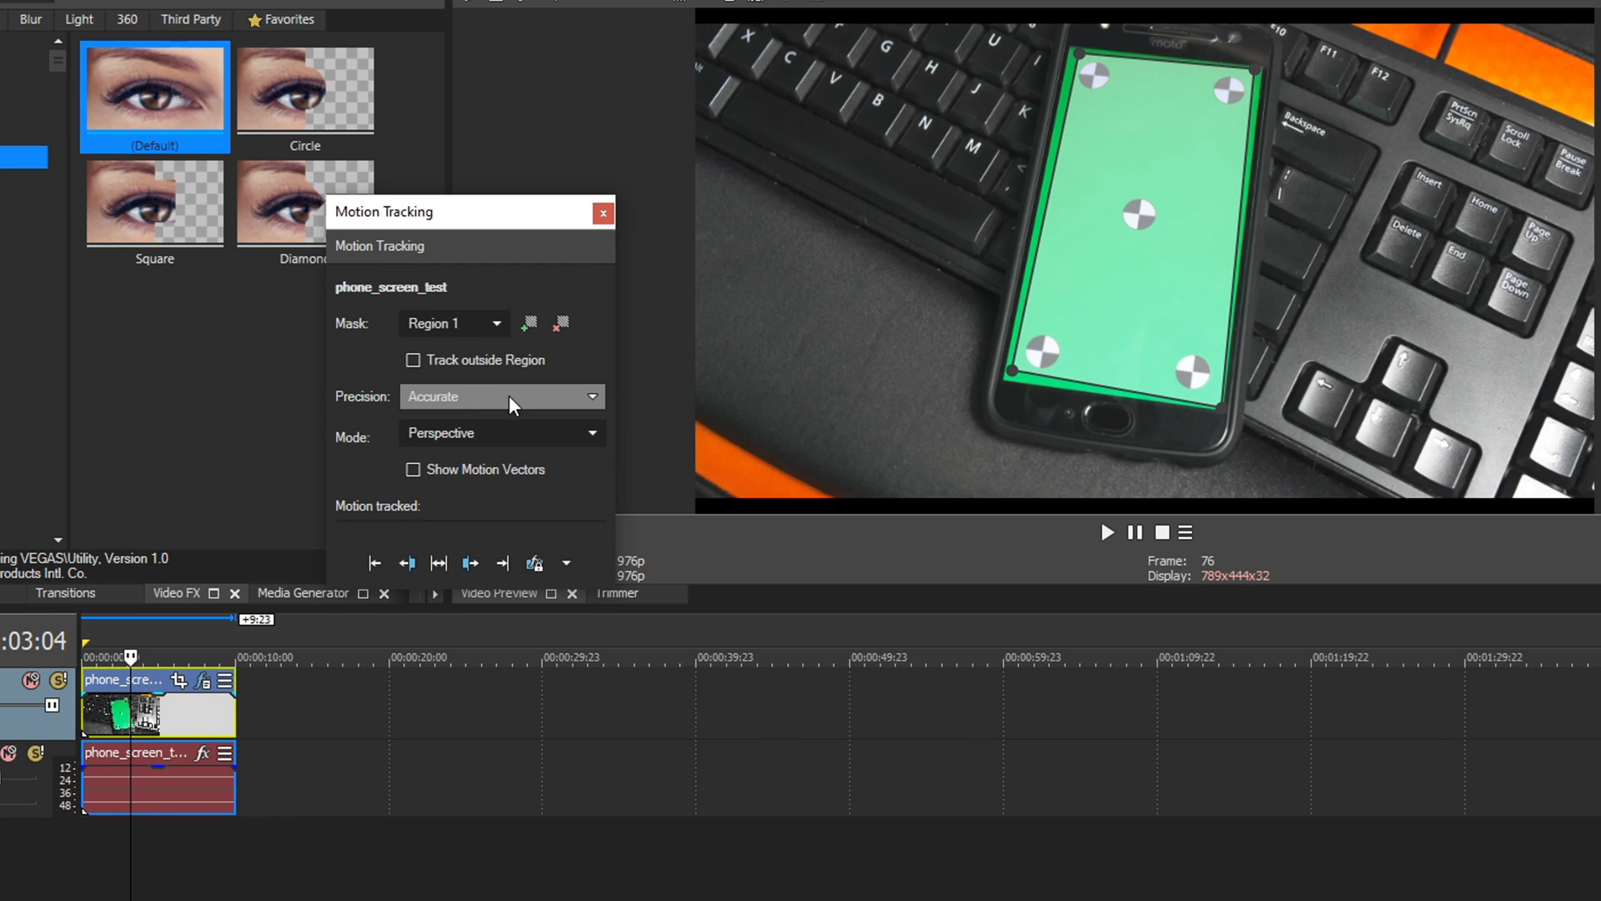
click(501, 397)
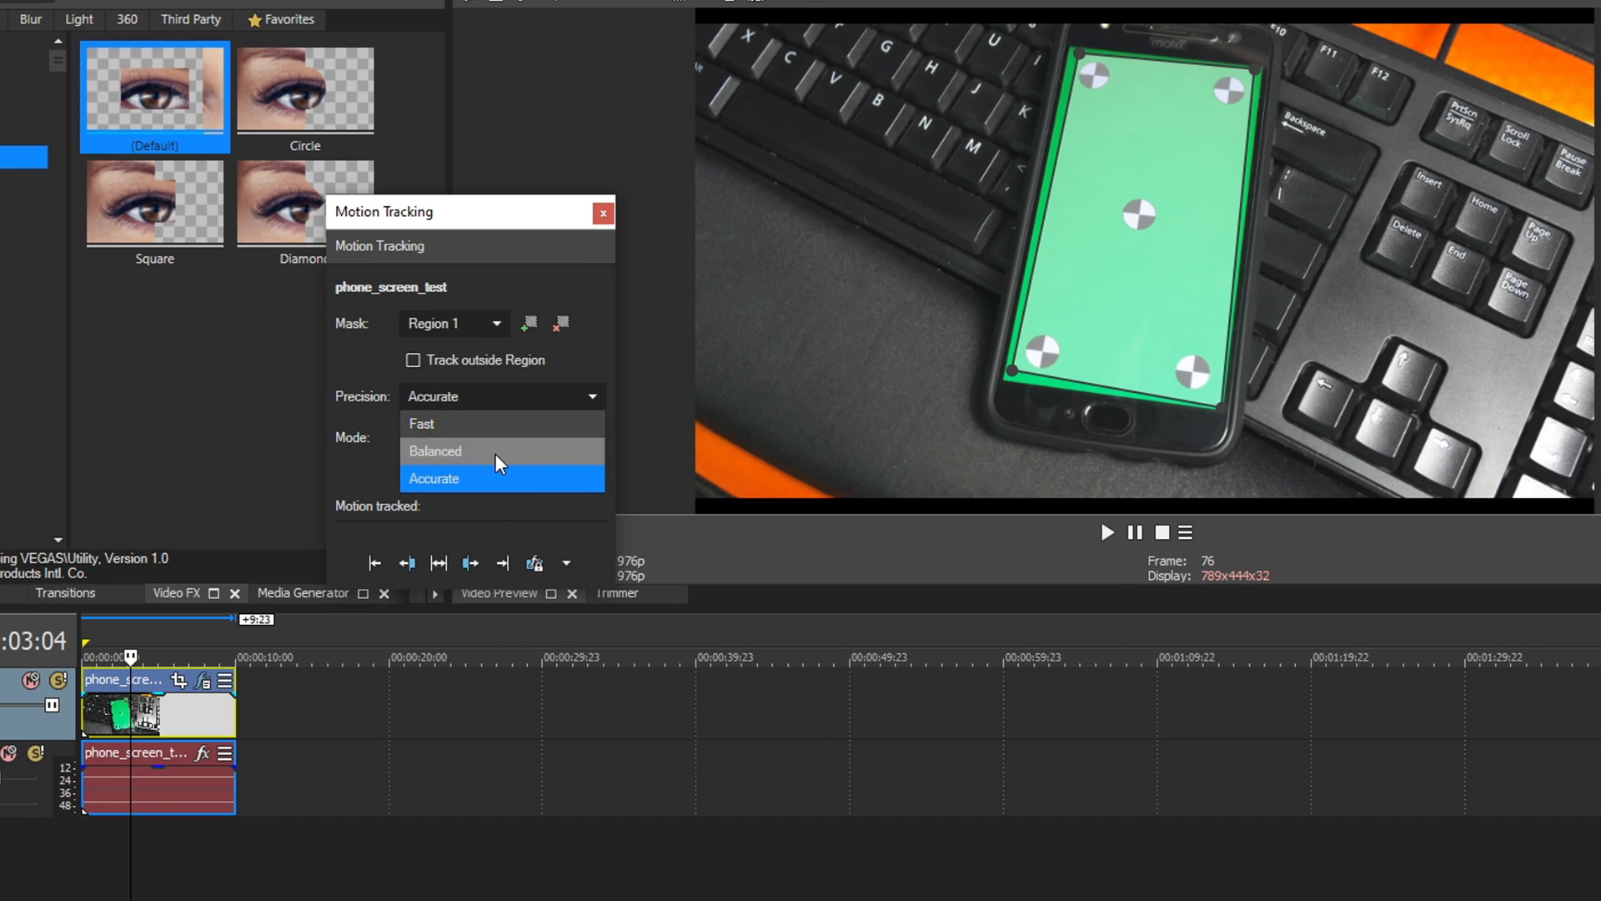
mouse_move(513, 489)
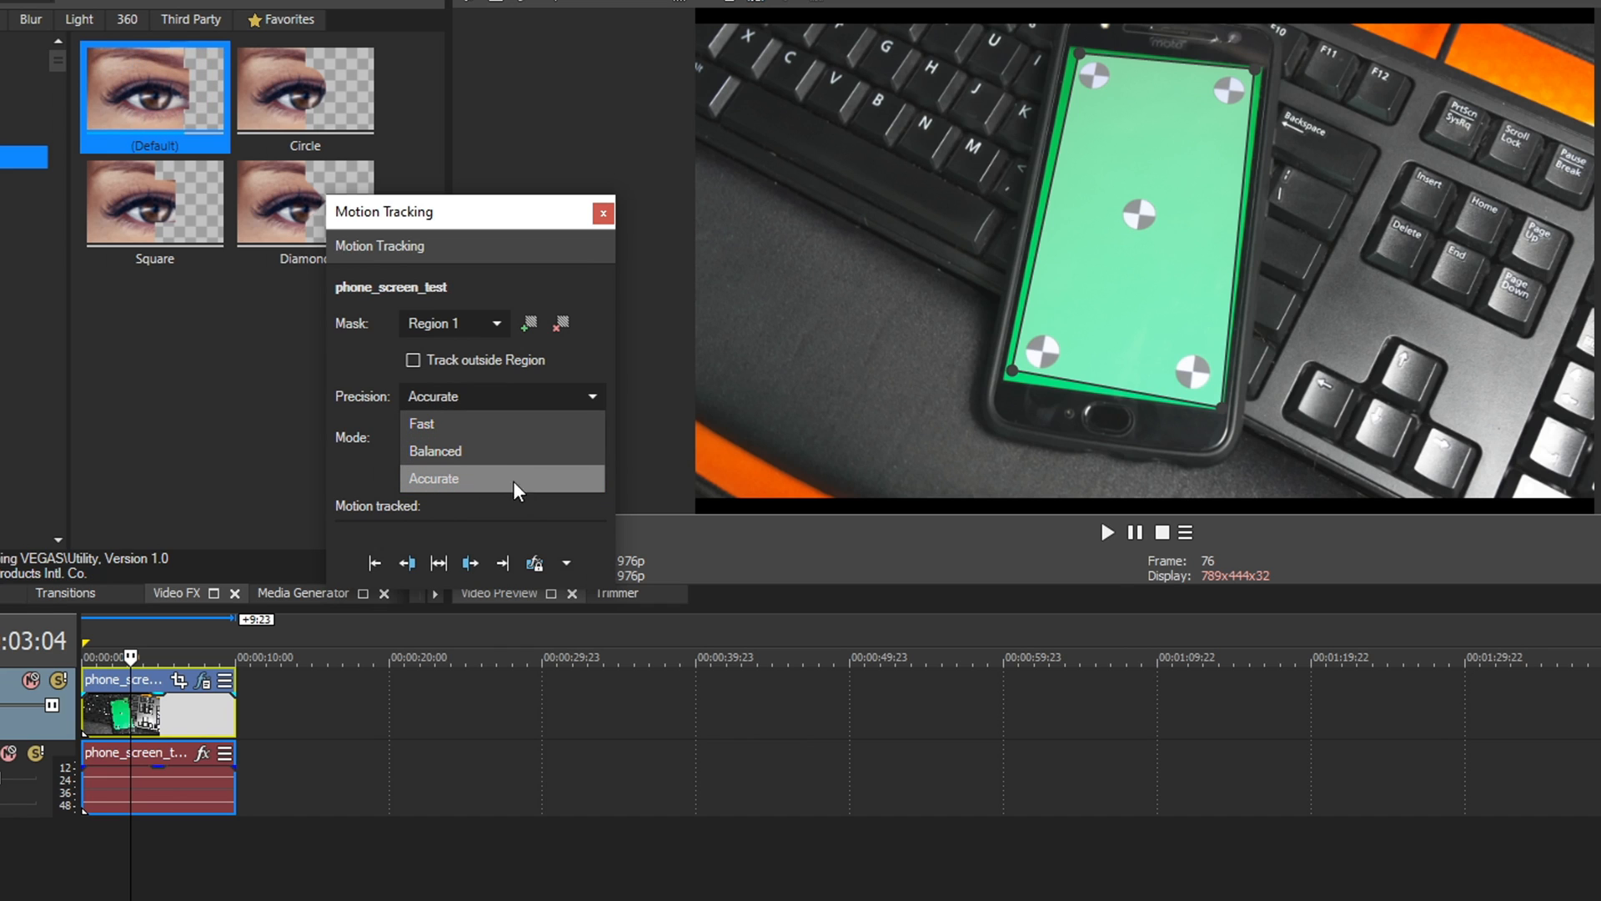
mouse_move(447, 488)
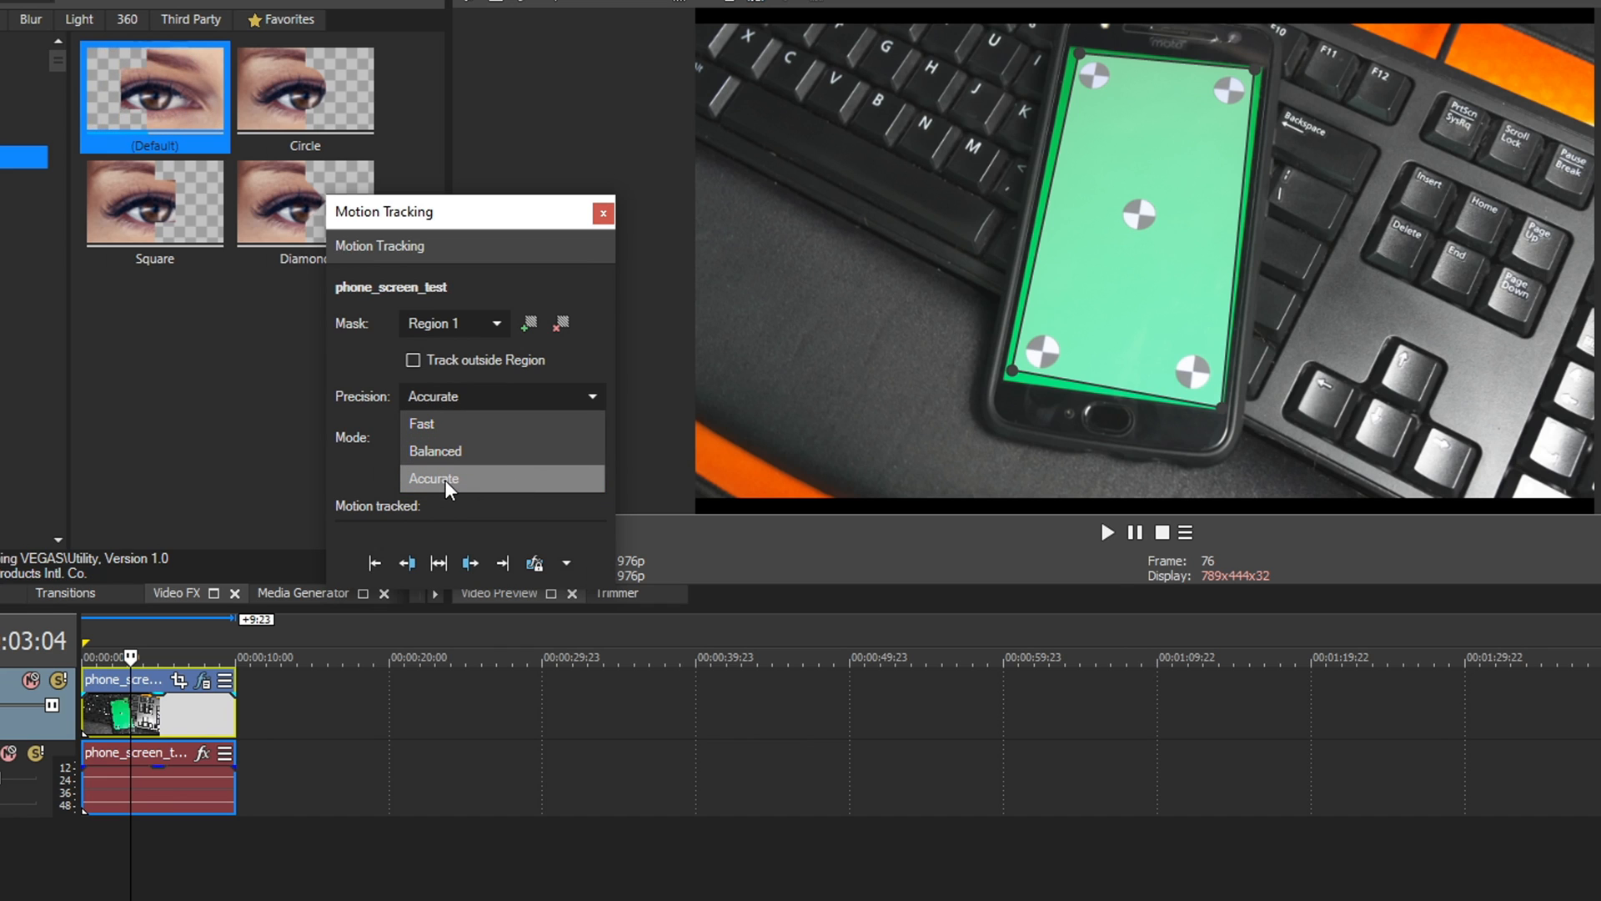
mouse_move(481, 423)
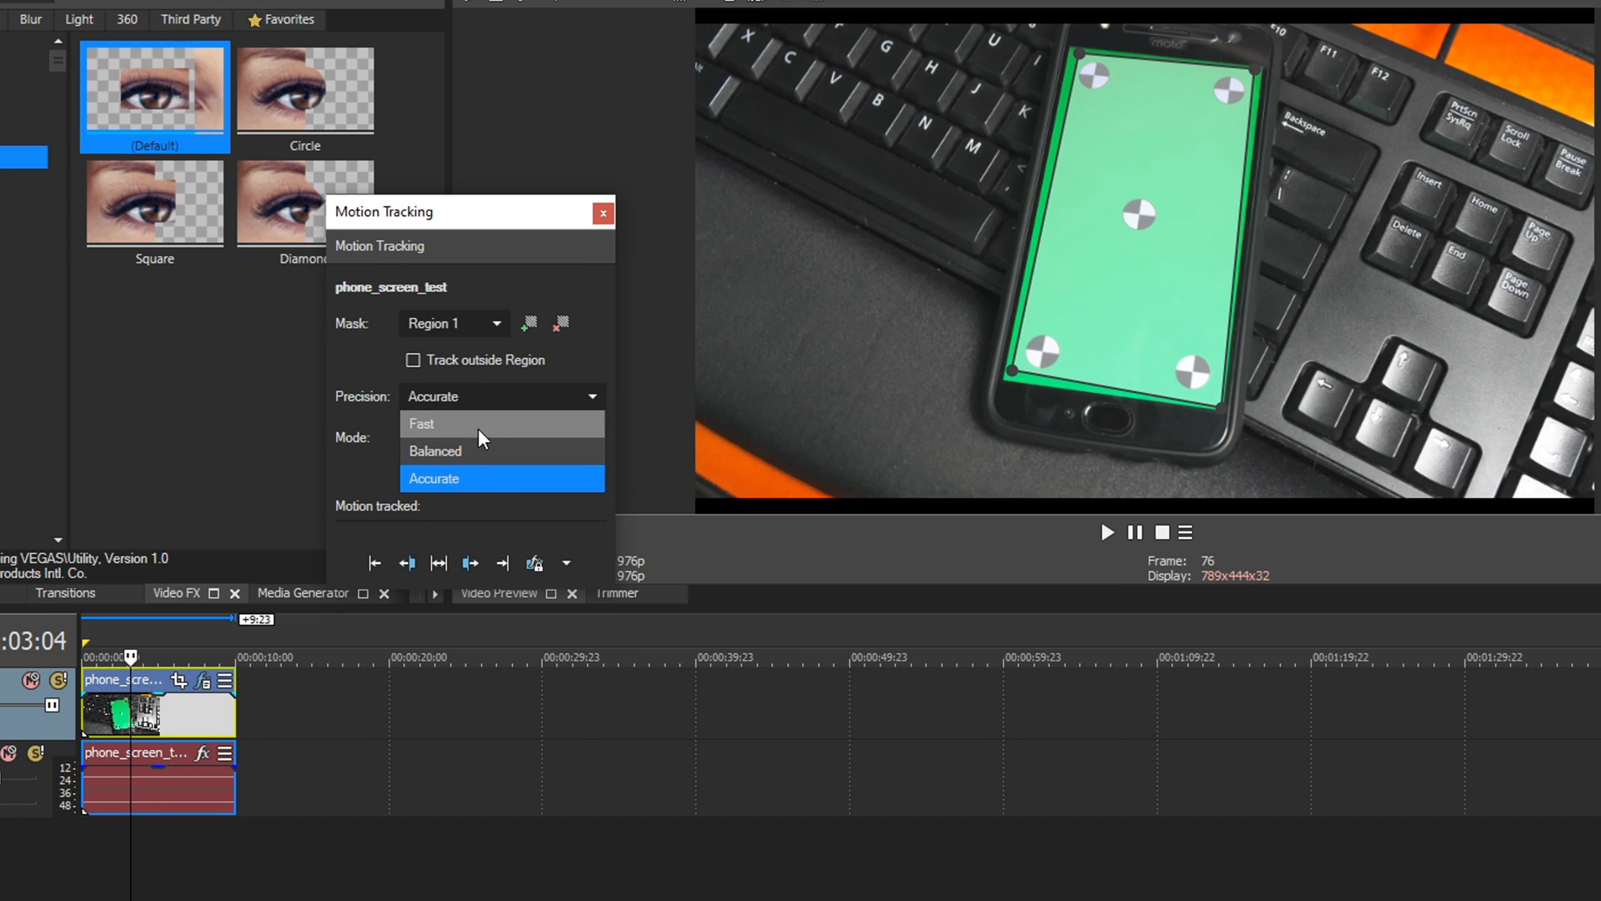
mouse_move(467, 437)
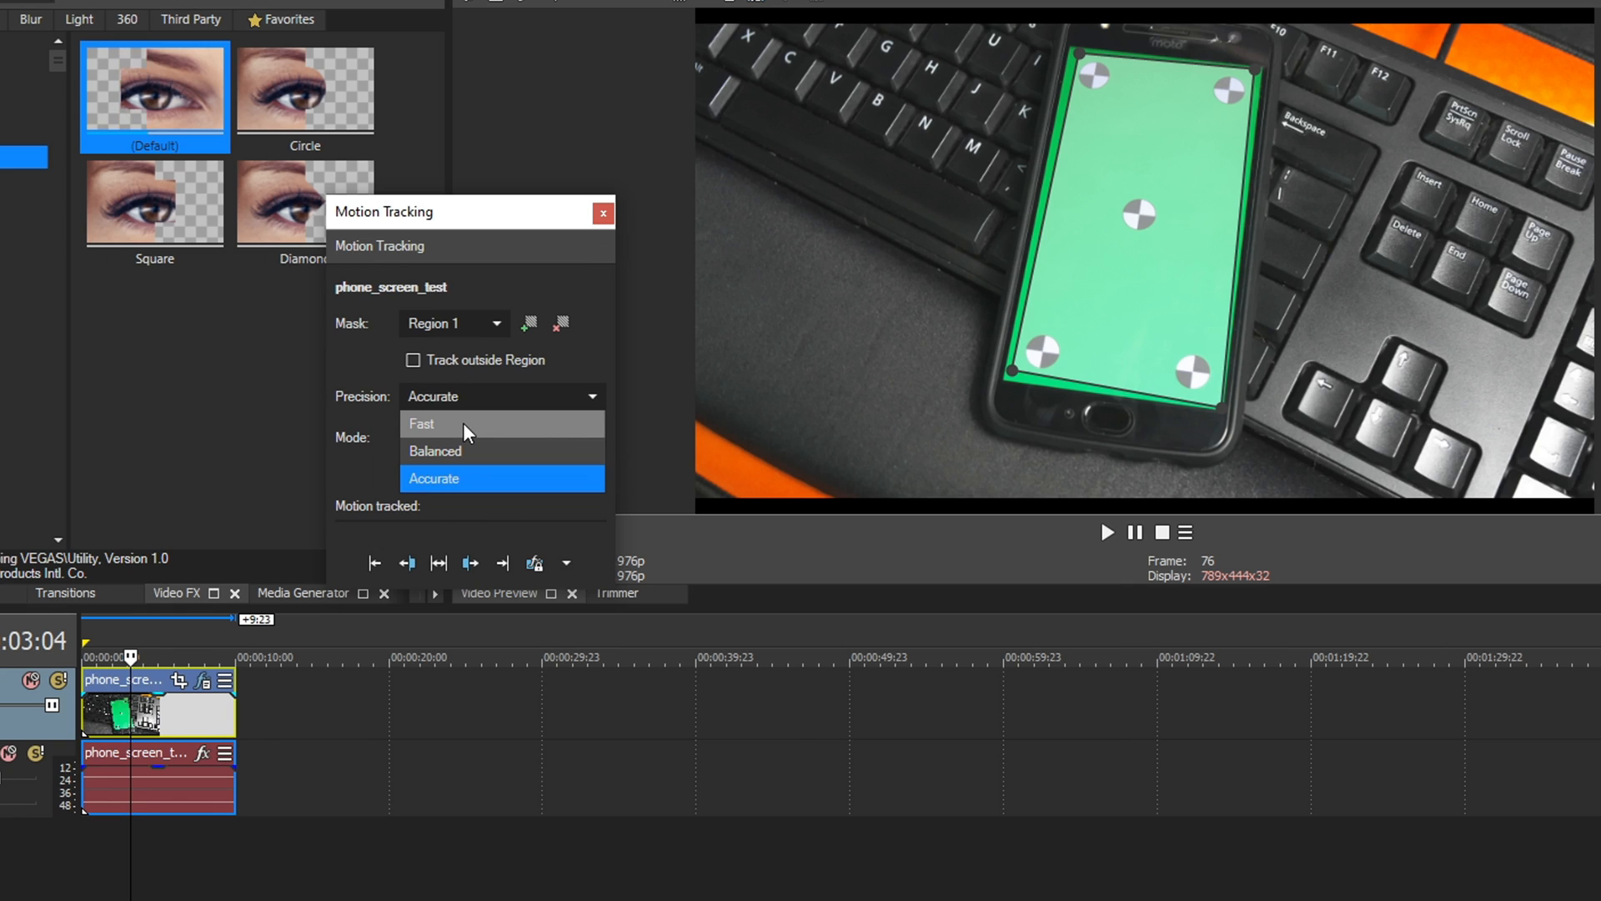
mouse_move(454, 487)
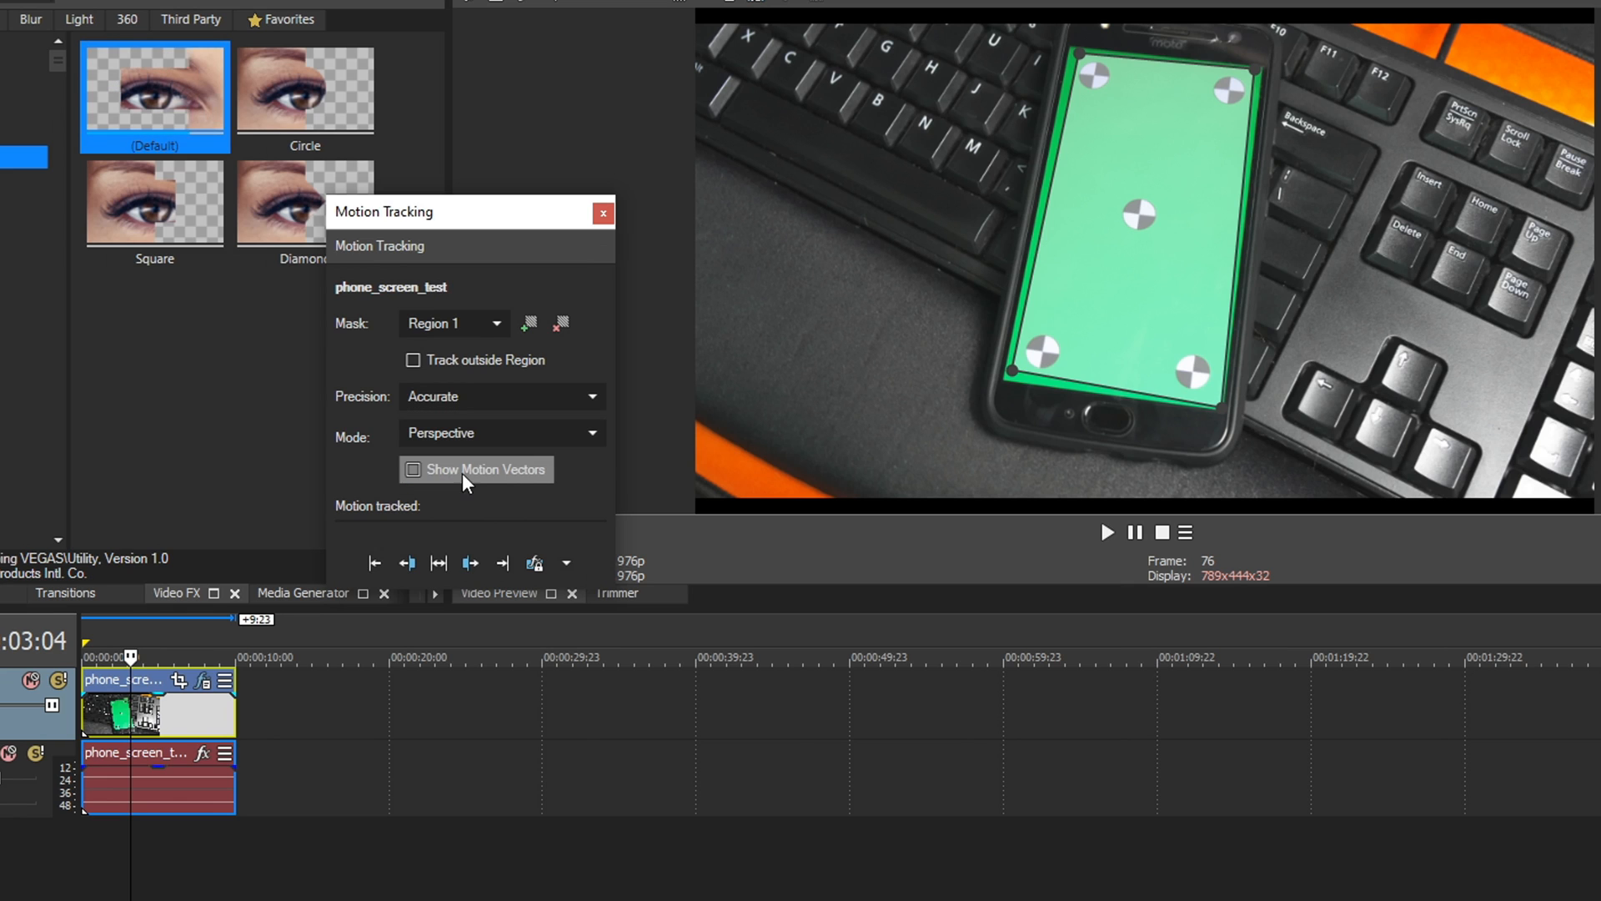
click(591, 434)
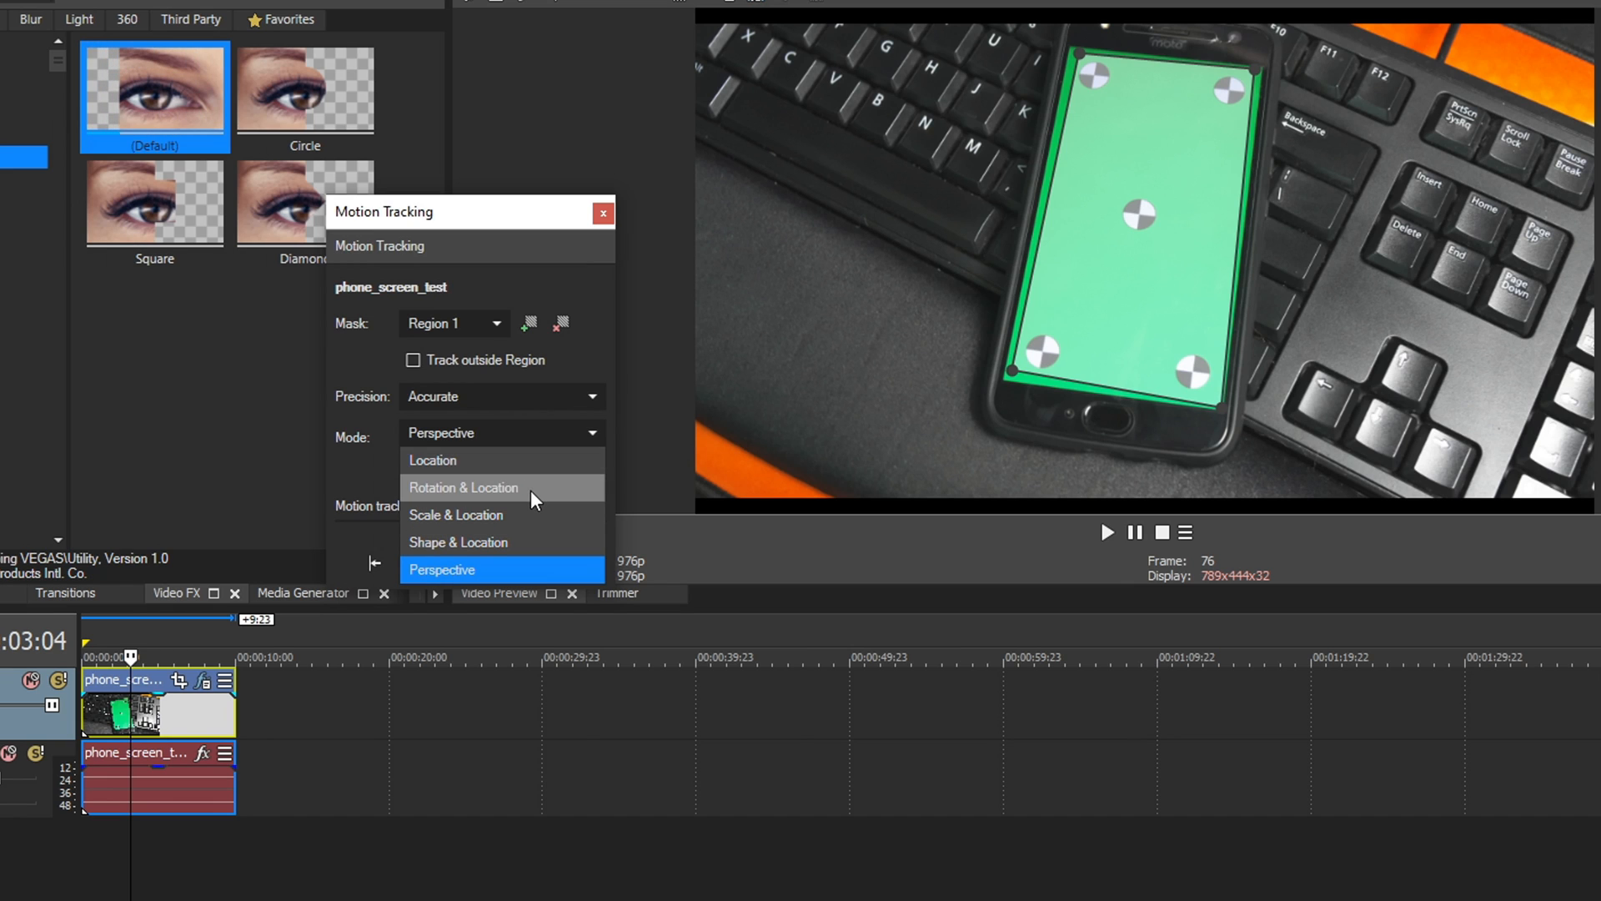
mouse_move(539, 543)
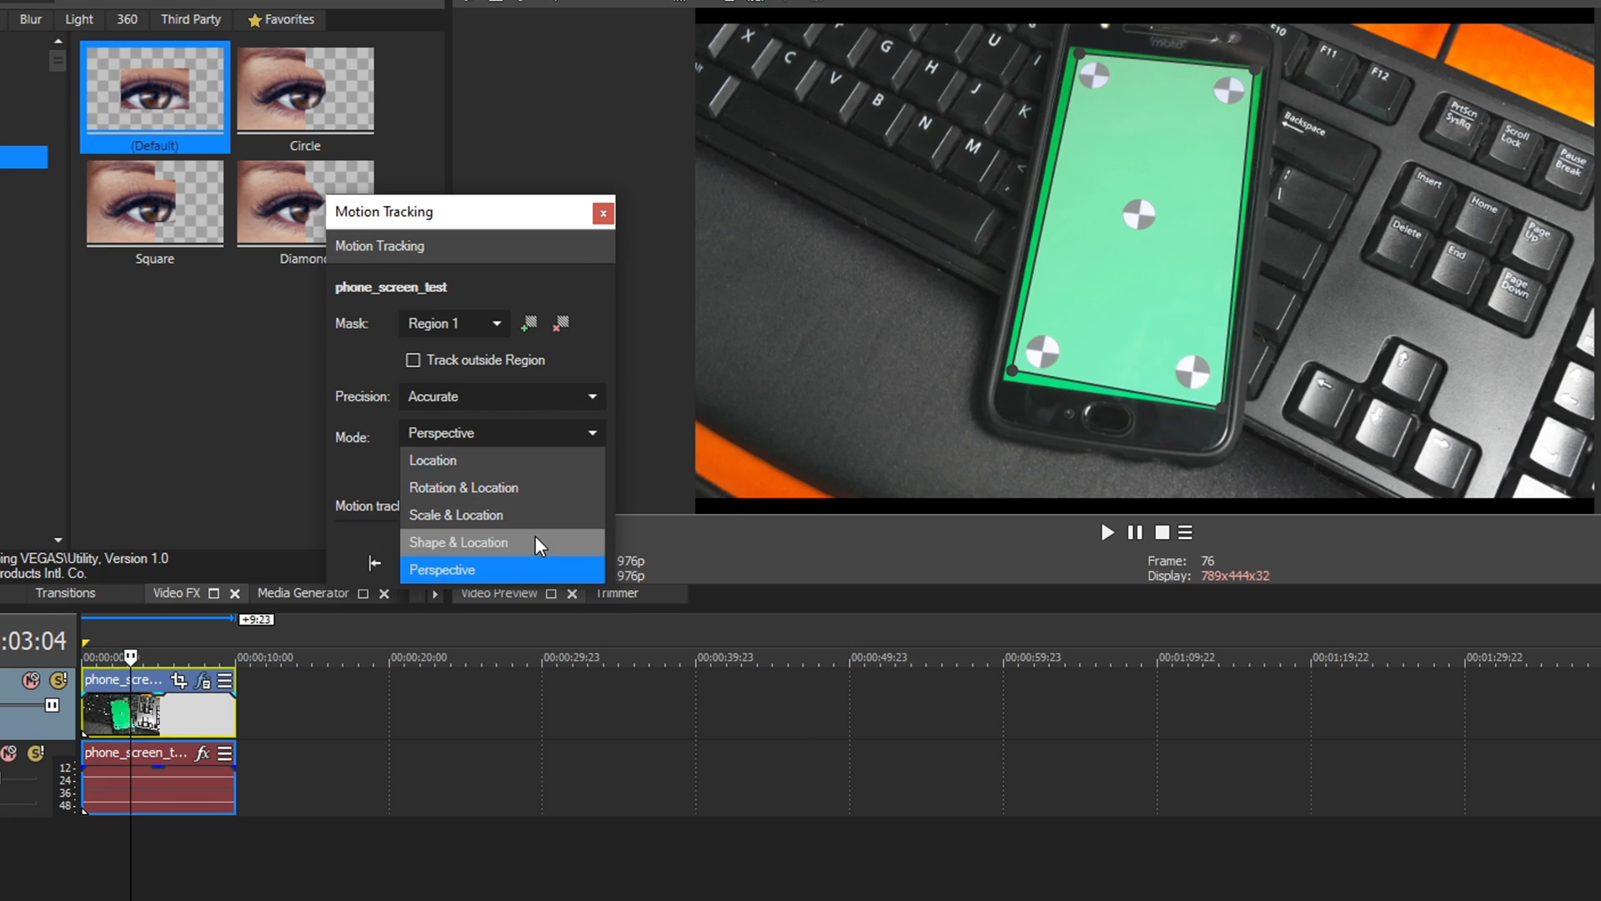
mouse_move(528, 571)
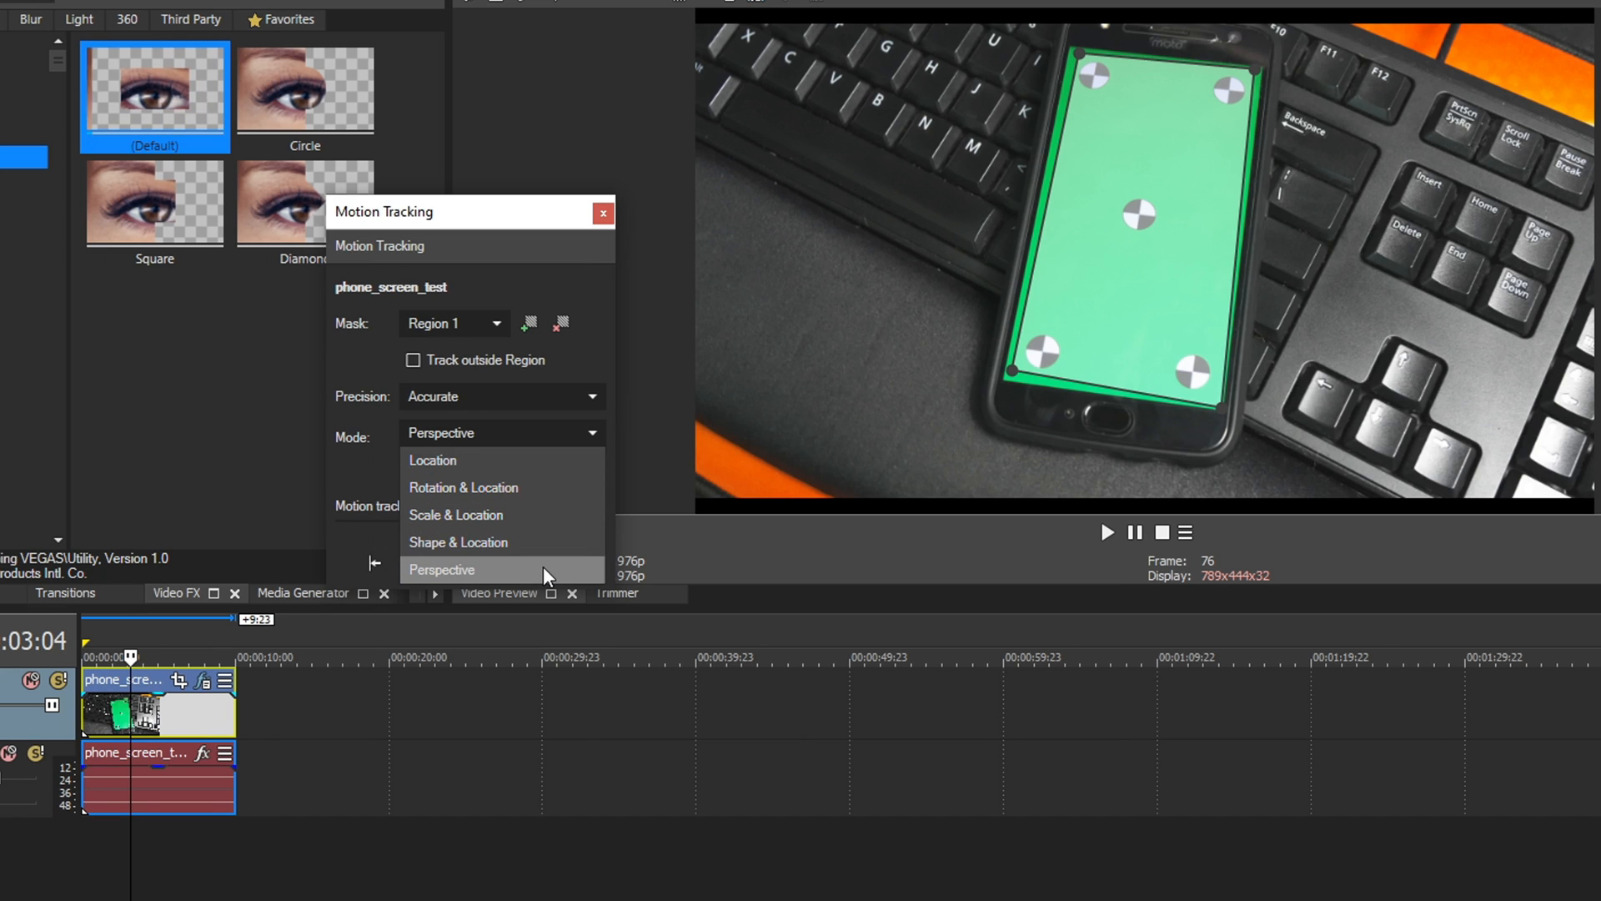
mouse_move(519, 476)
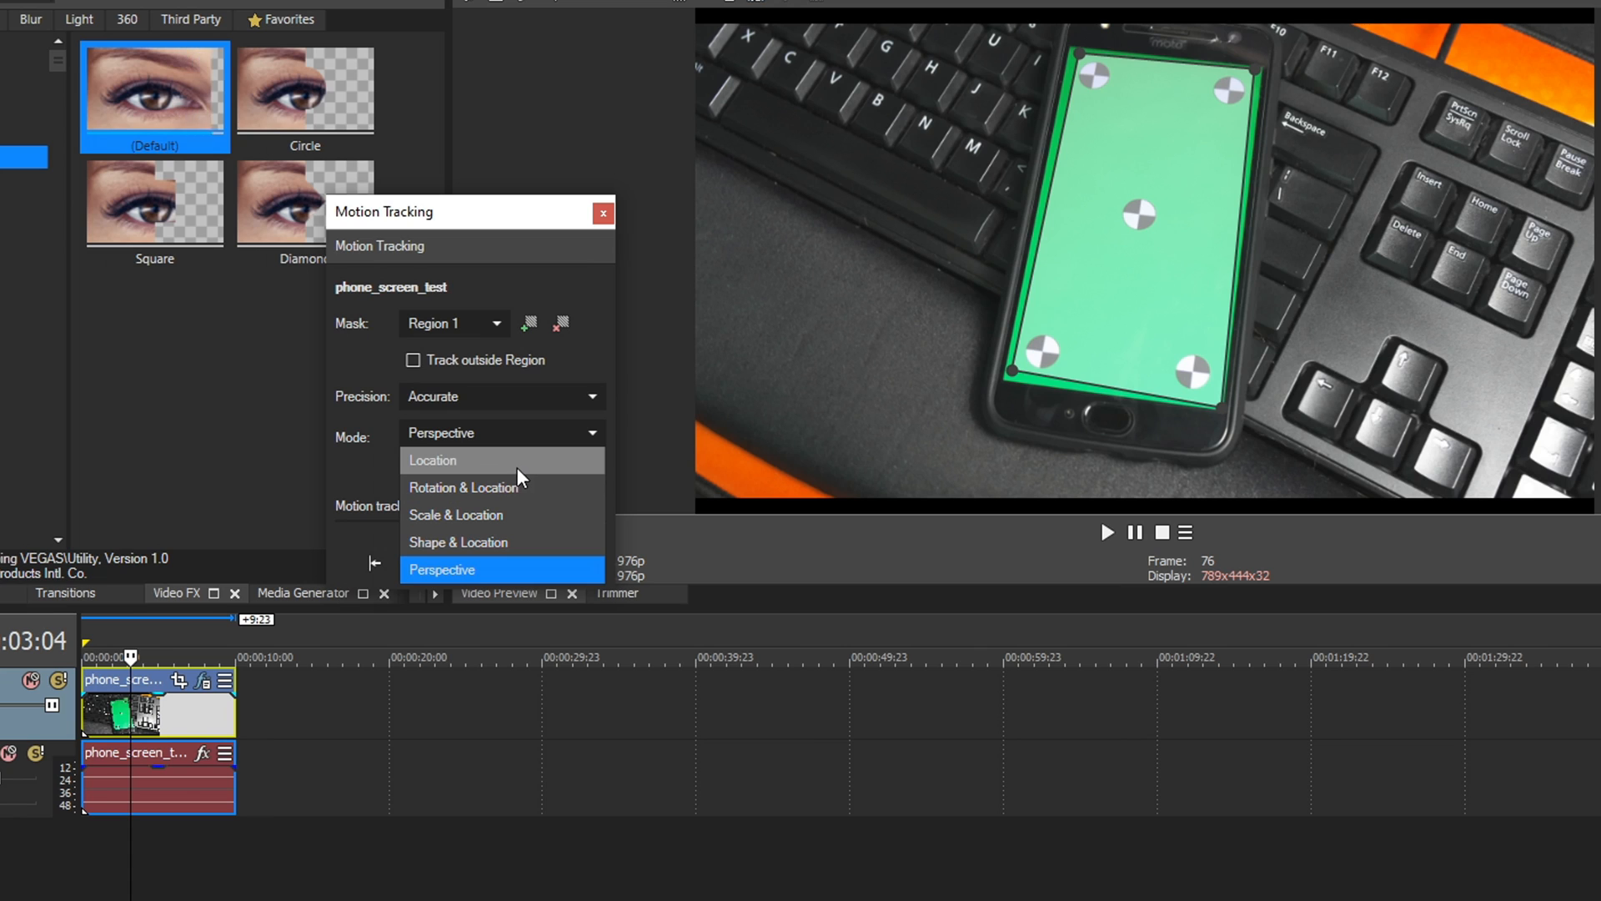
mouse_move(541, 487)
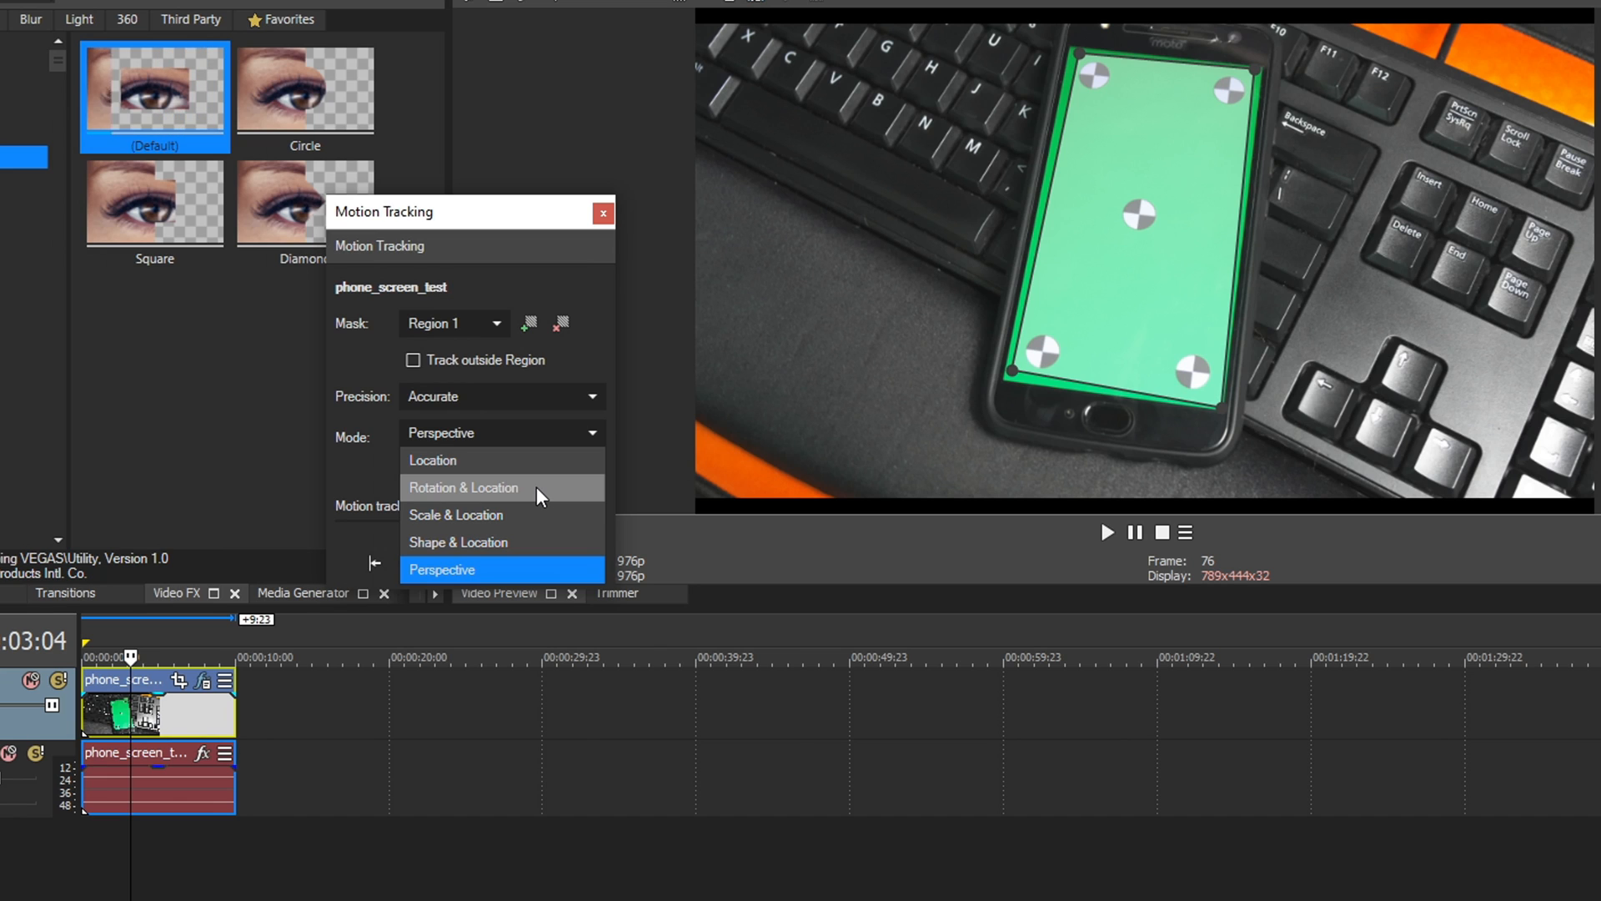
mouse_move(531, 580)
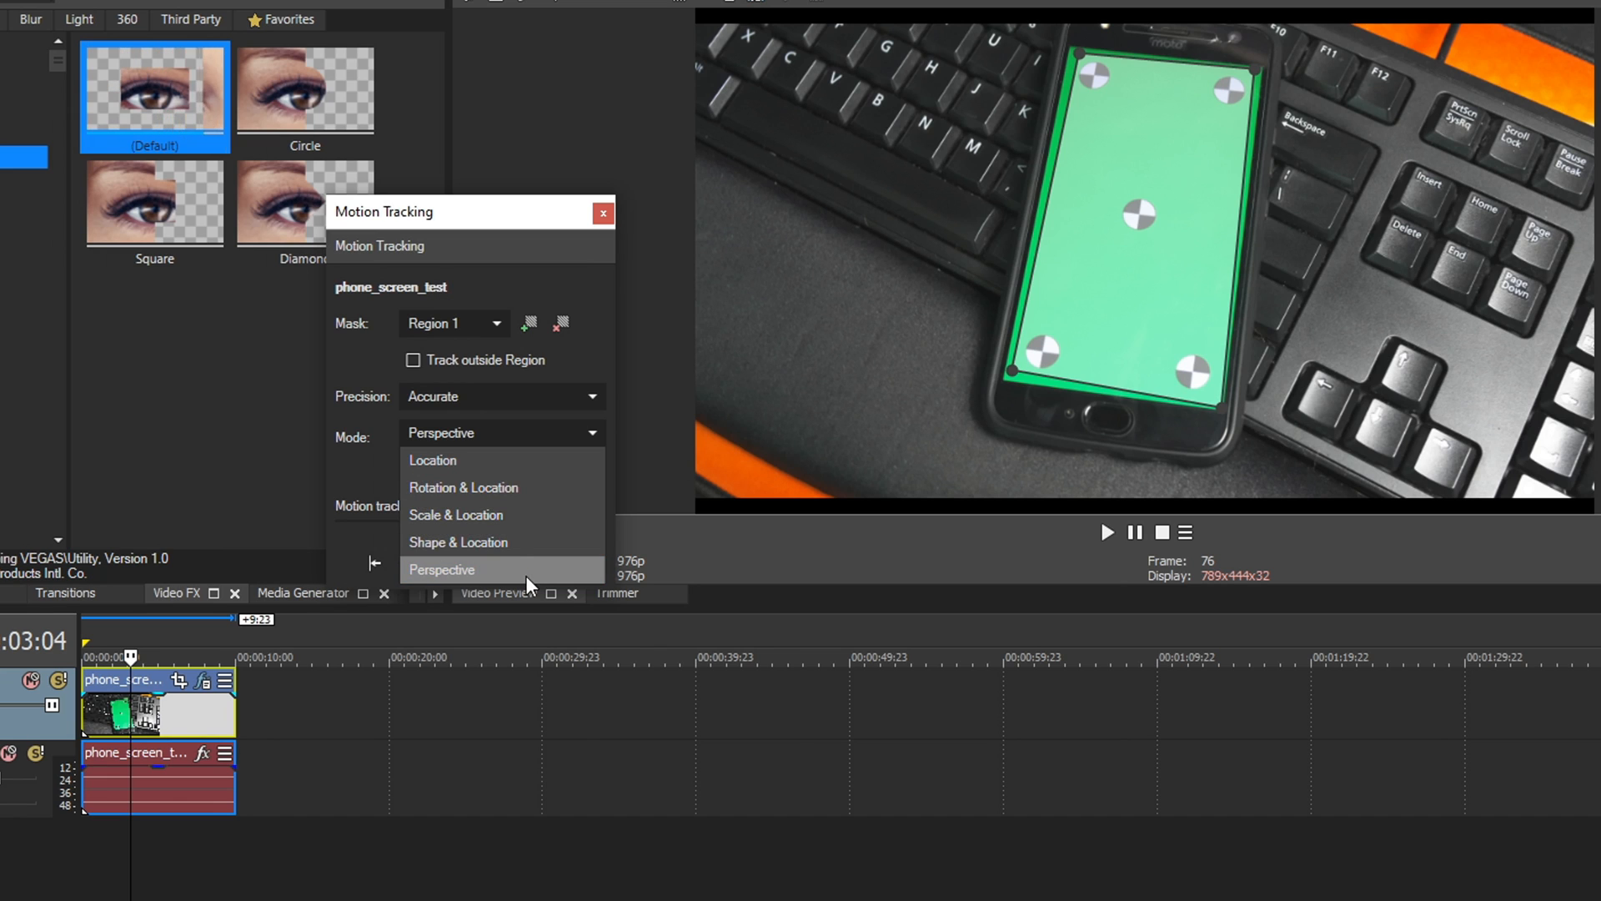
Step: Keep Perspective as Region 1's tracking mode
click(441, 569)
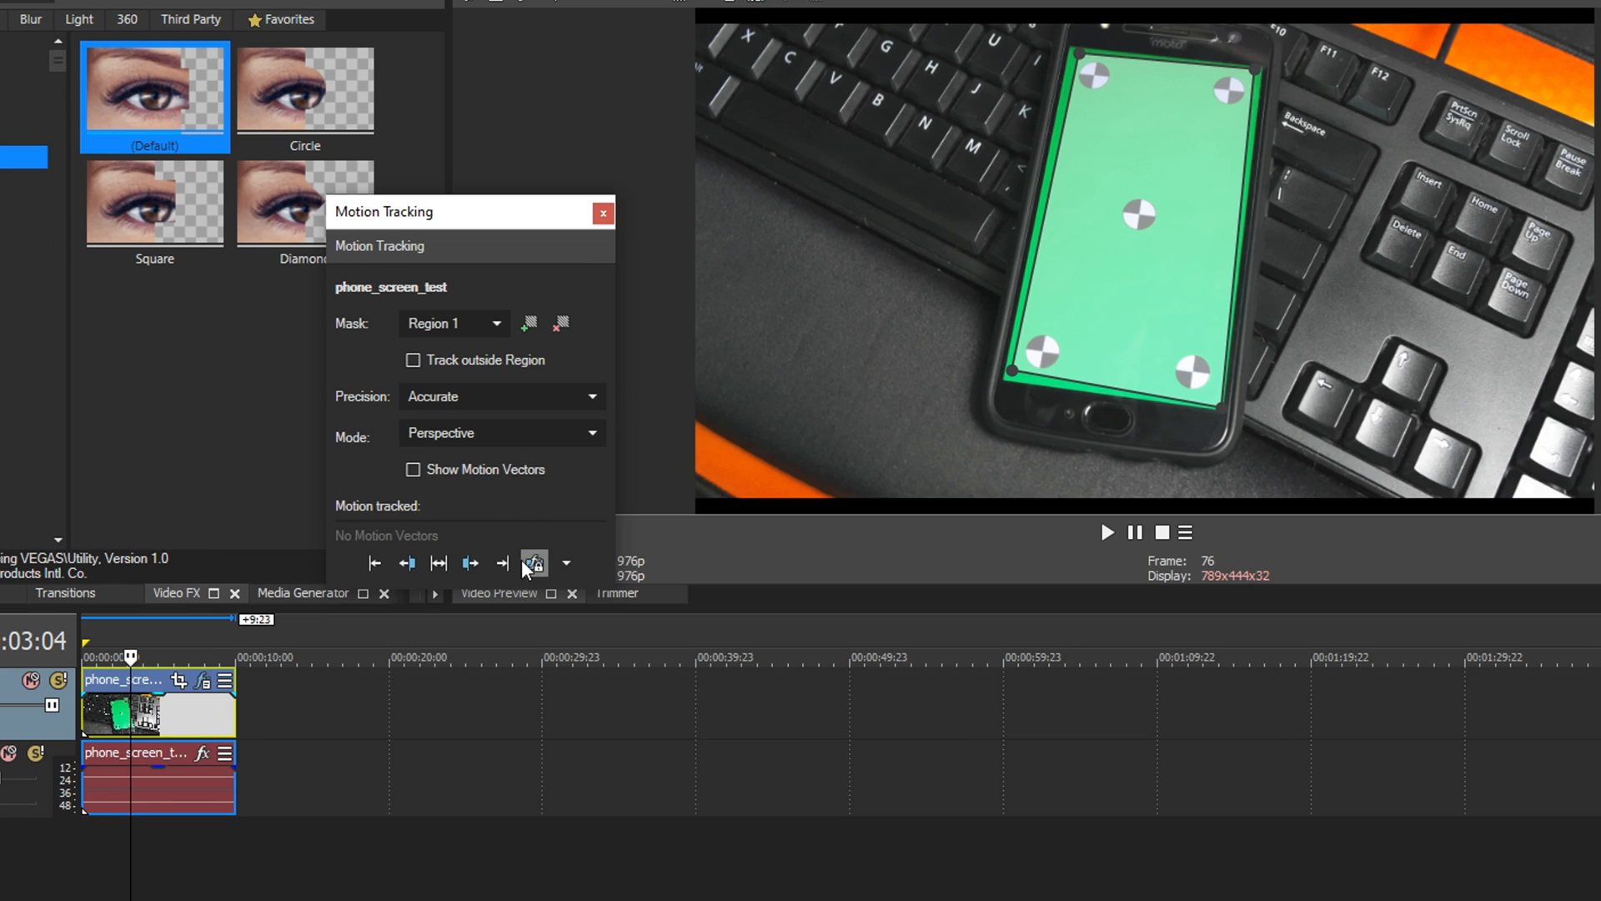
mouse_move(374, 562)
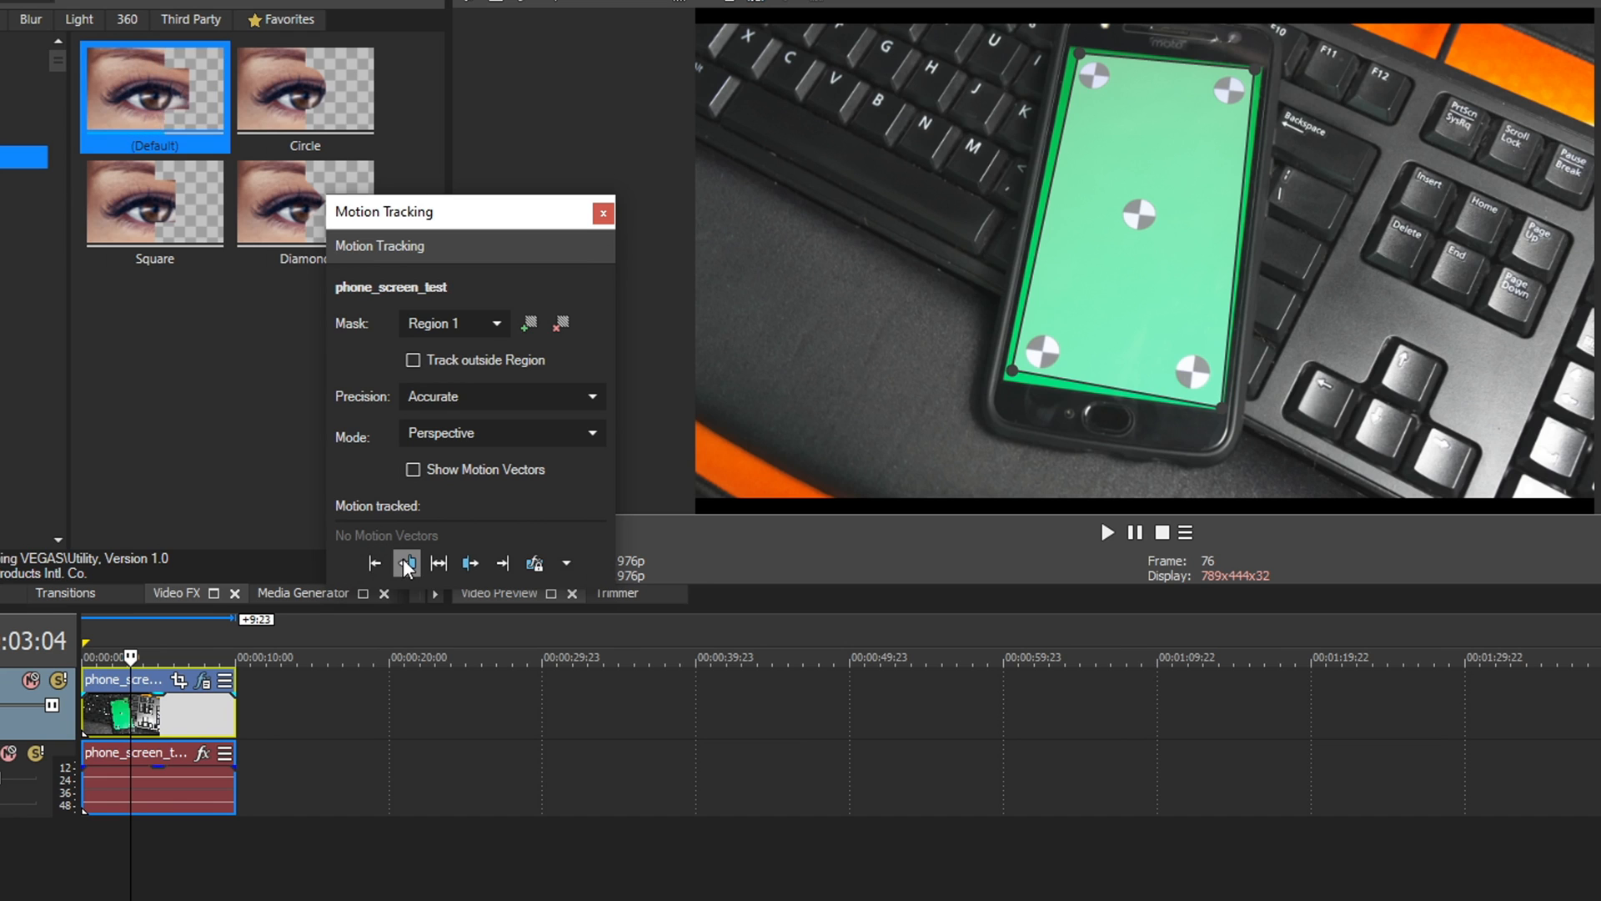
mouse_move(407, 562)
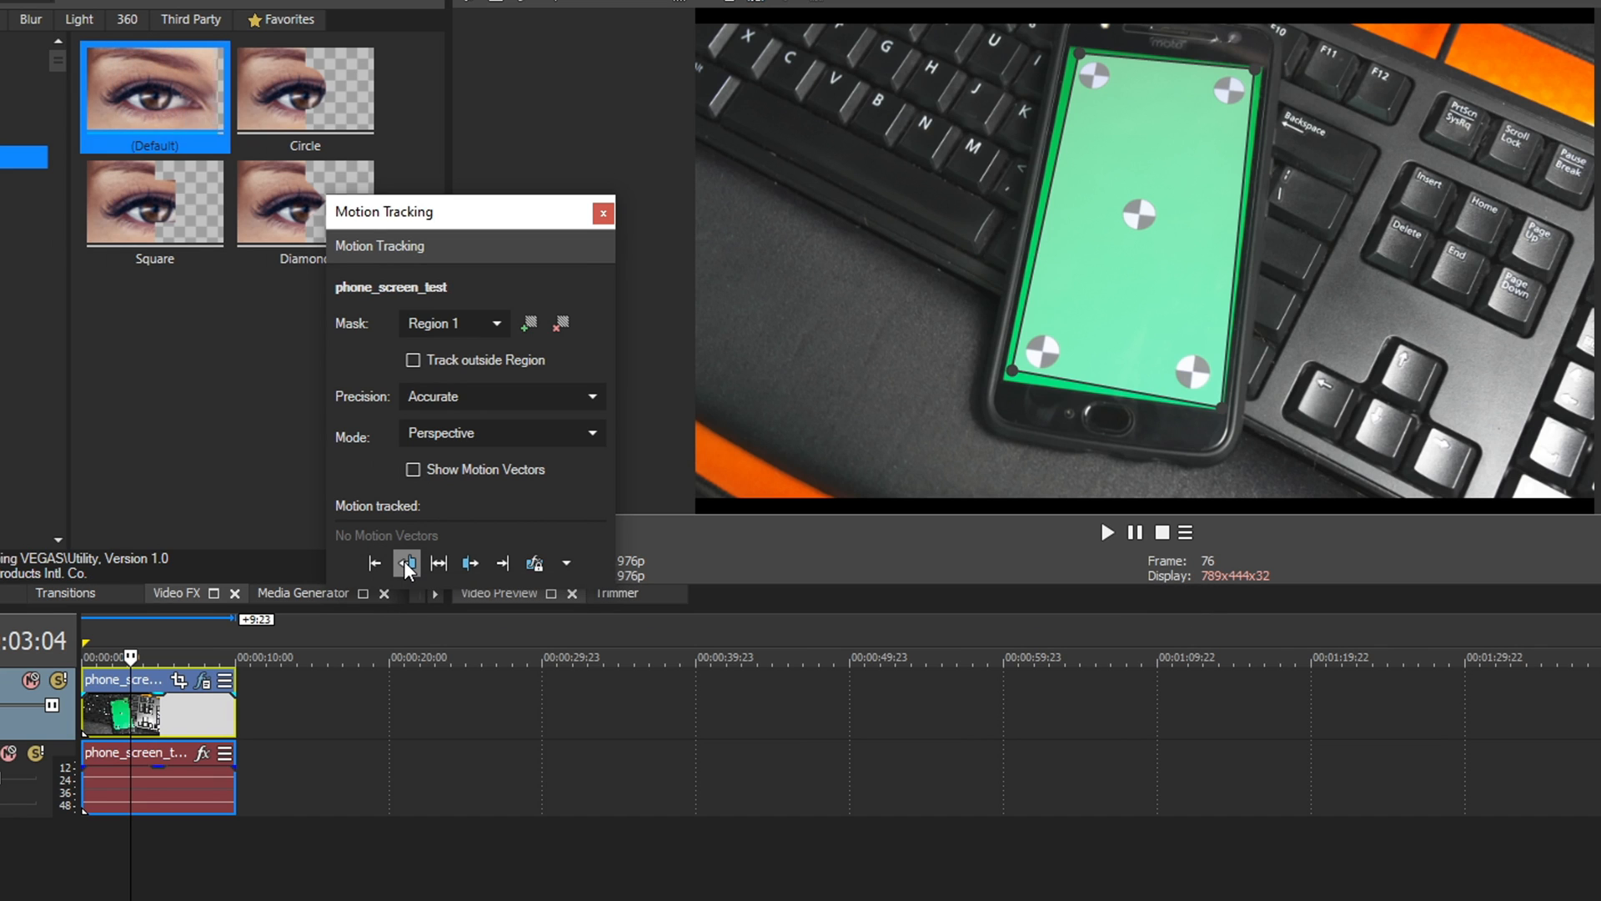
mouse_move(443, 562)
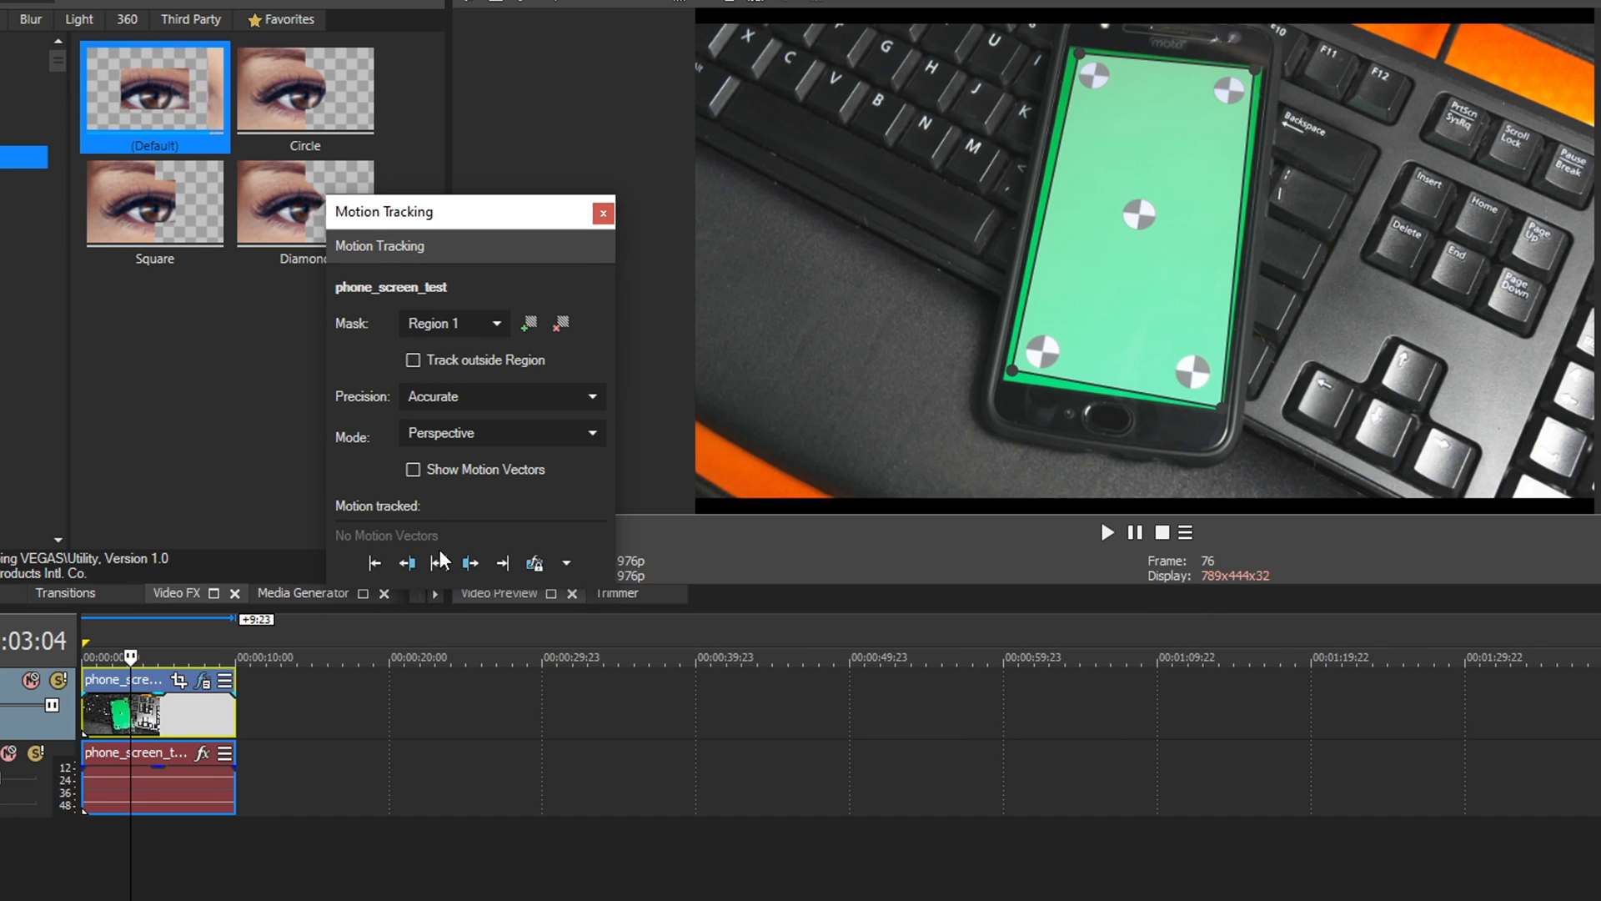
mouse_move(439, 562)
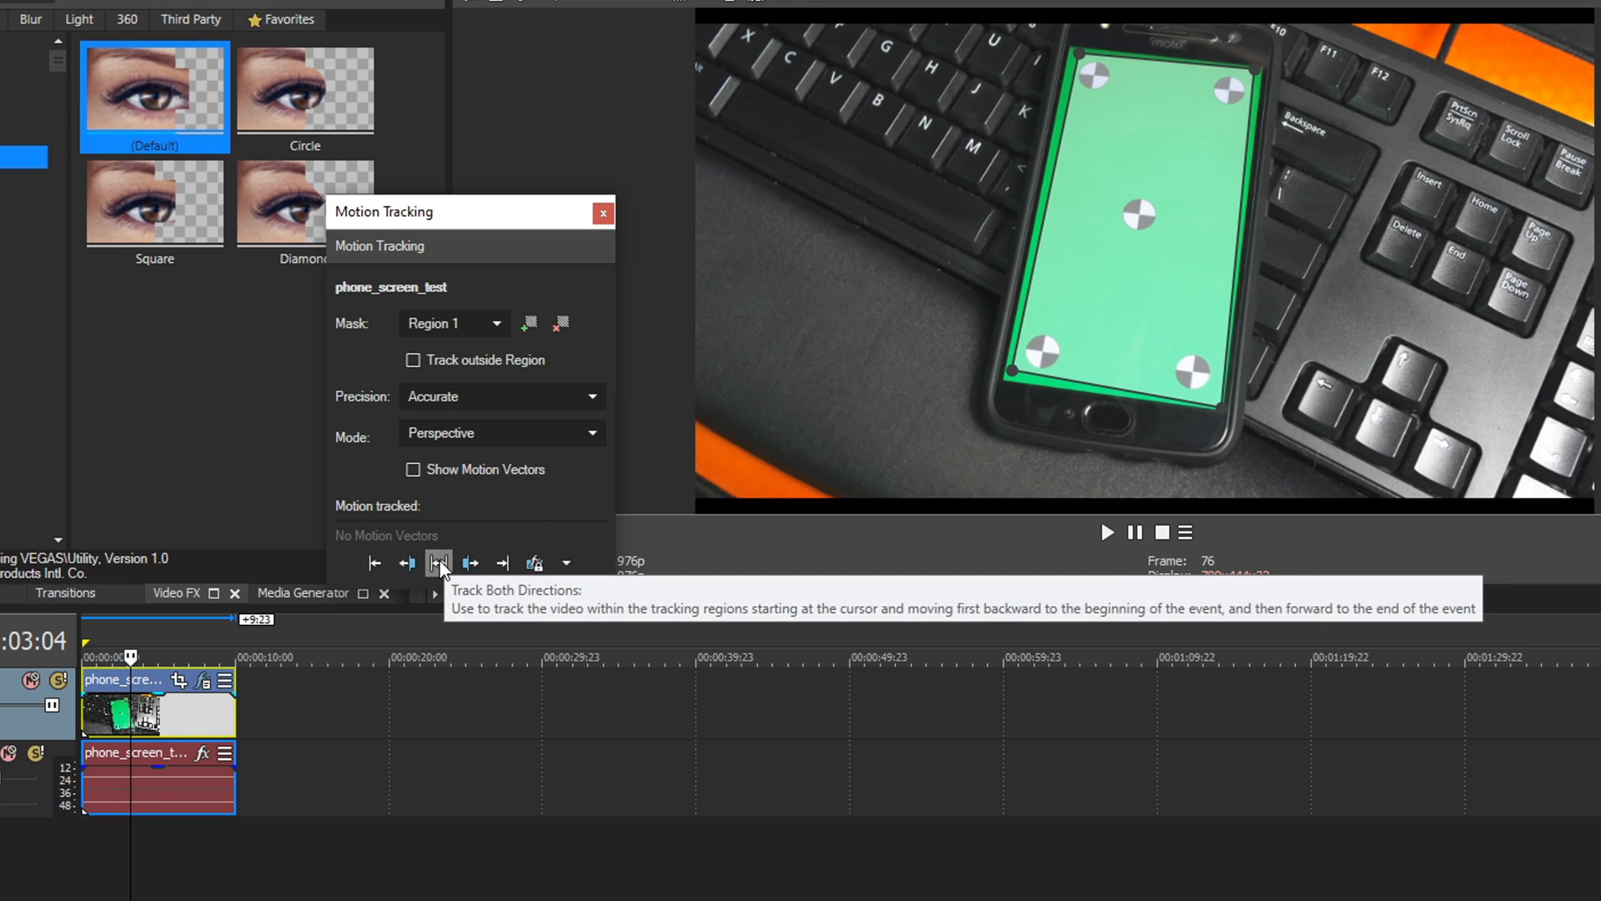
mouse_move(167, 734)
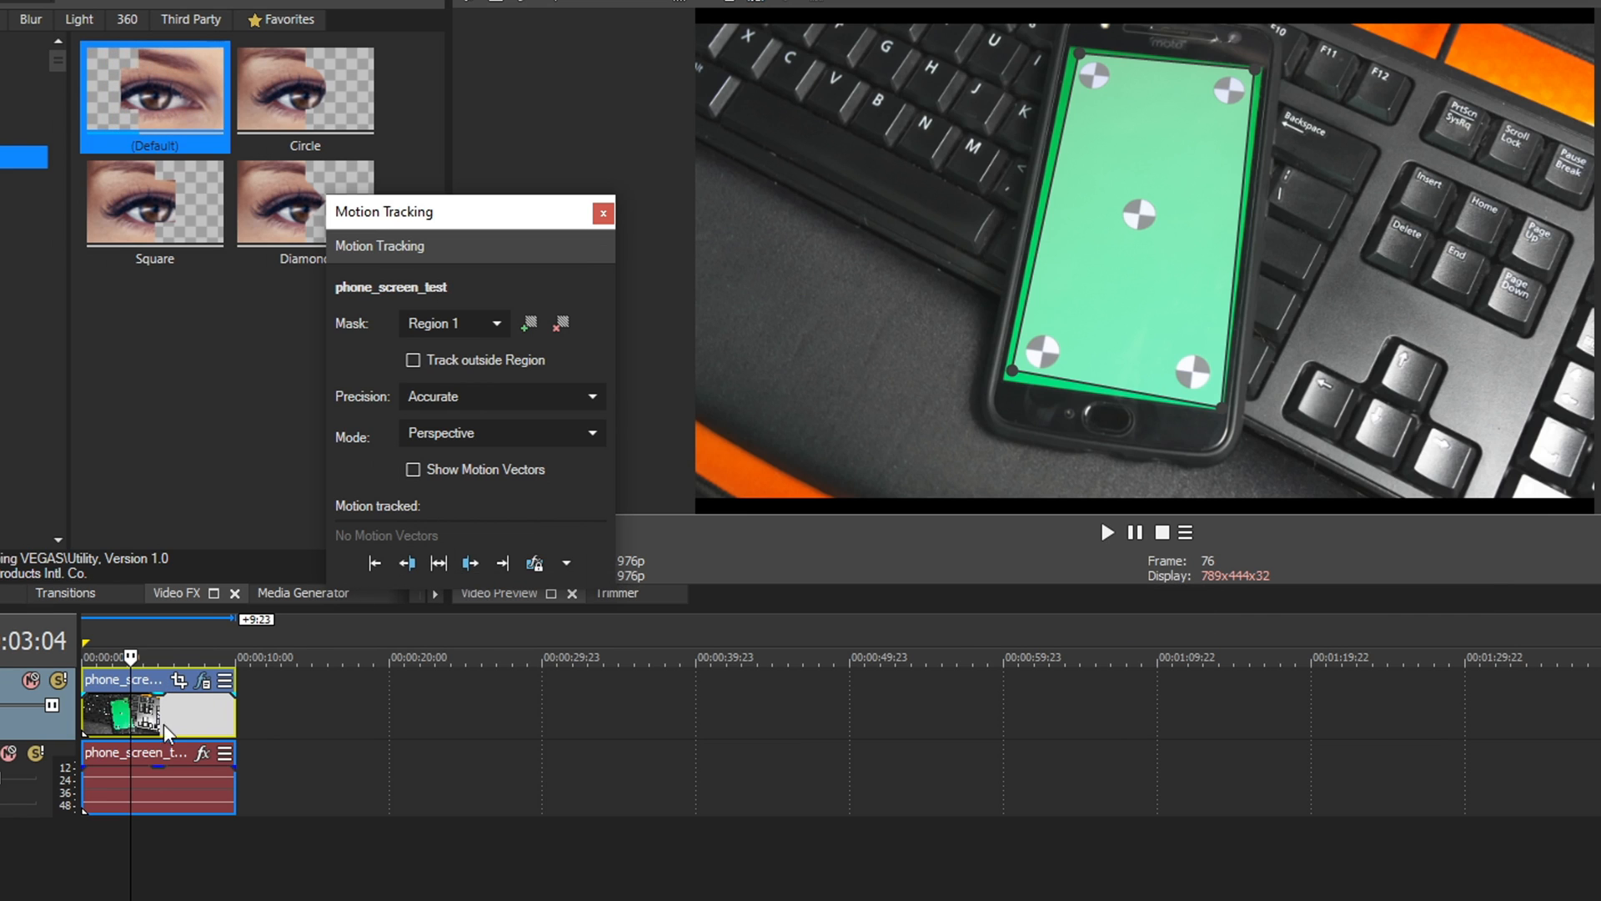
mouse_move(439, 562)
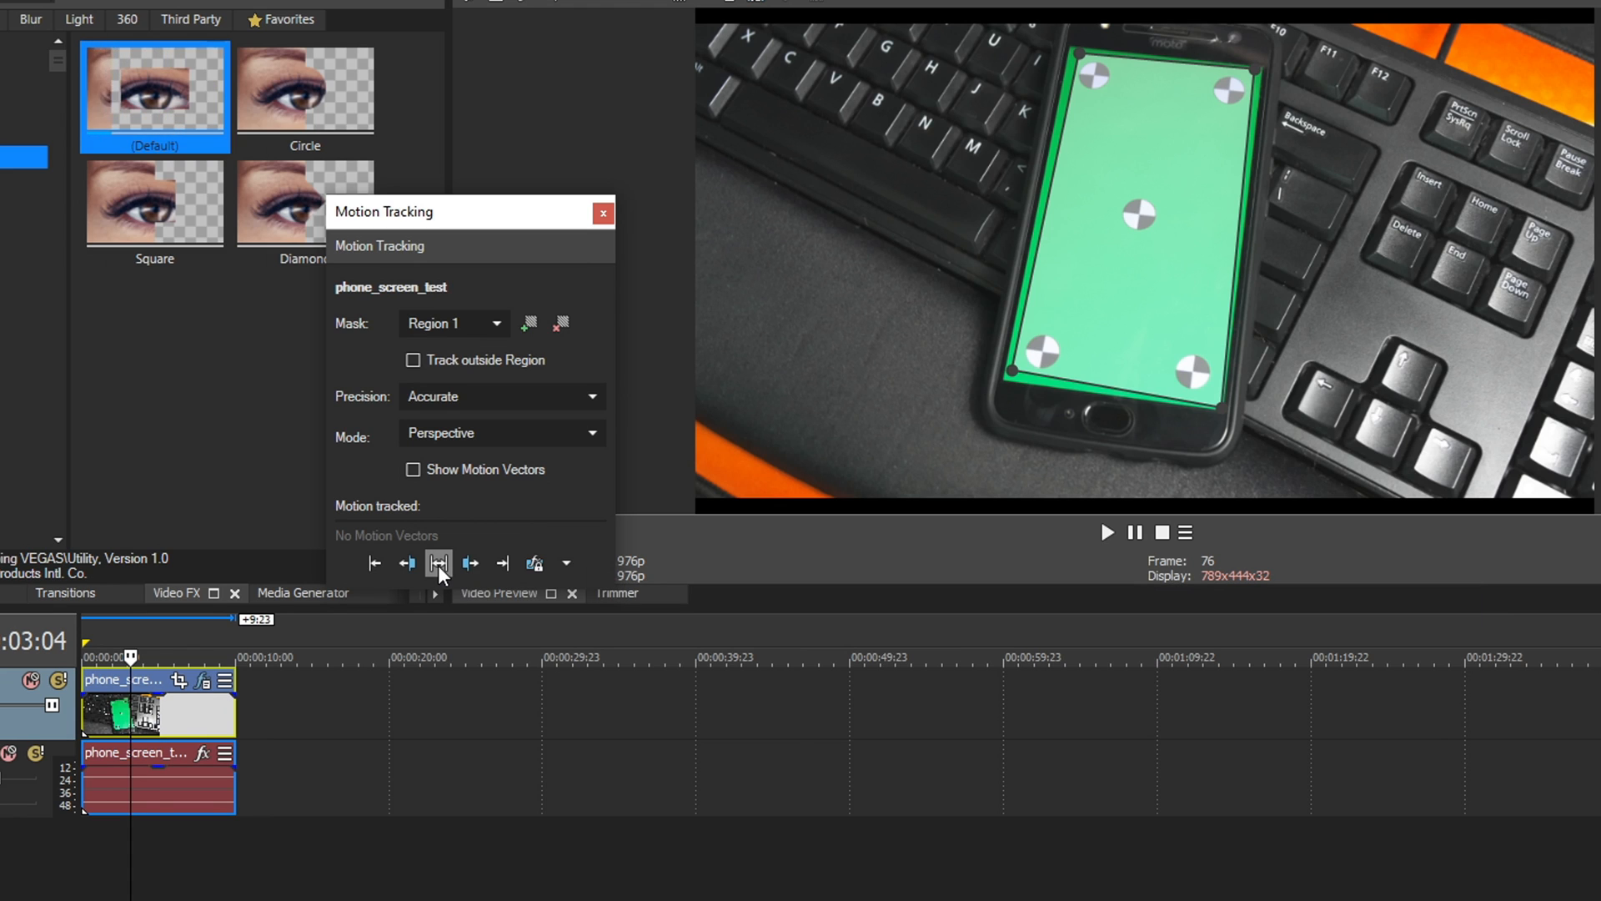
mouse_move(470, 562)
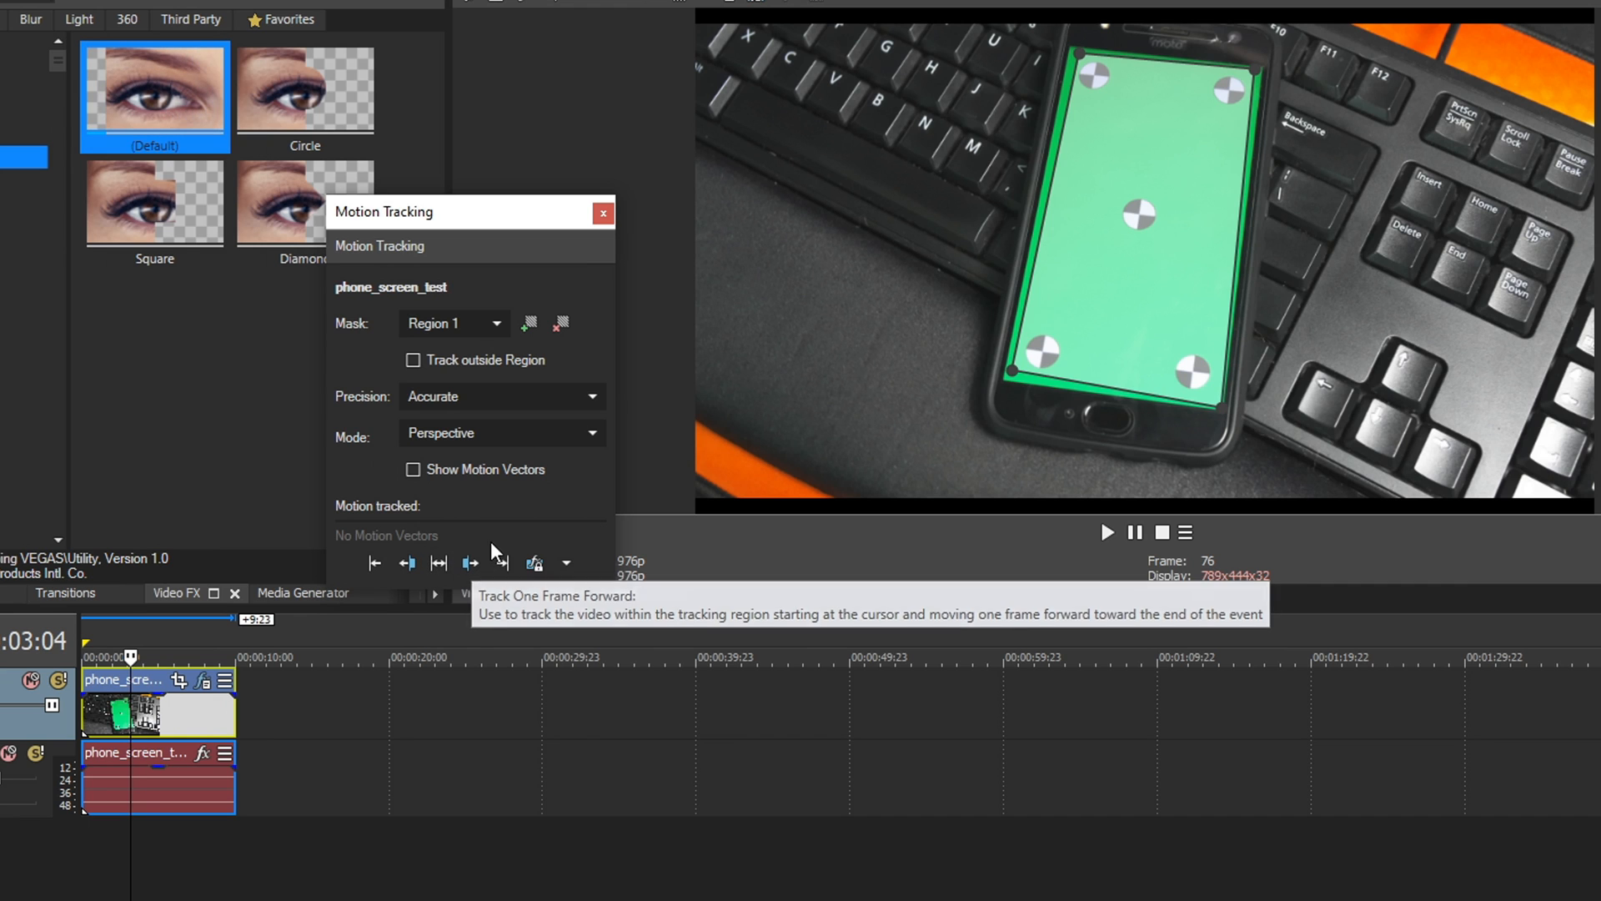
mouse_move(500, 563)
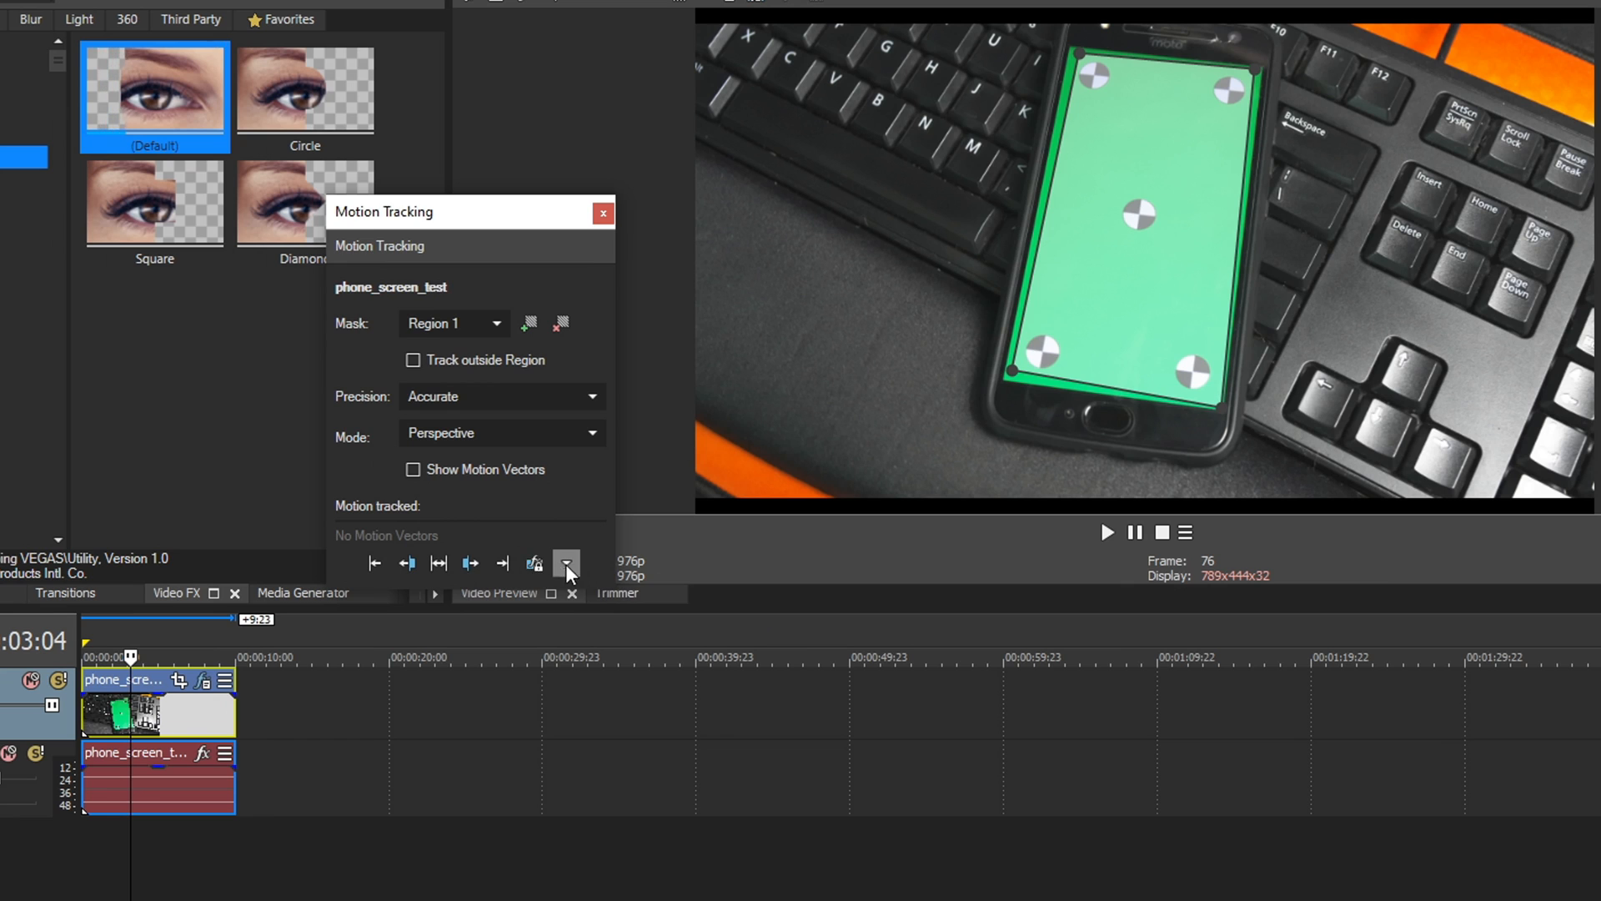
mouse_move(535, 562)
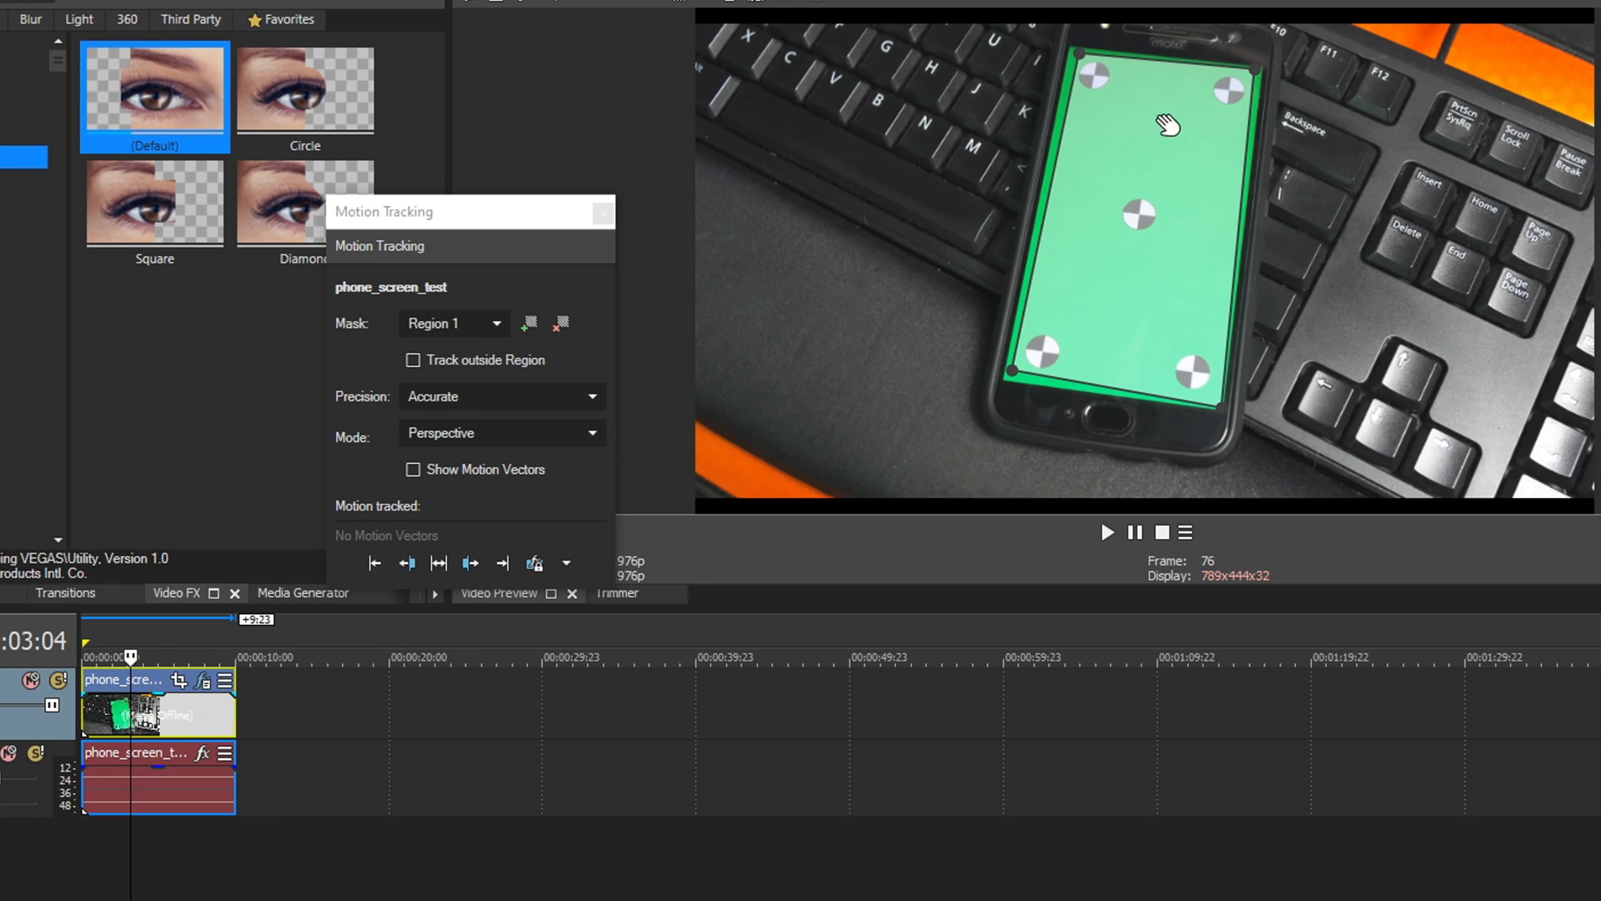
mouse_move(1024, 559)
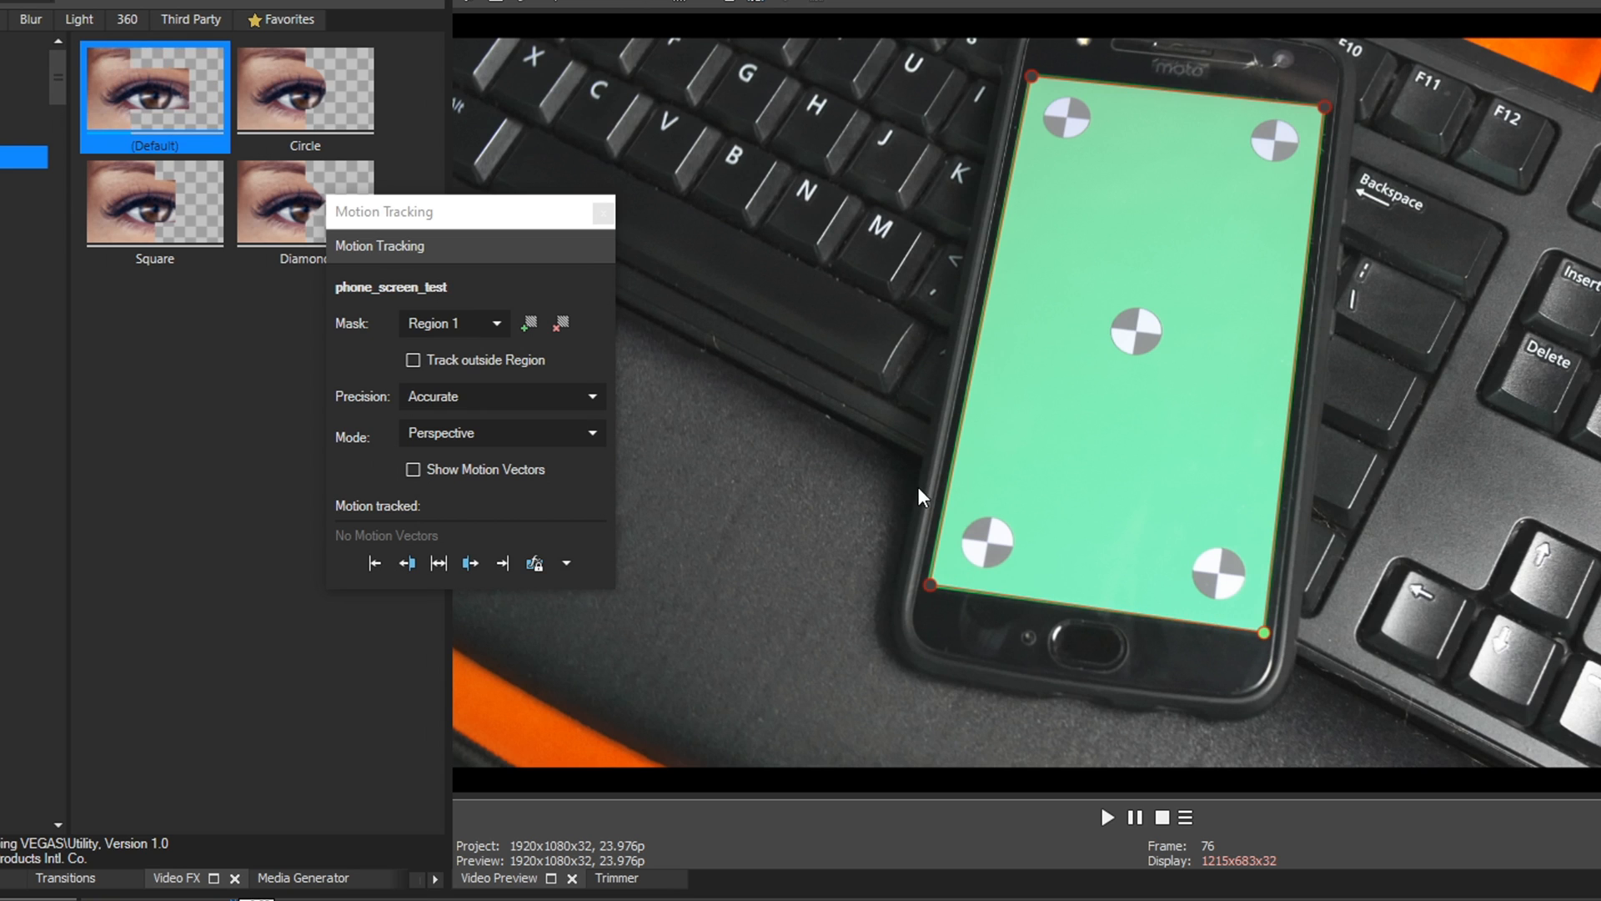
mouse_move(439, 562)
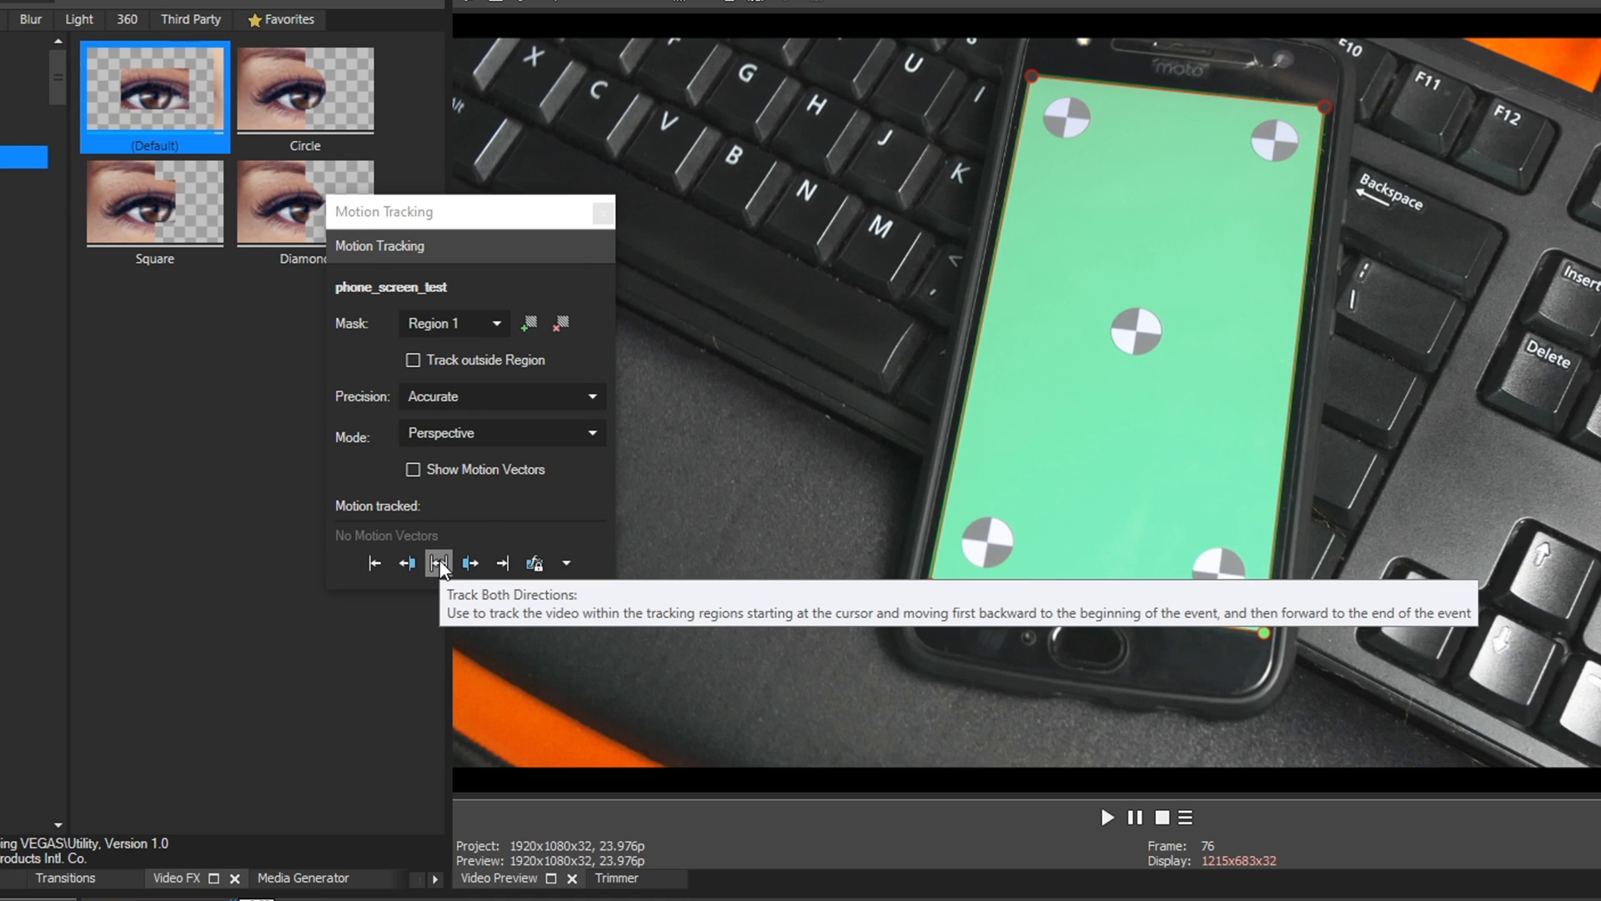
Step: Track Region 1 in both directions, then backward to the clip's start until it reports Successful
click(439, 562)
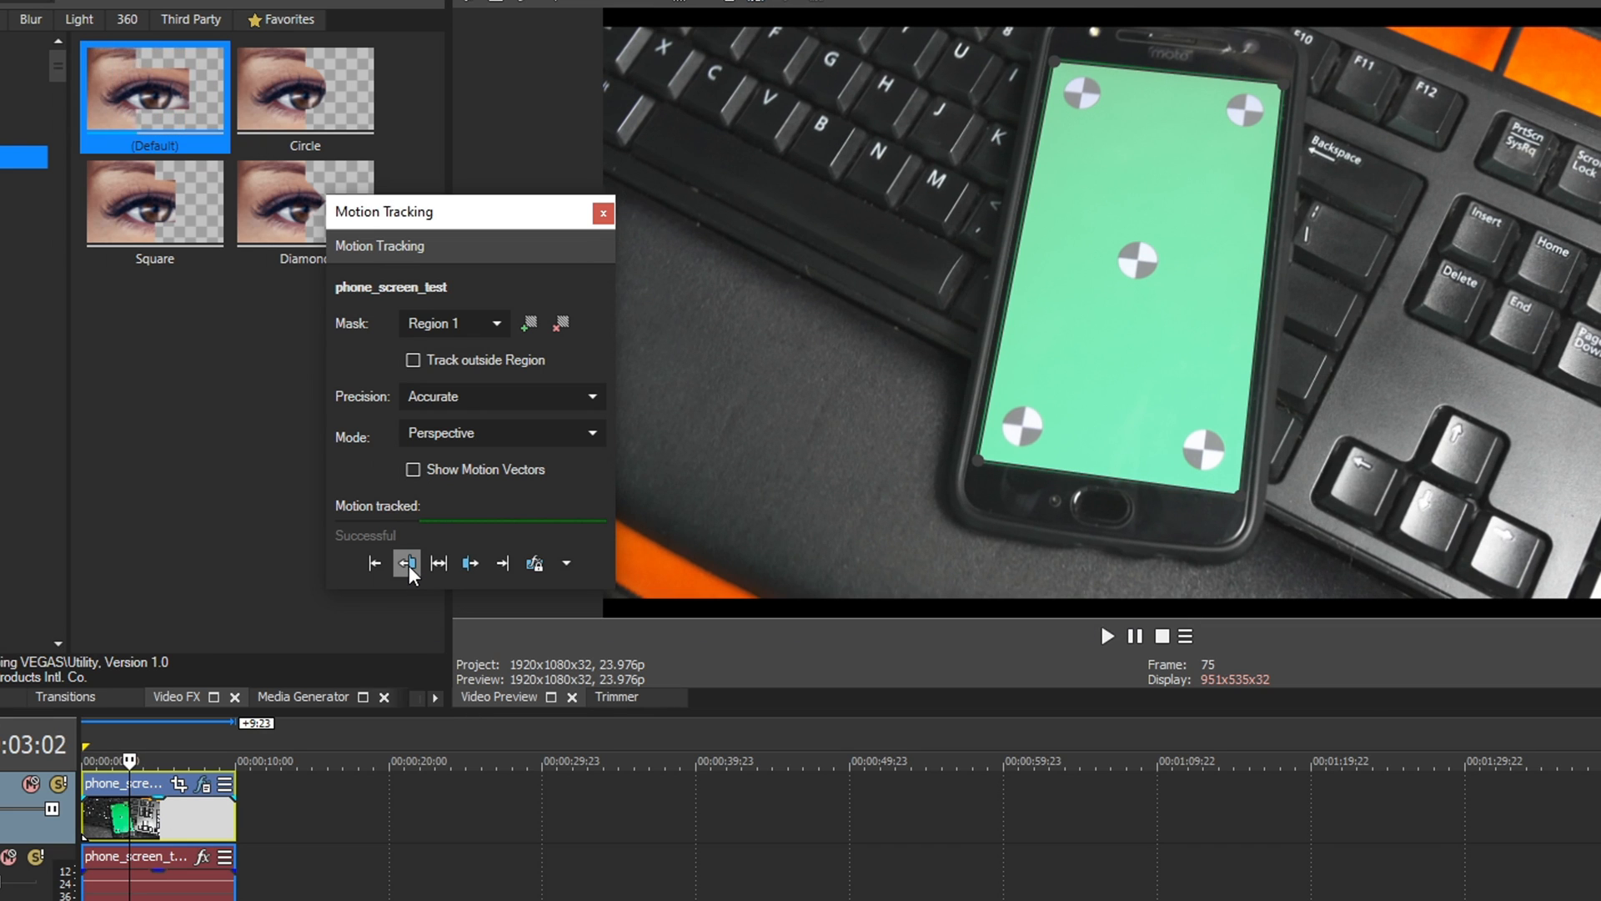
click(373, 562)
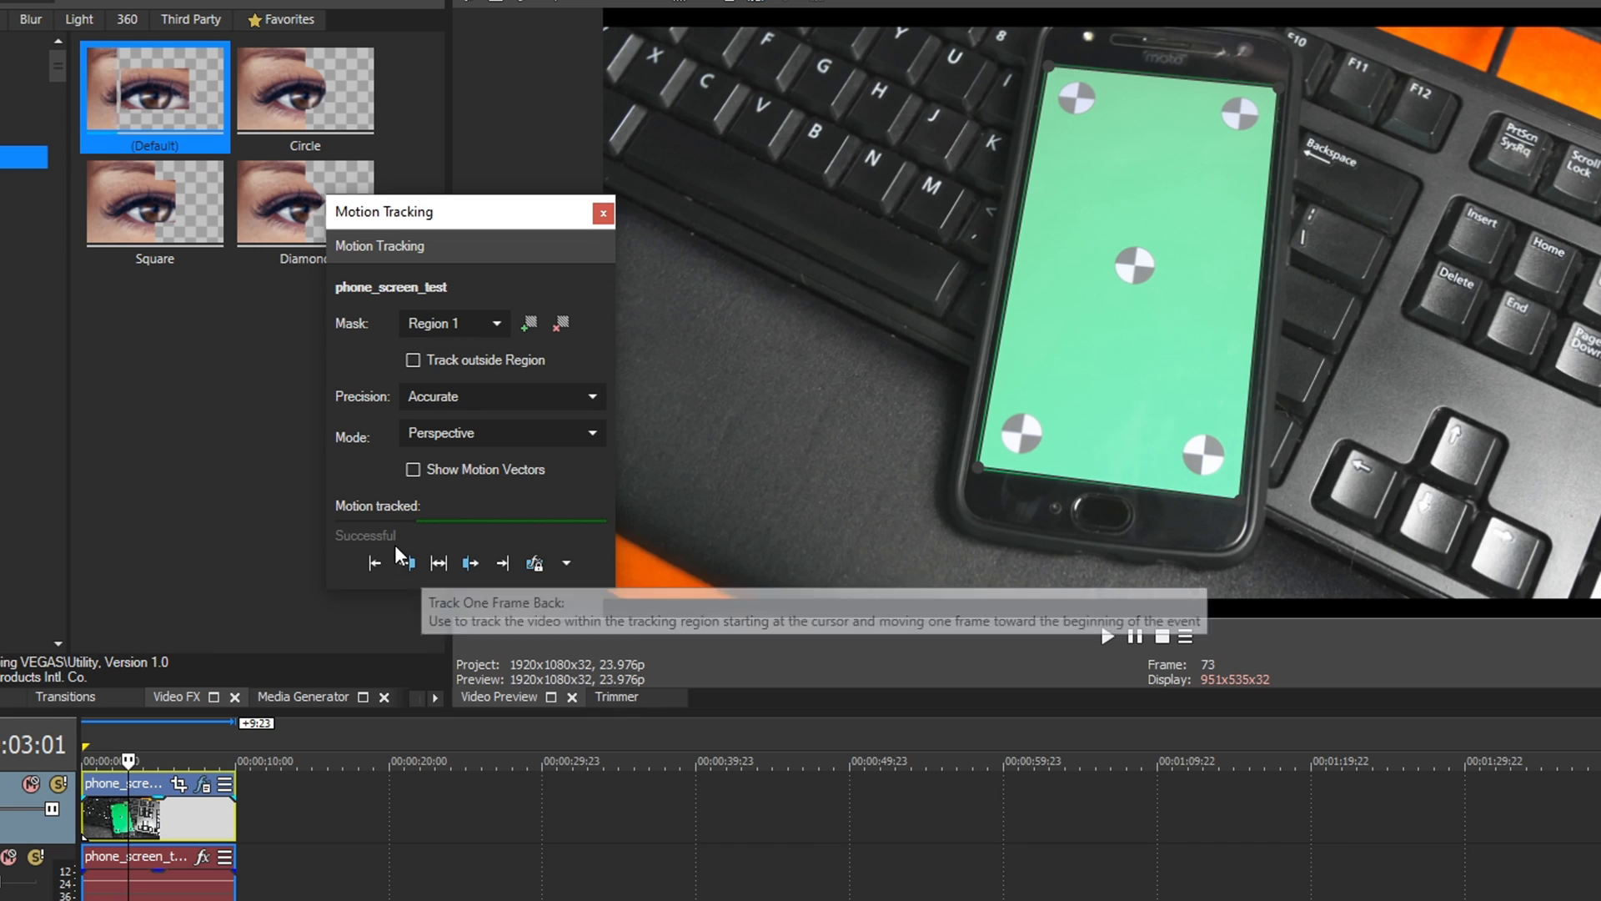
mouse_move(375, 562)
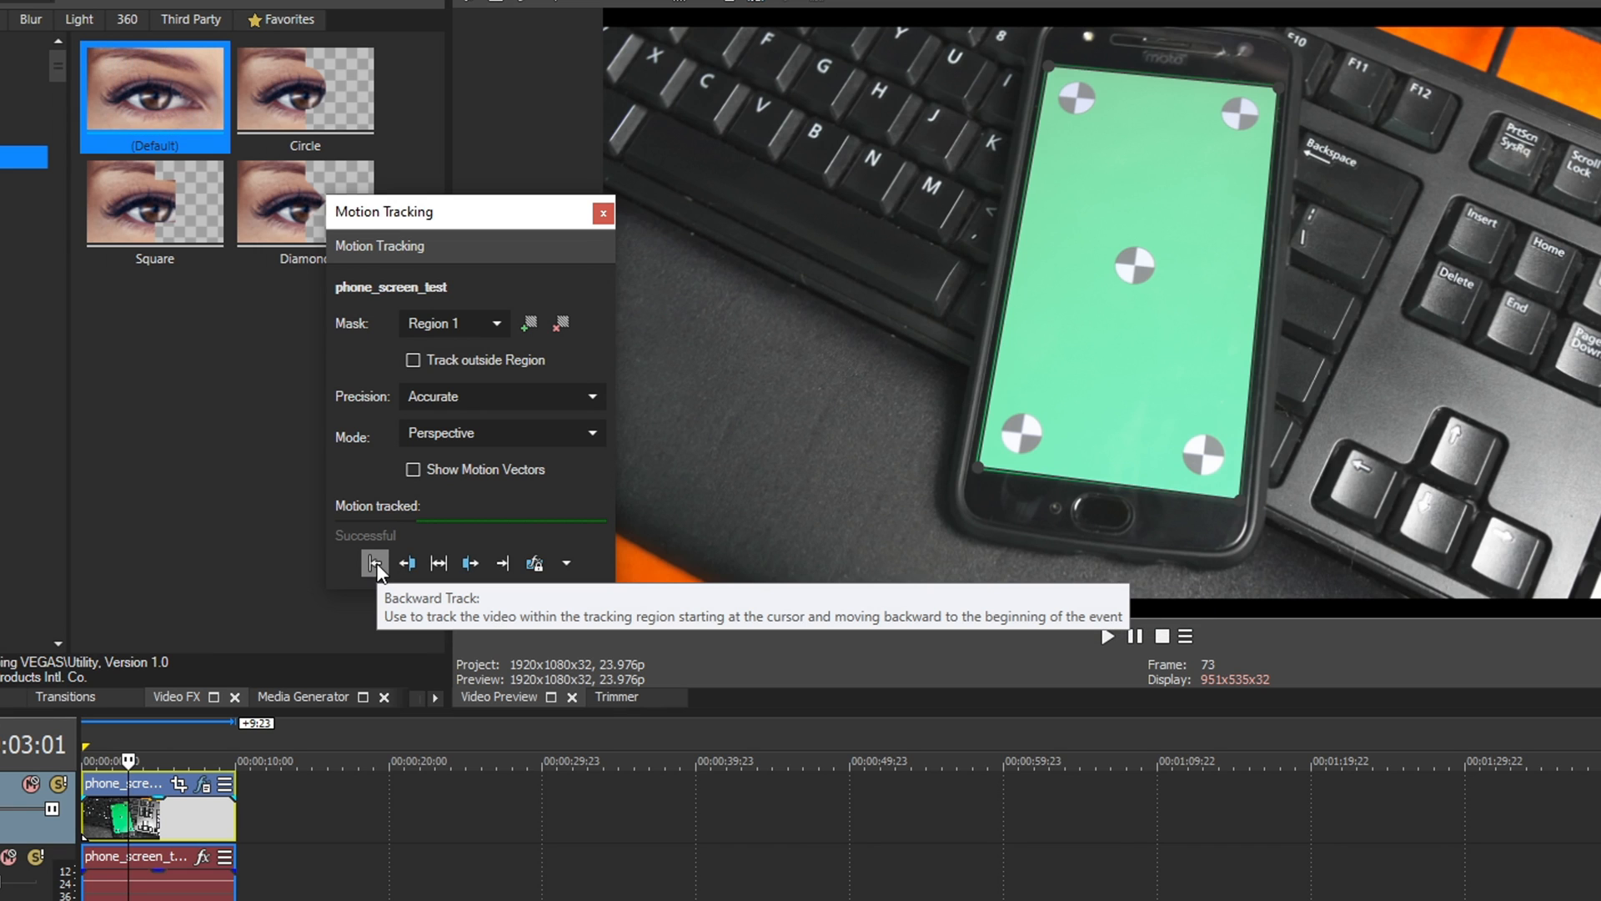
click(374, 562)
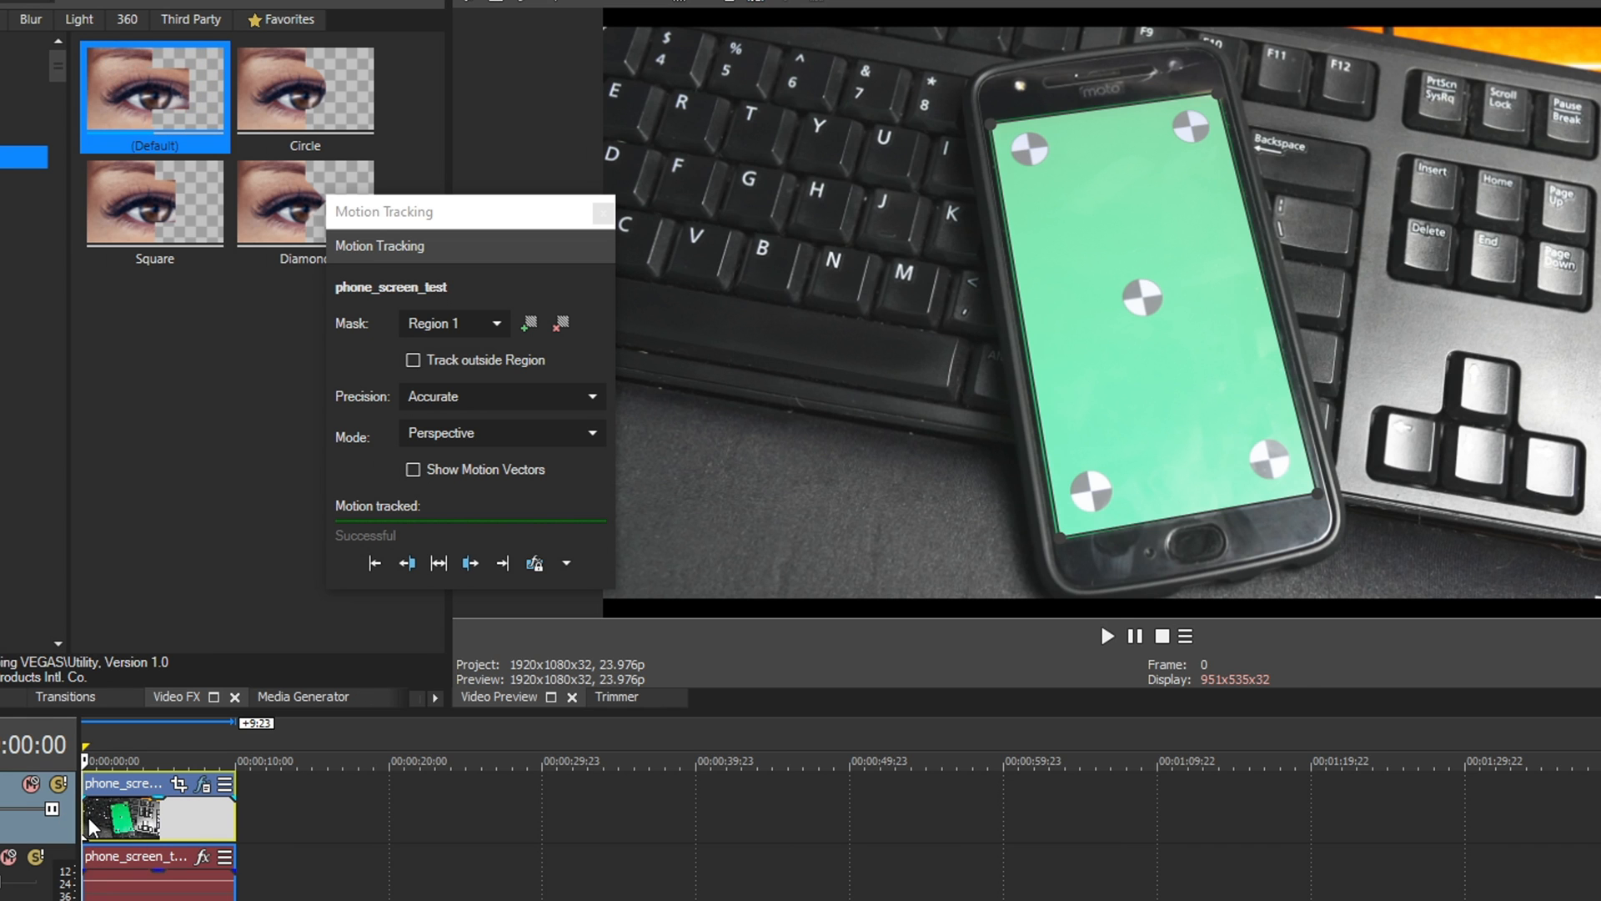
Step: Play the clip to verify the track, briefly showing then hiding the motion vectors
click(1106, 636)
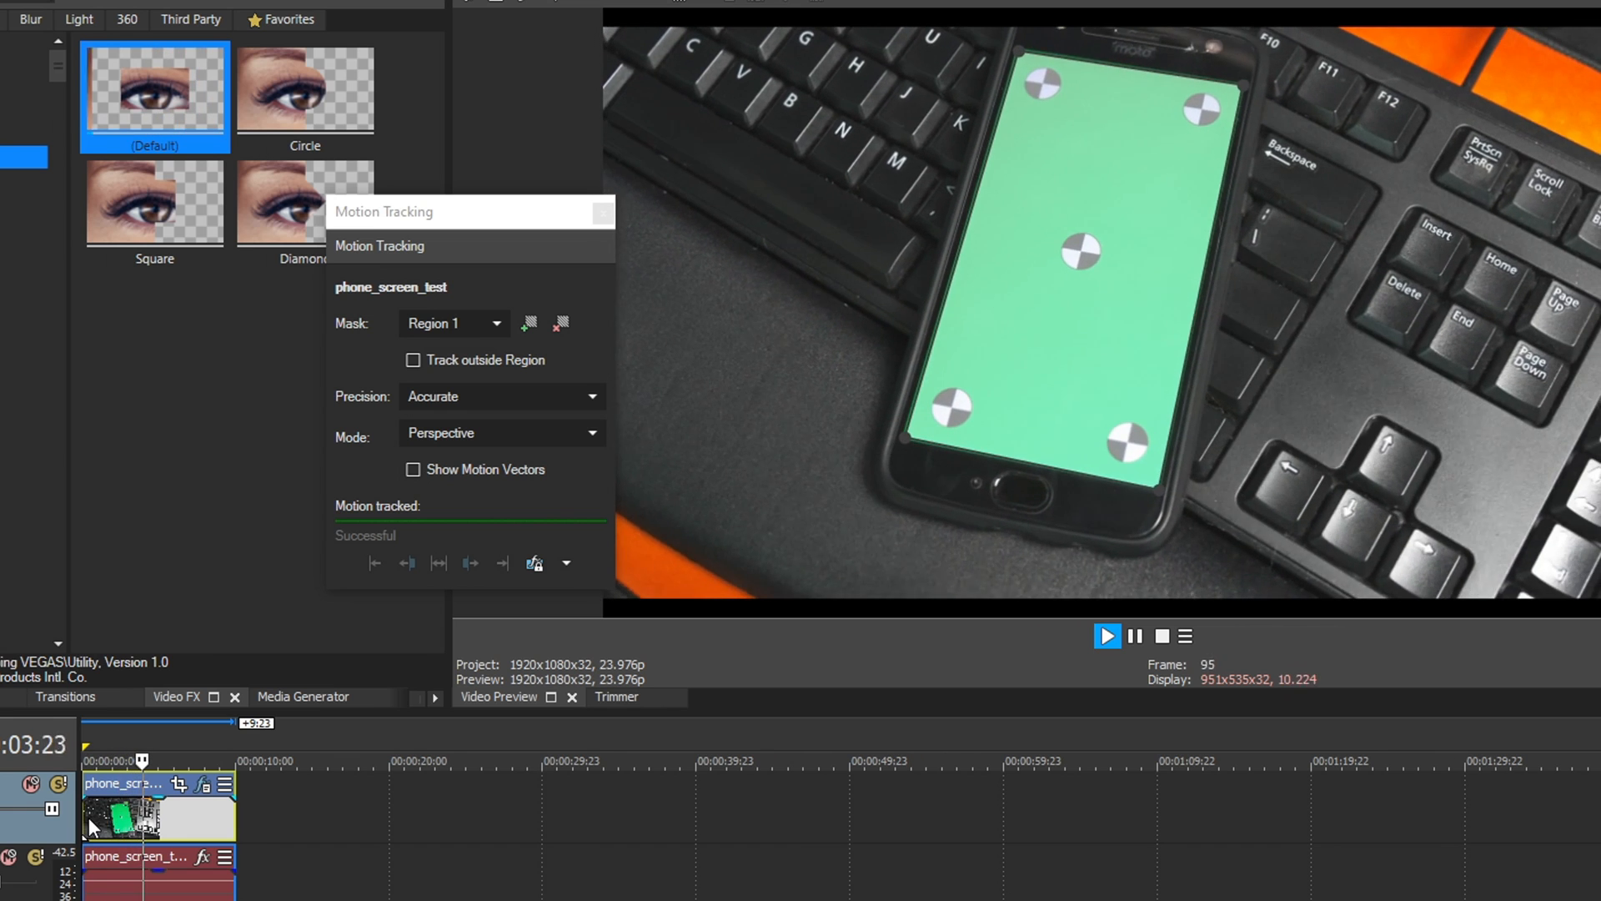
click(1105, 635)
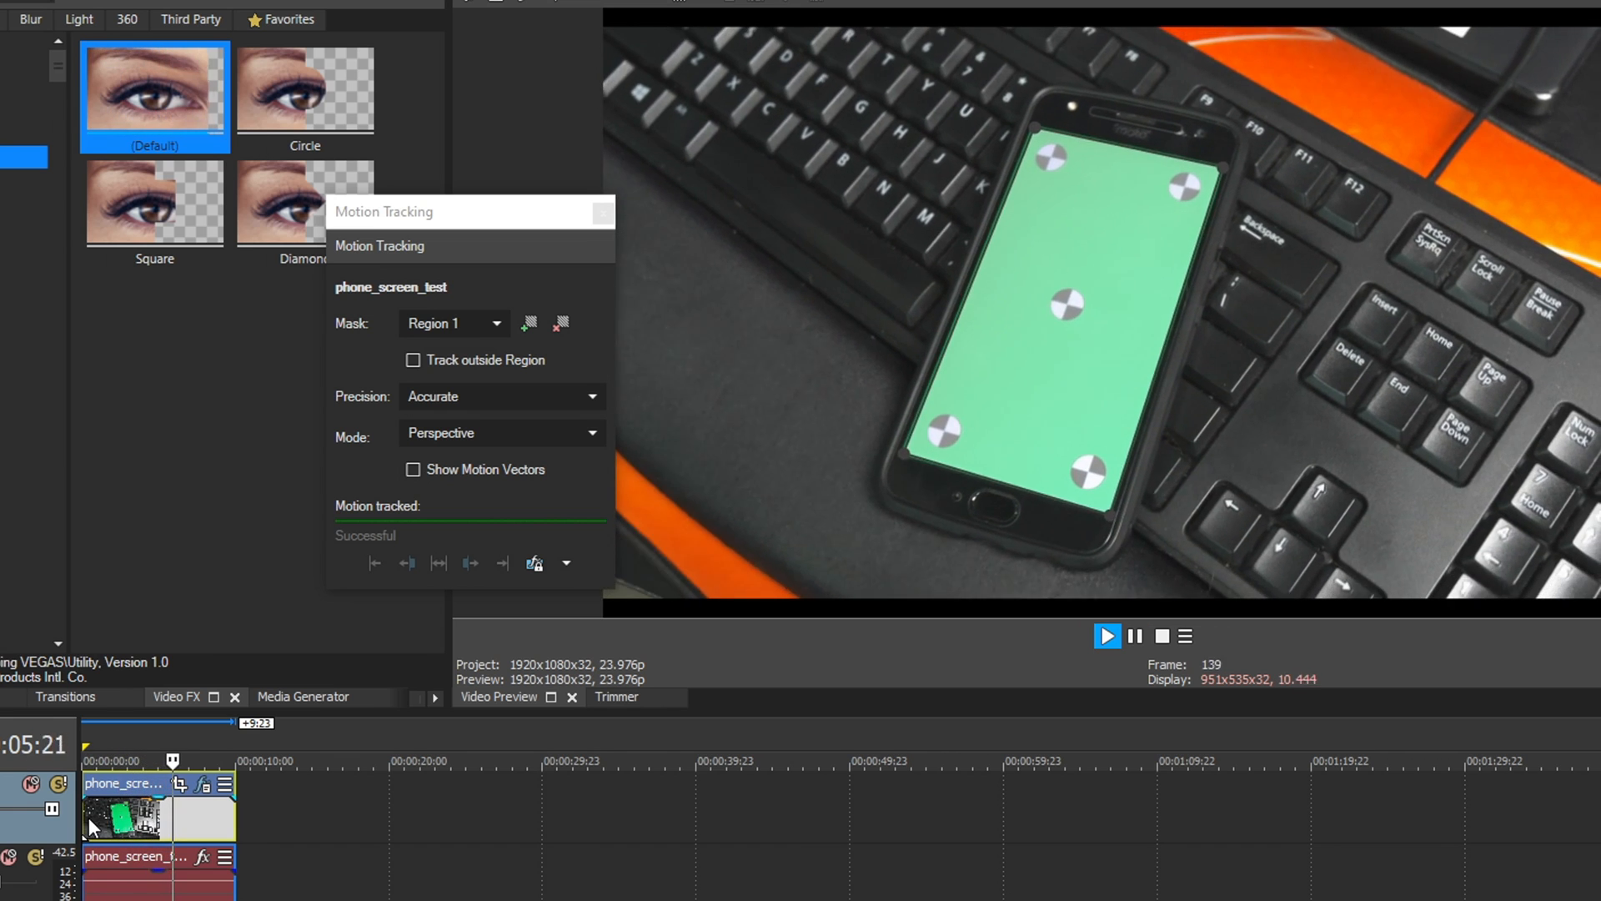
click(1107, 636)
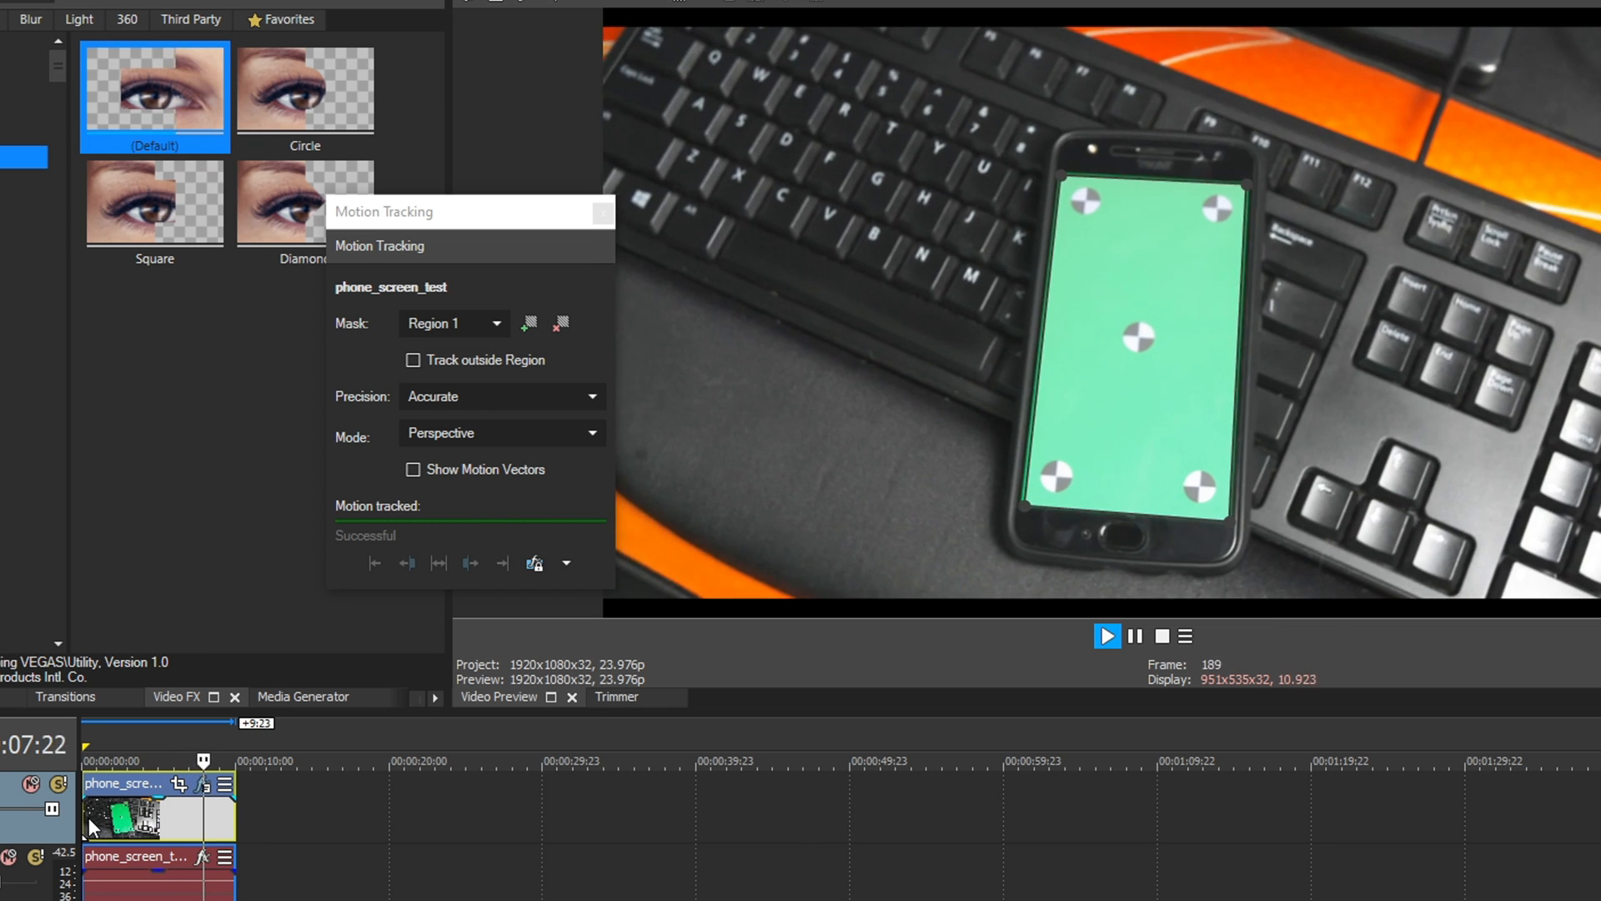
click(1106, 635)
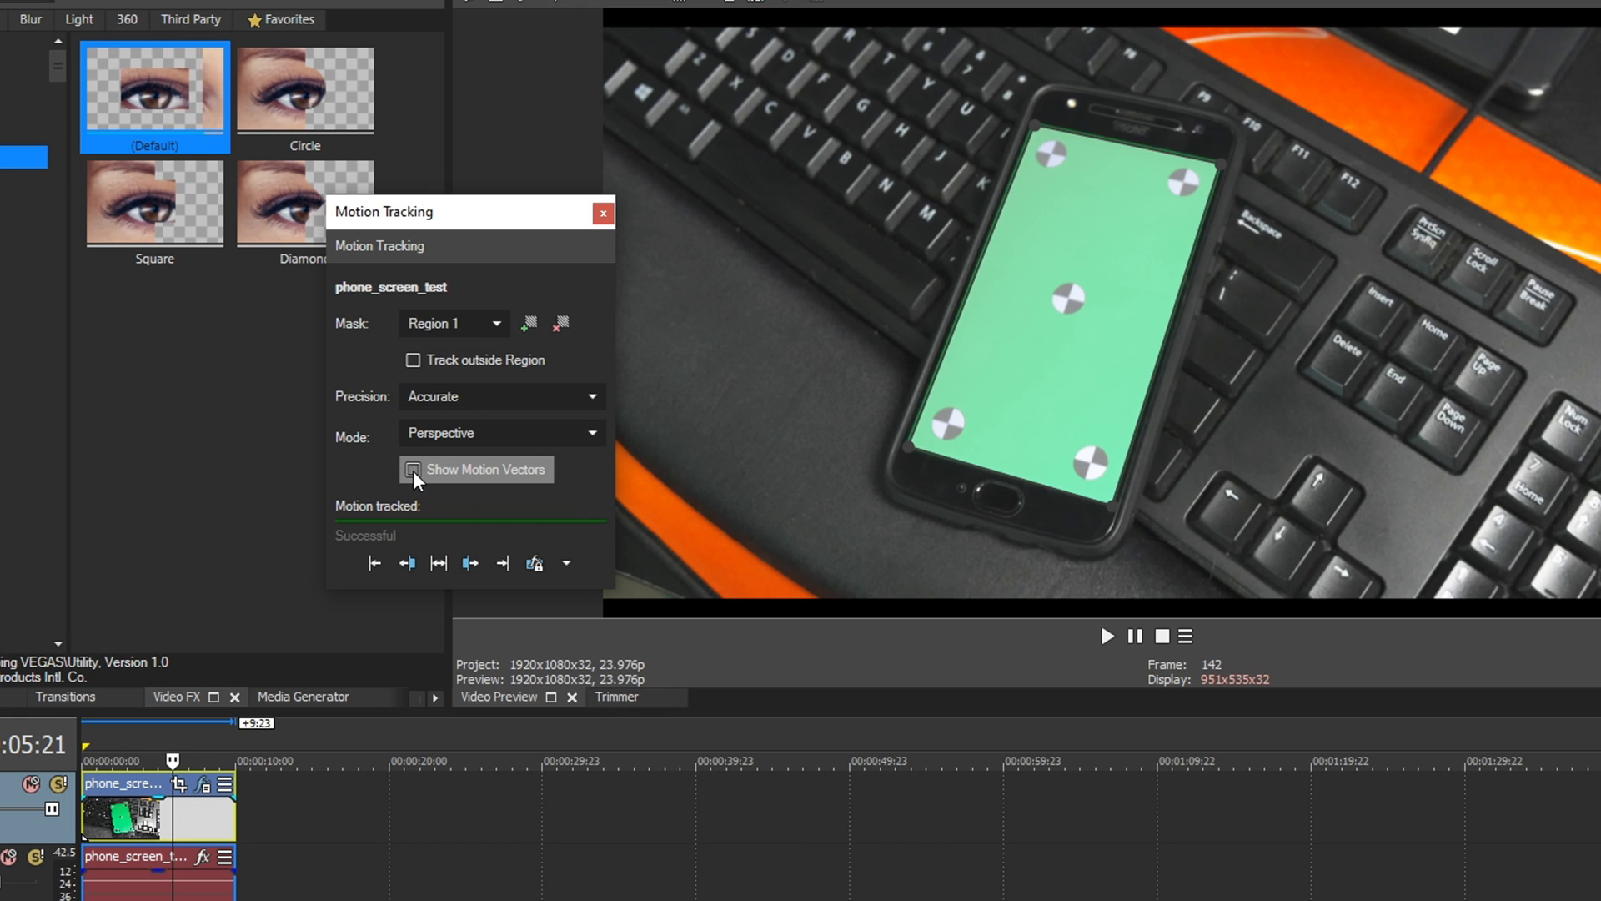
click(412, 469)
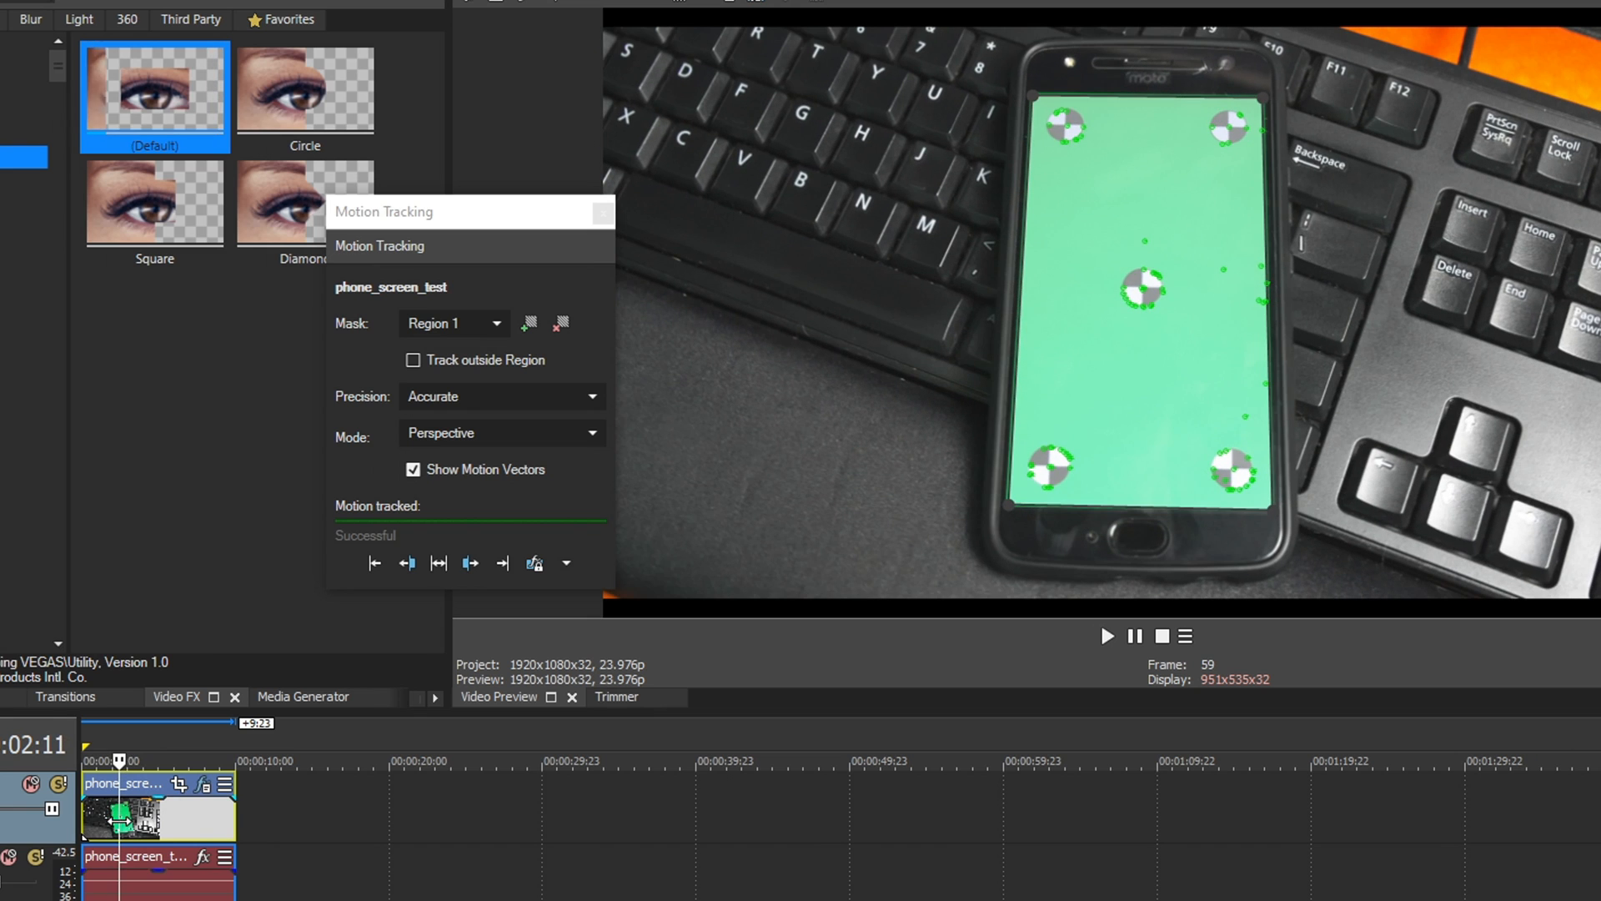
click(411, 469)
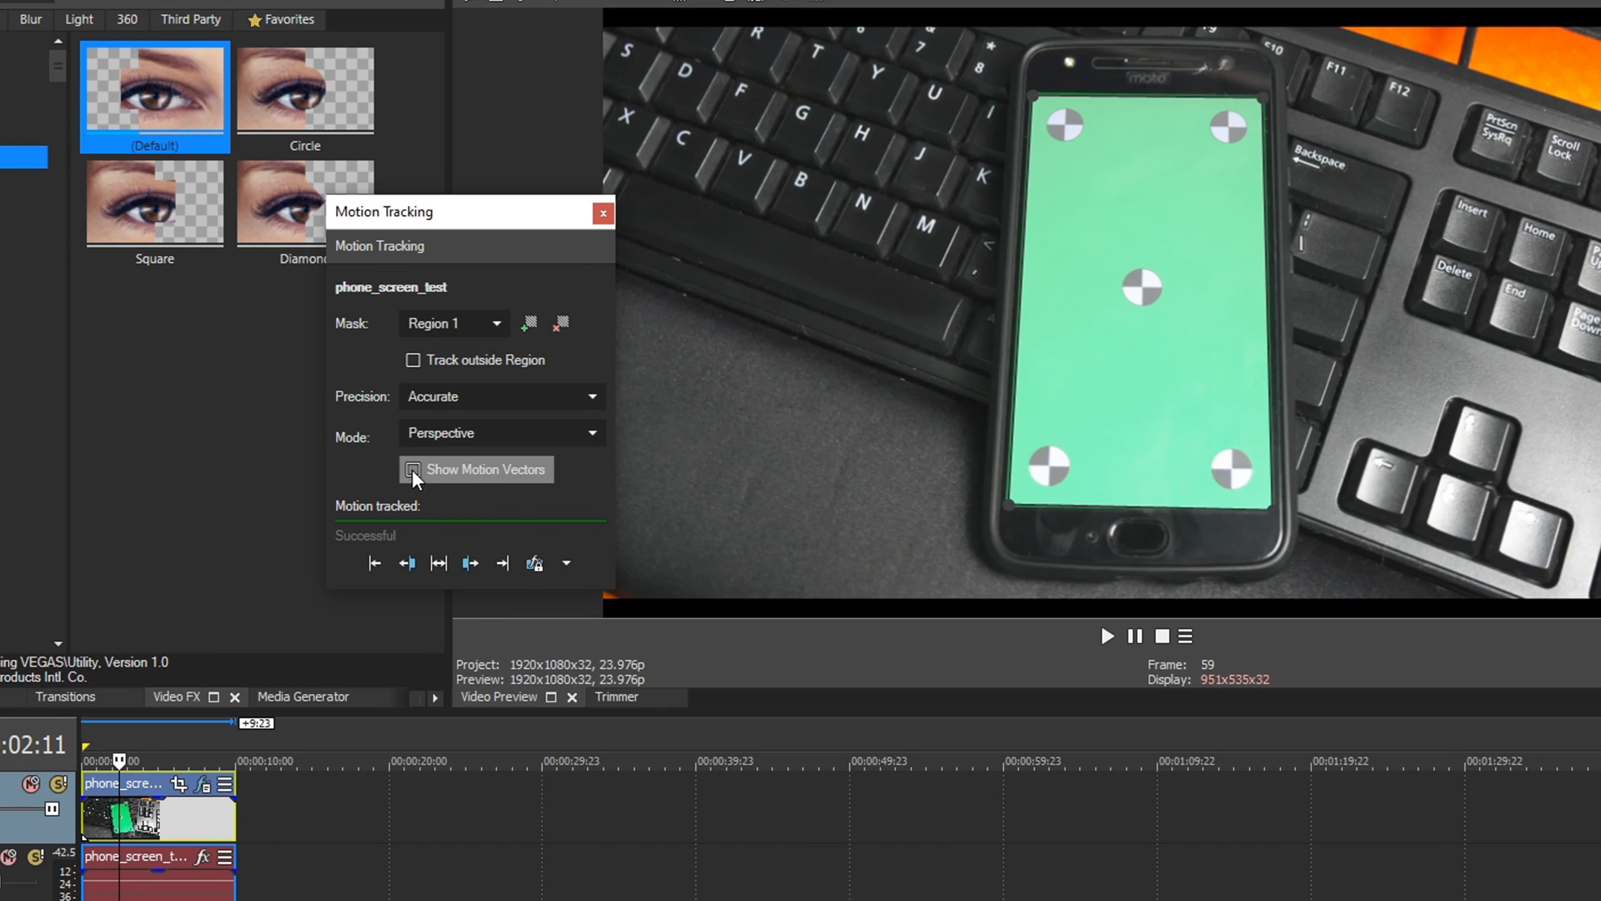
click(413, 470)
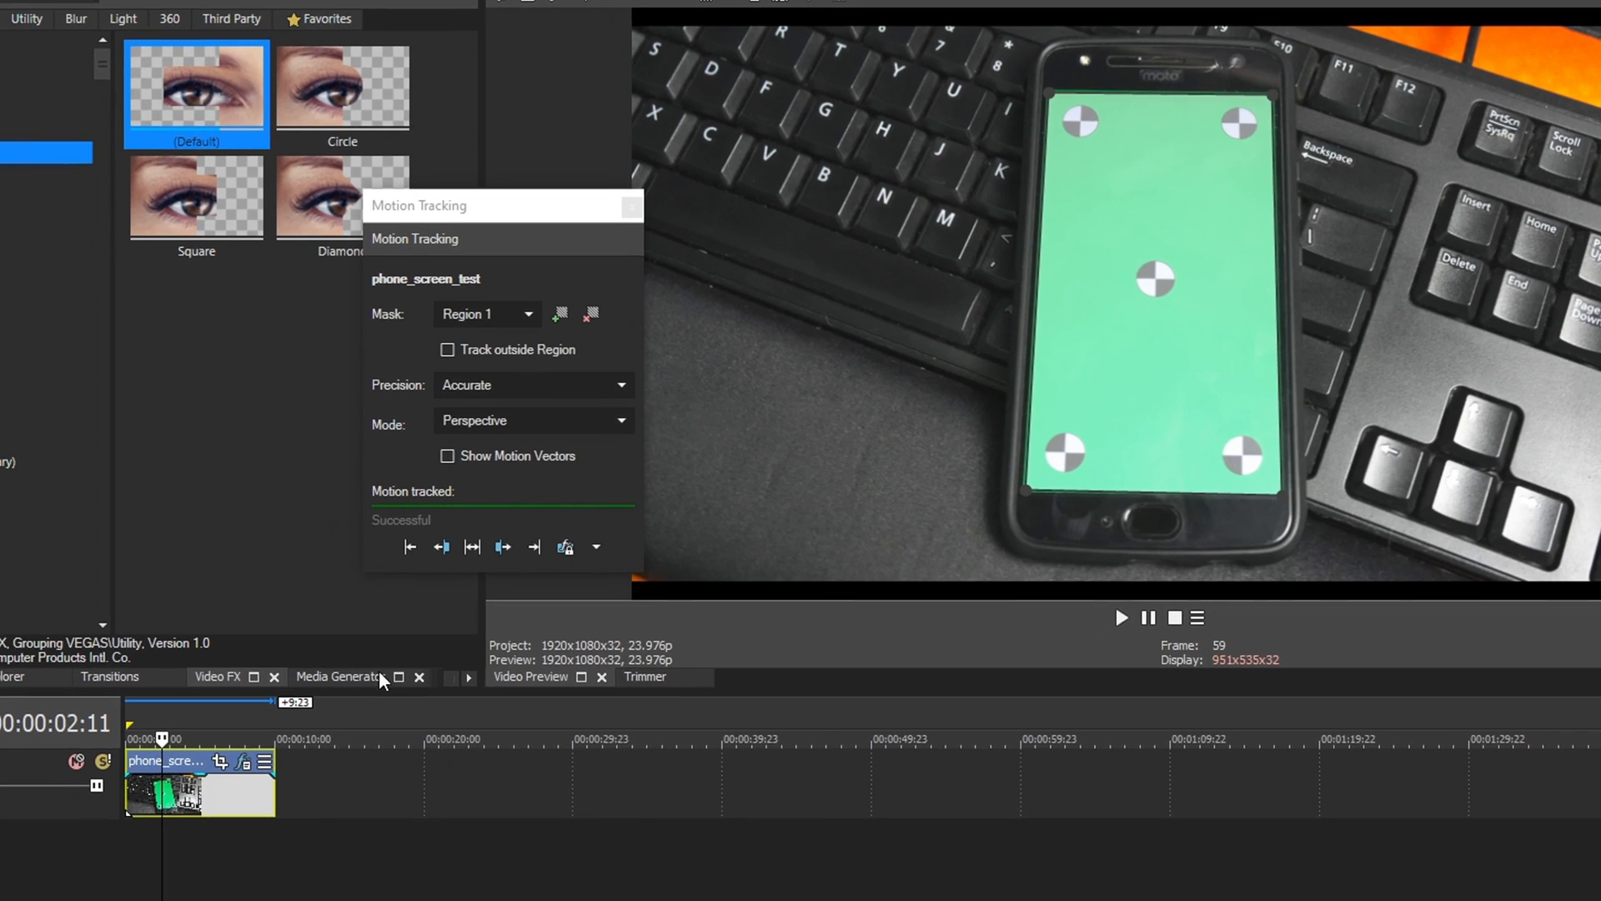
Step: Add the Scrapyard Films Josh Portrait 2 image on a new track above the phone clip
right_click(52, 761)
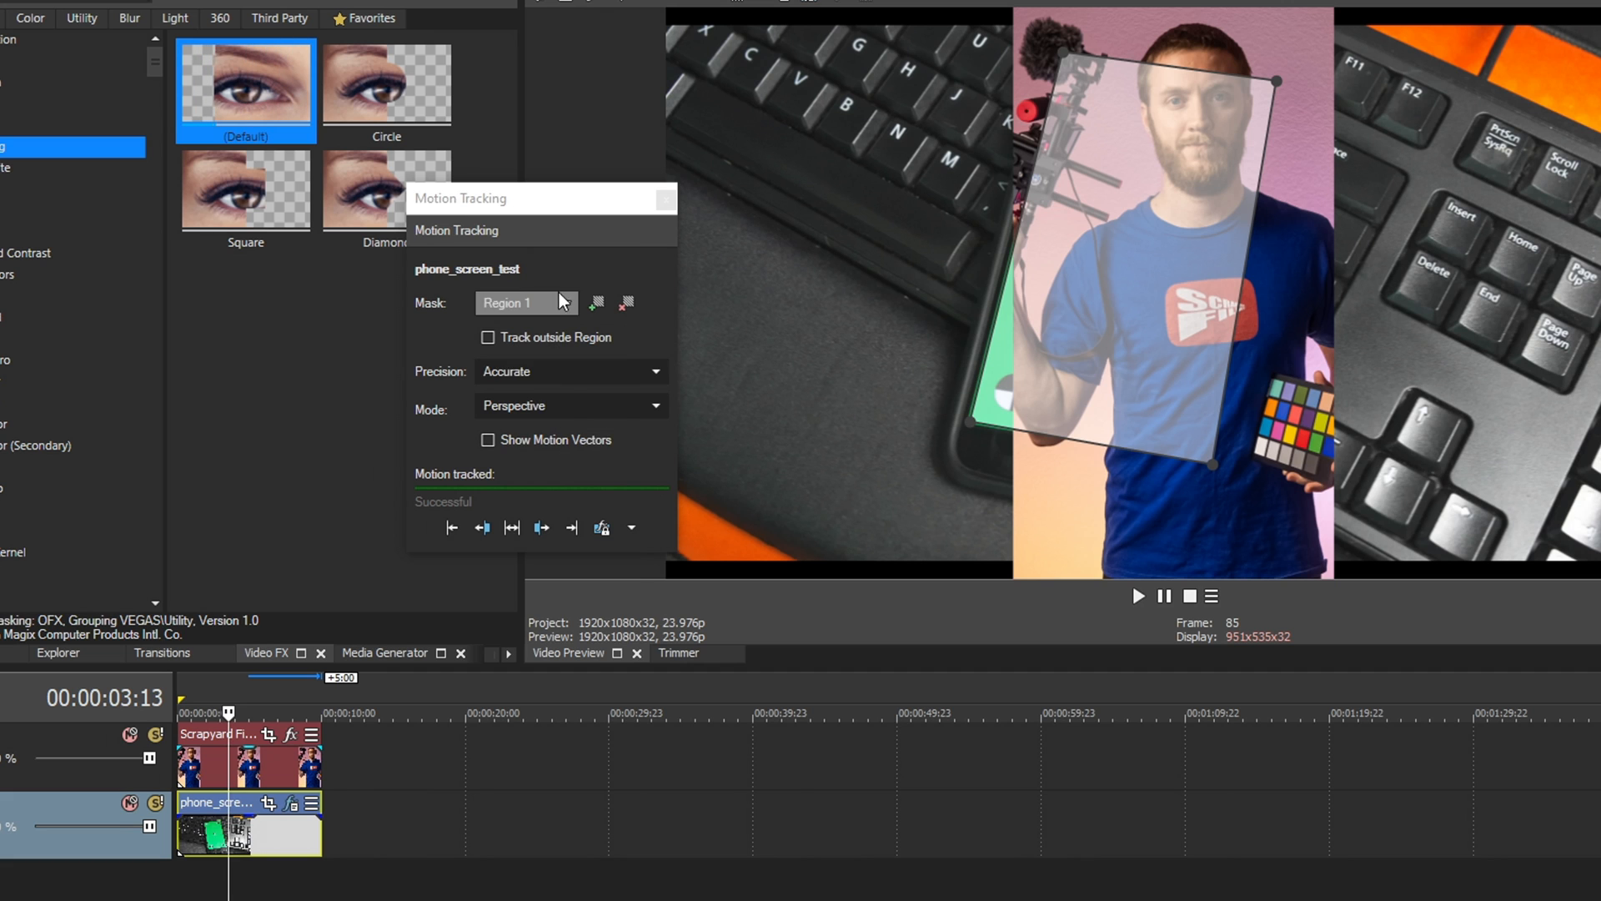
mouse_move(631, 529)
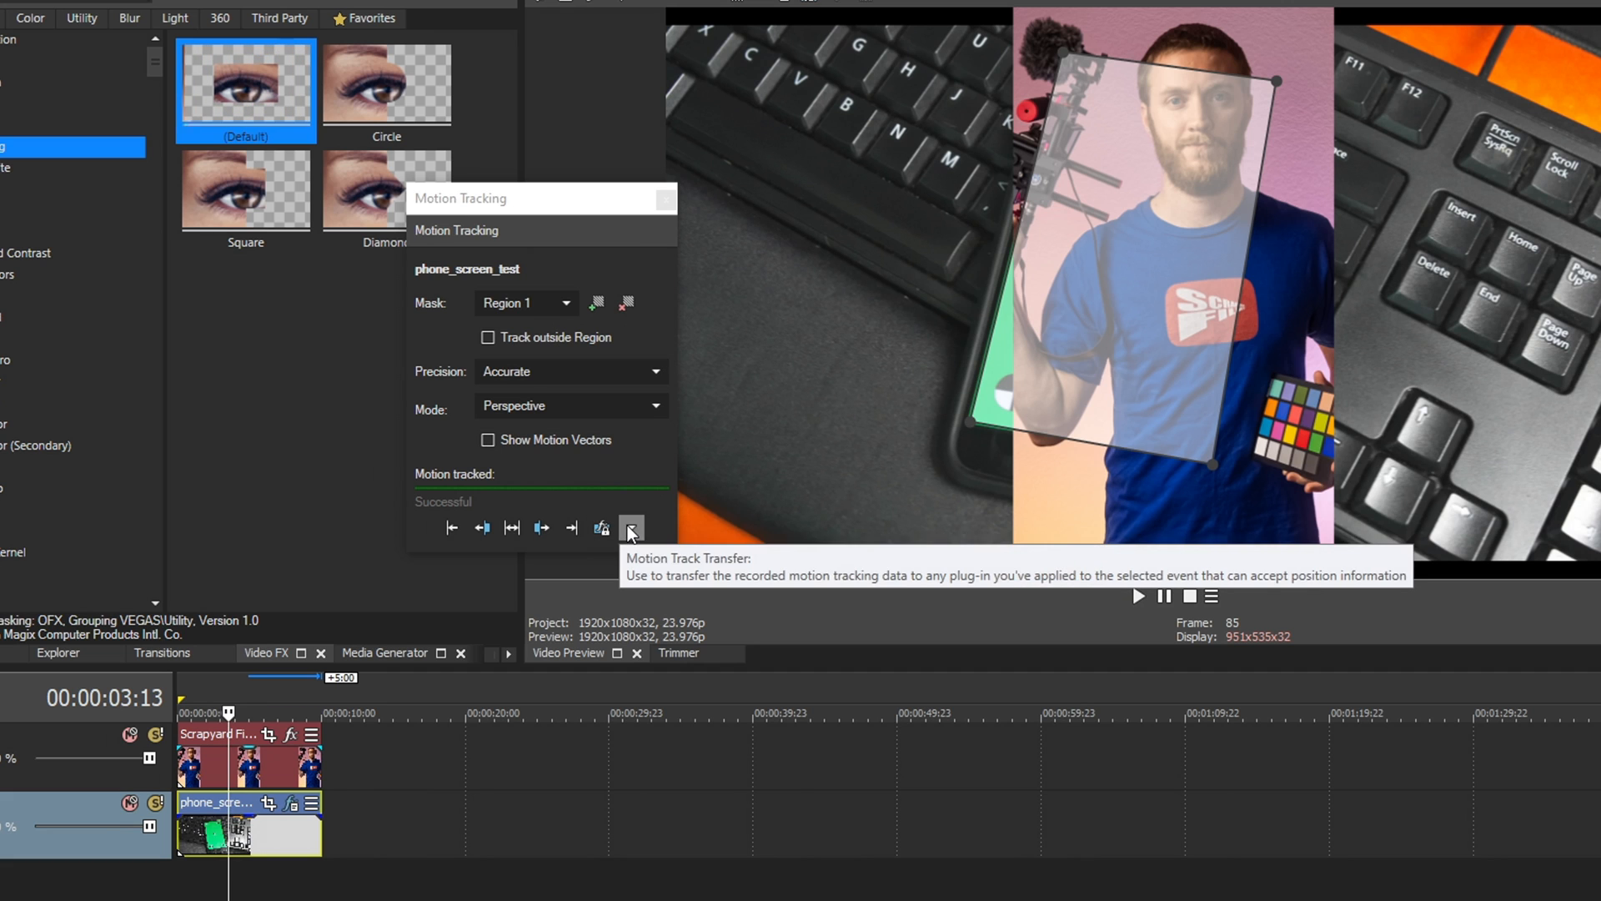
click(601, 528)
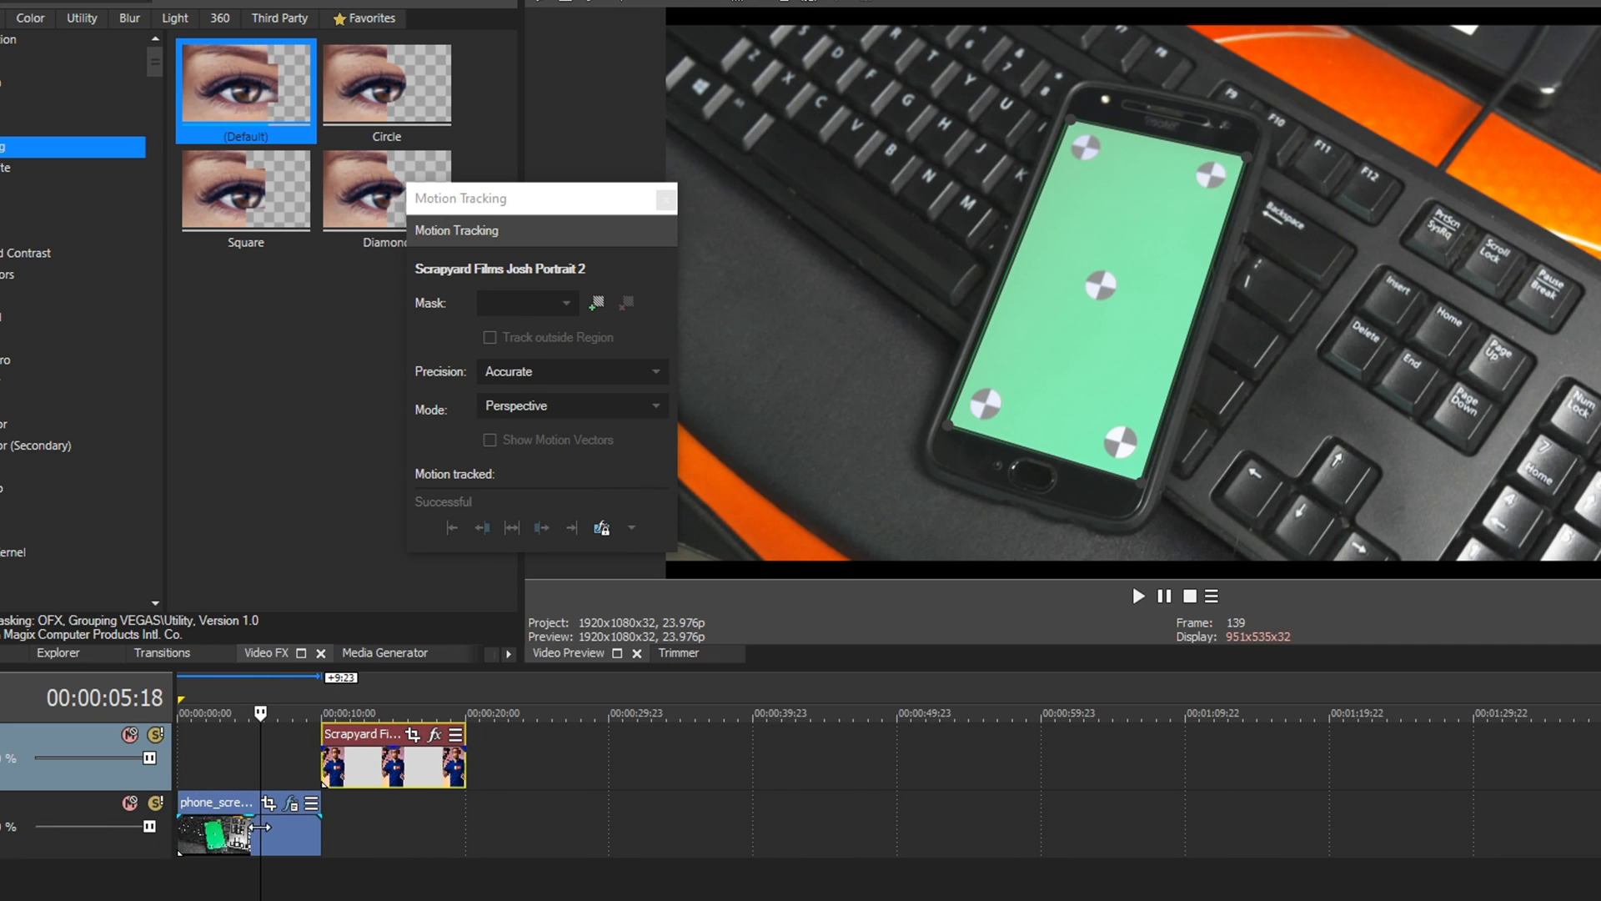
click(631, 527)
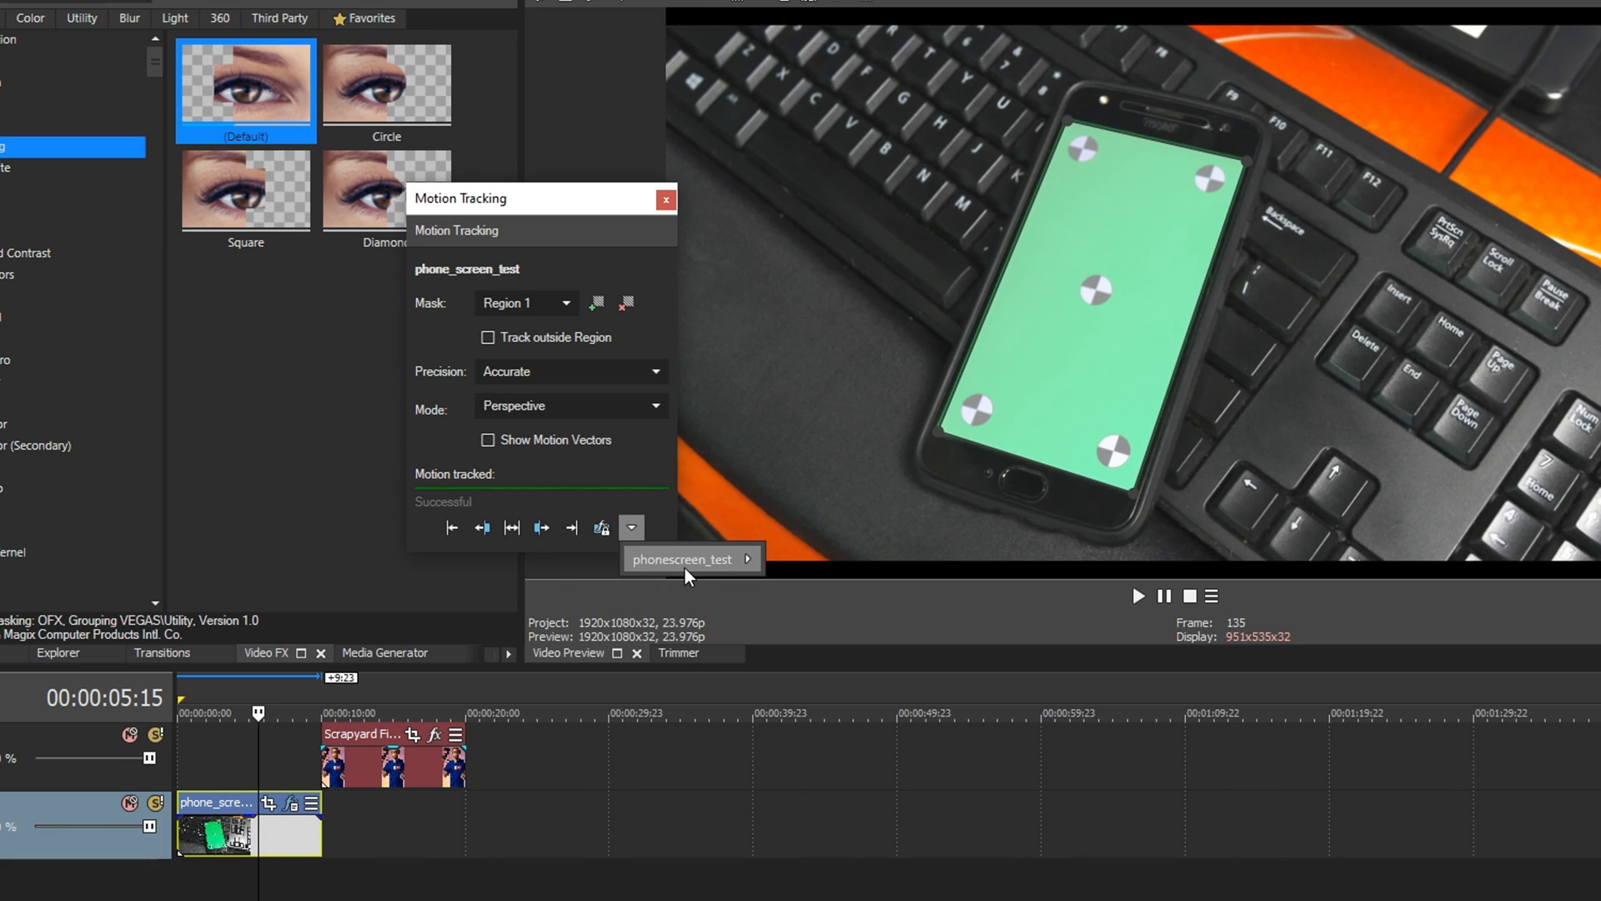
mouse_move(716, 567)
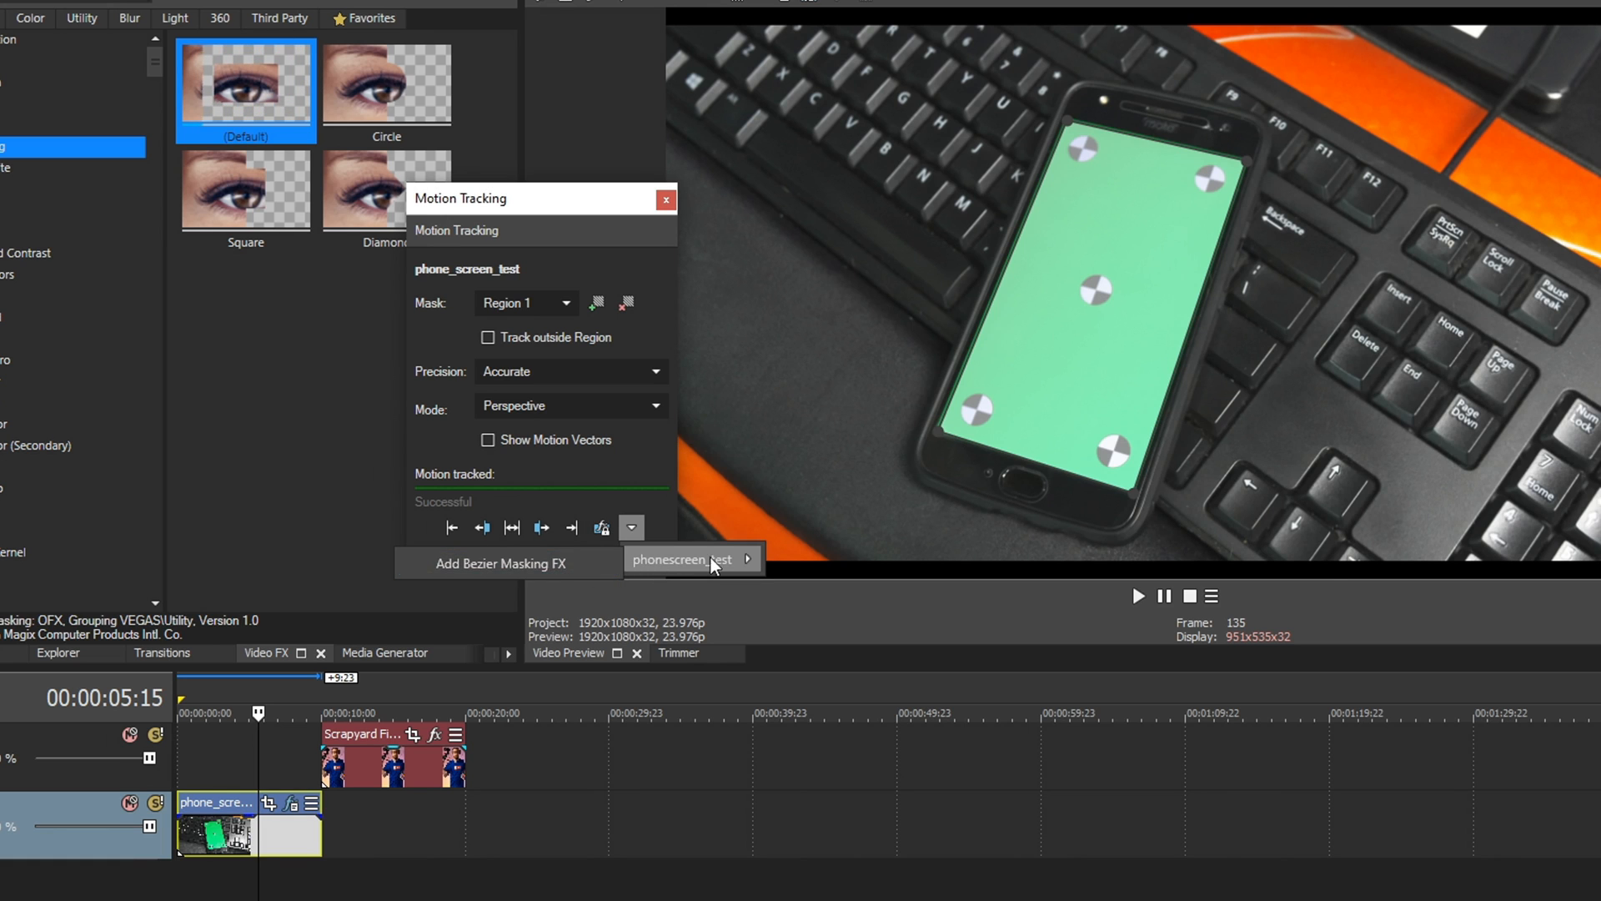
Step: Reveal the Motion Track Transfer choices listing the portrait clip's Add PiP FX option
click(273, 755)
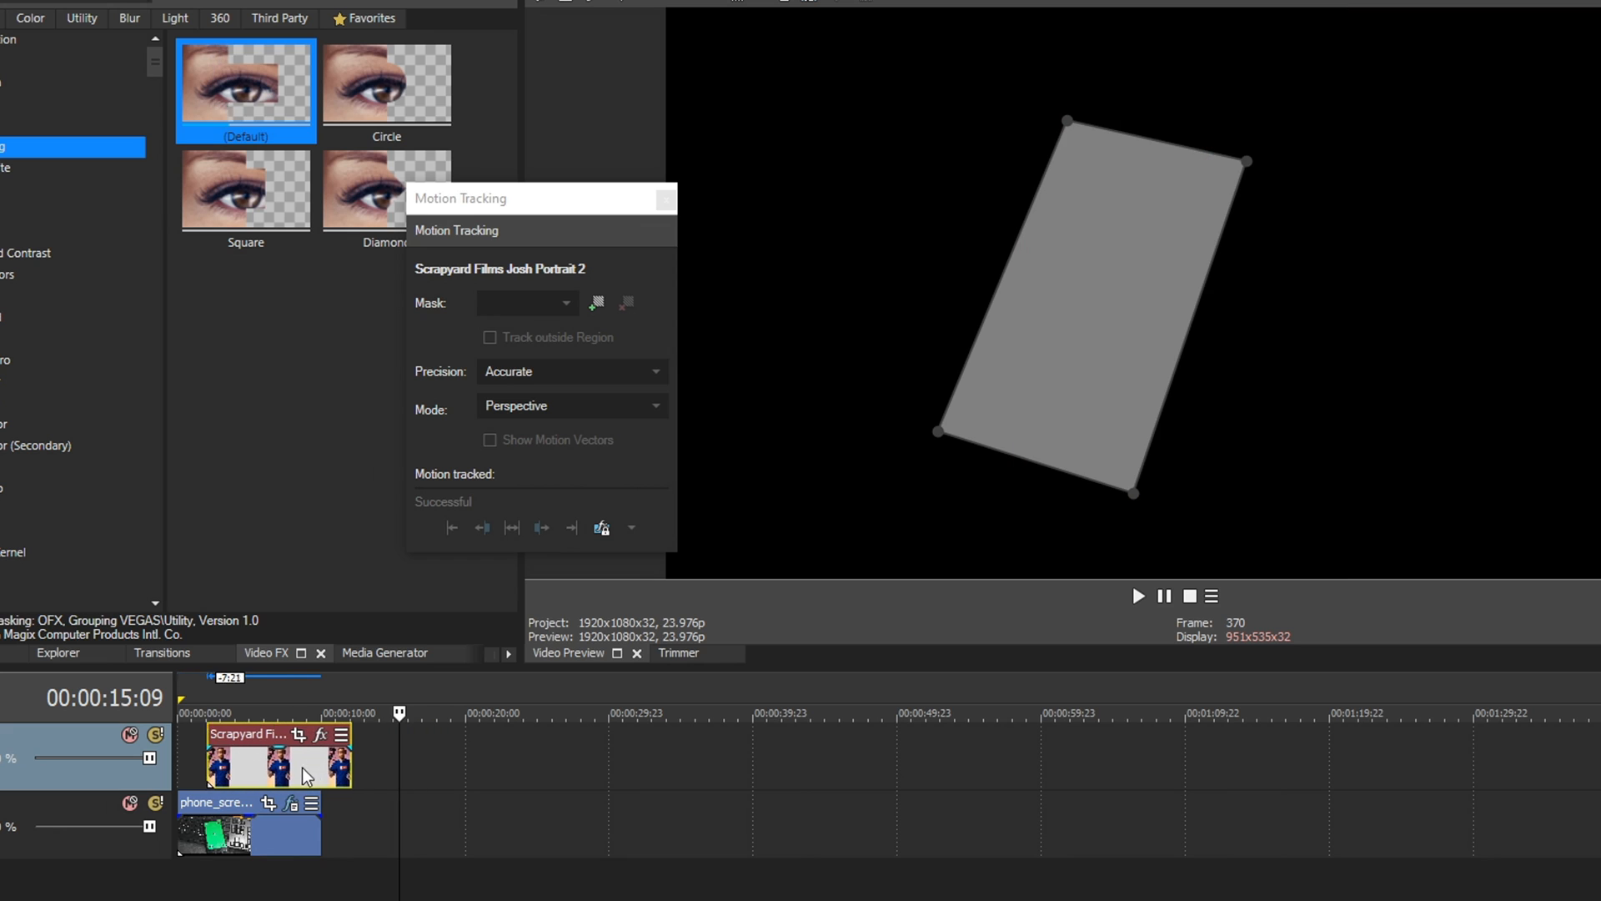
click(242, 712)
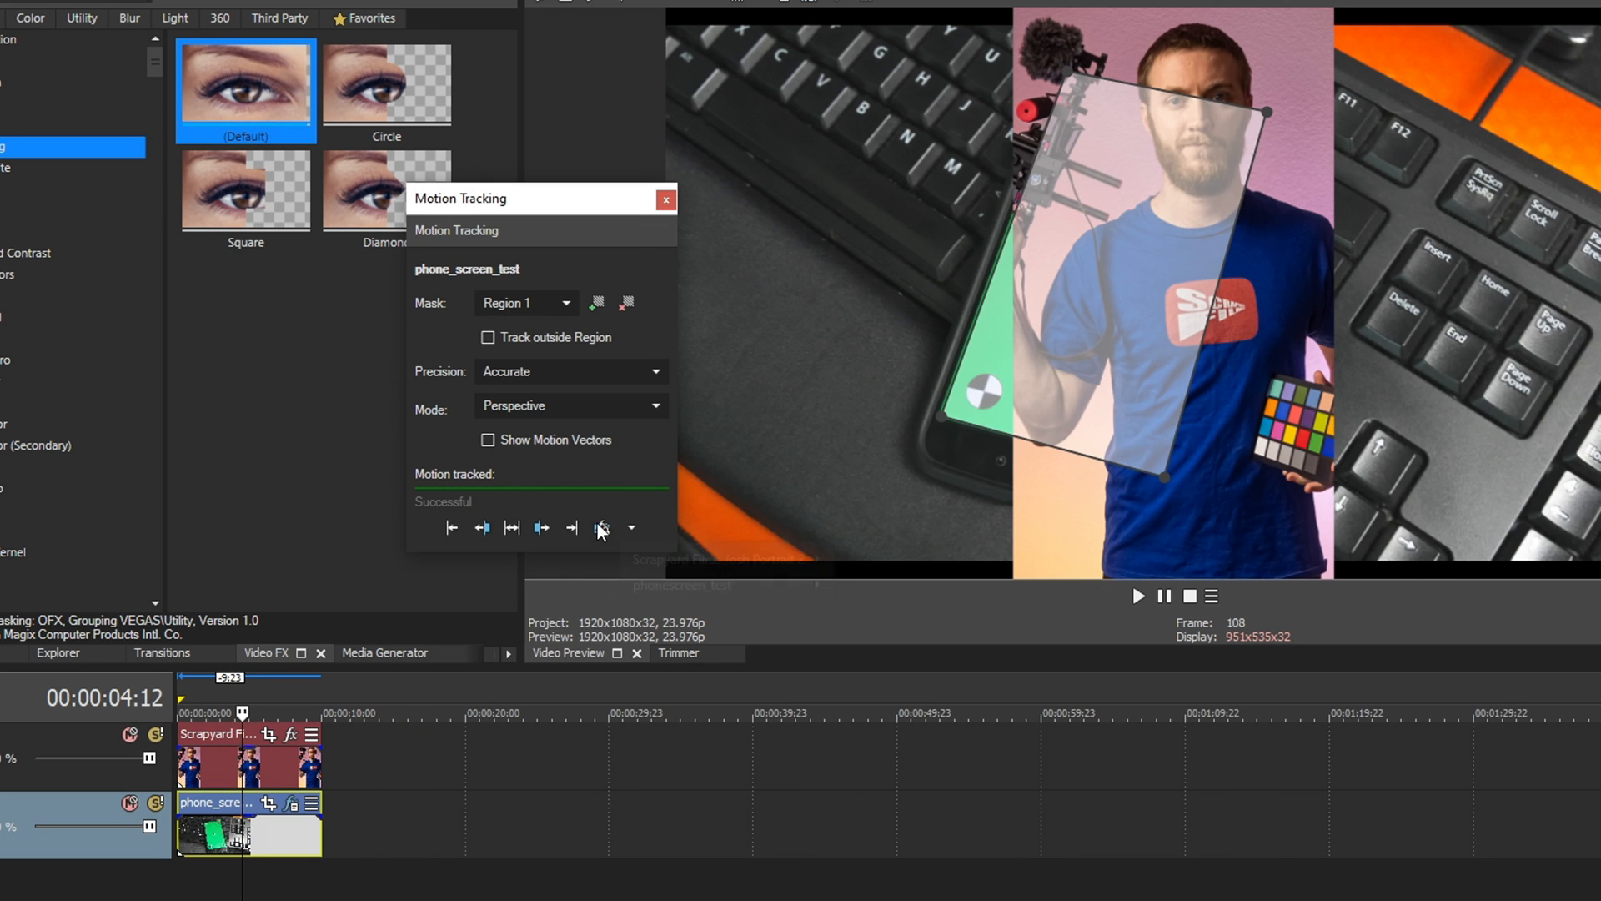
click(630, 529)
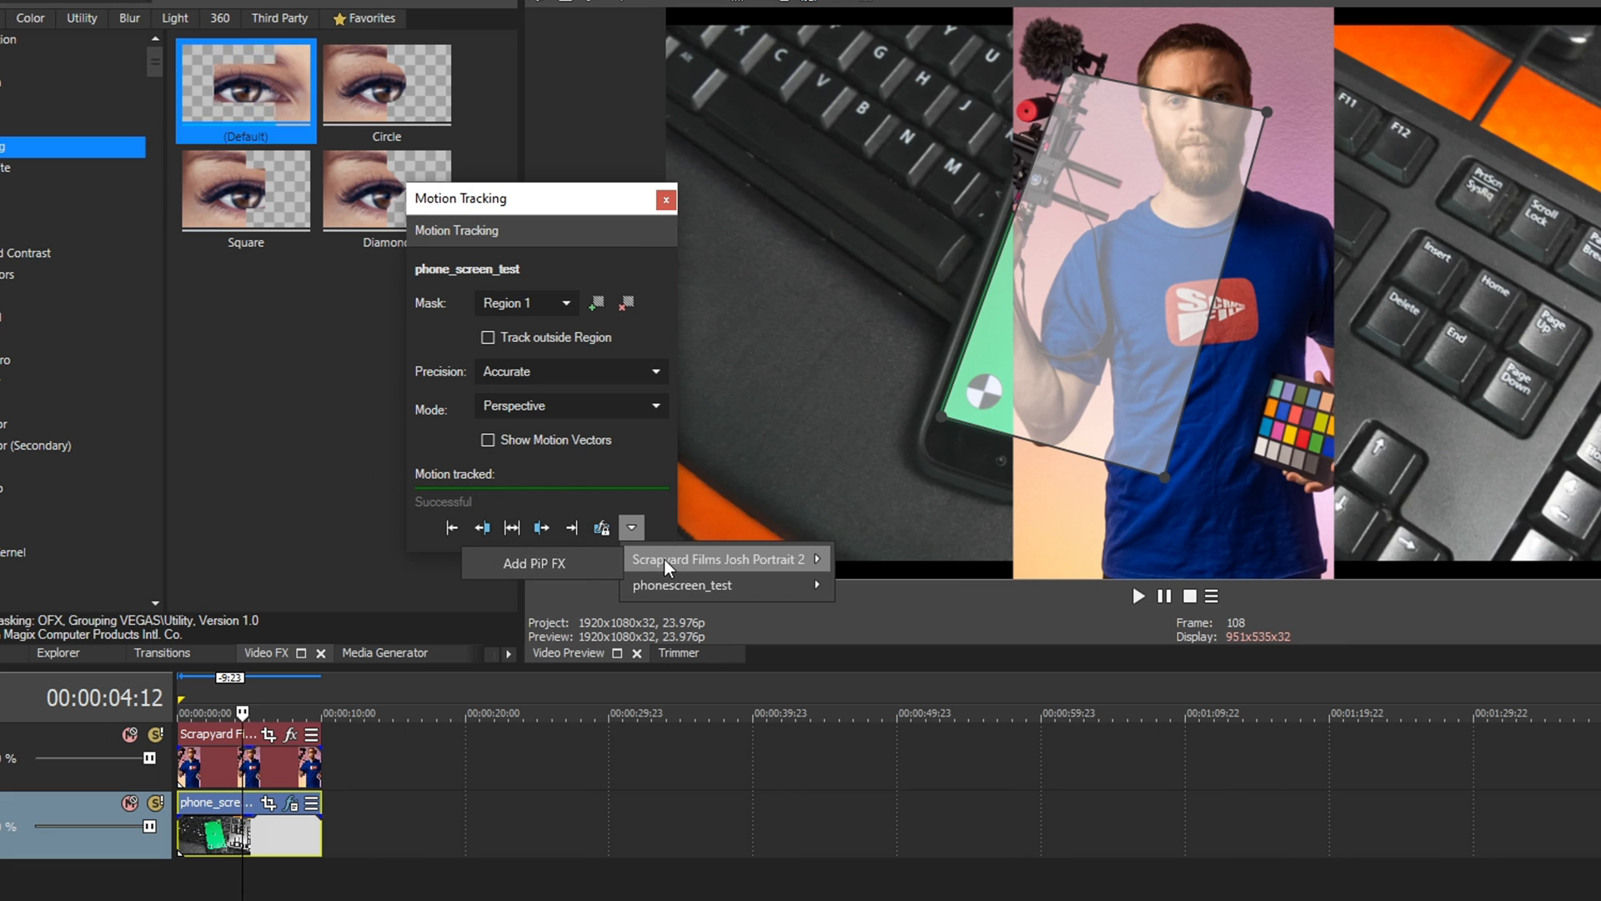
mouse_move(540, 562)
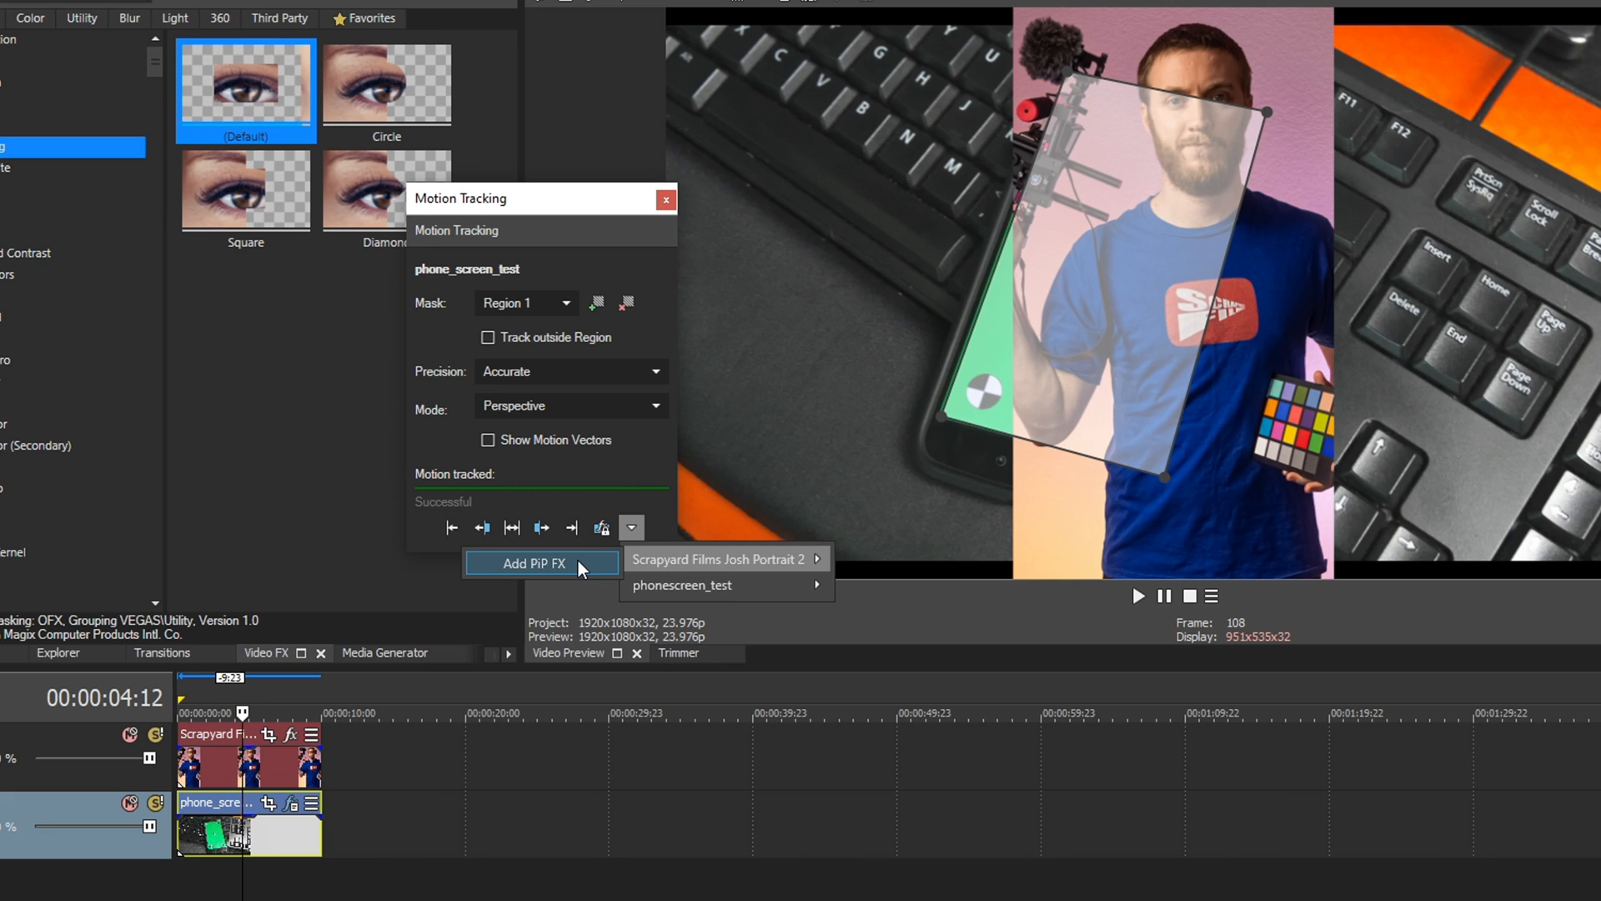
Step: Add the tracked Square Picture in Picture FX to the portrait and play from the start to check it
click(715, 559)
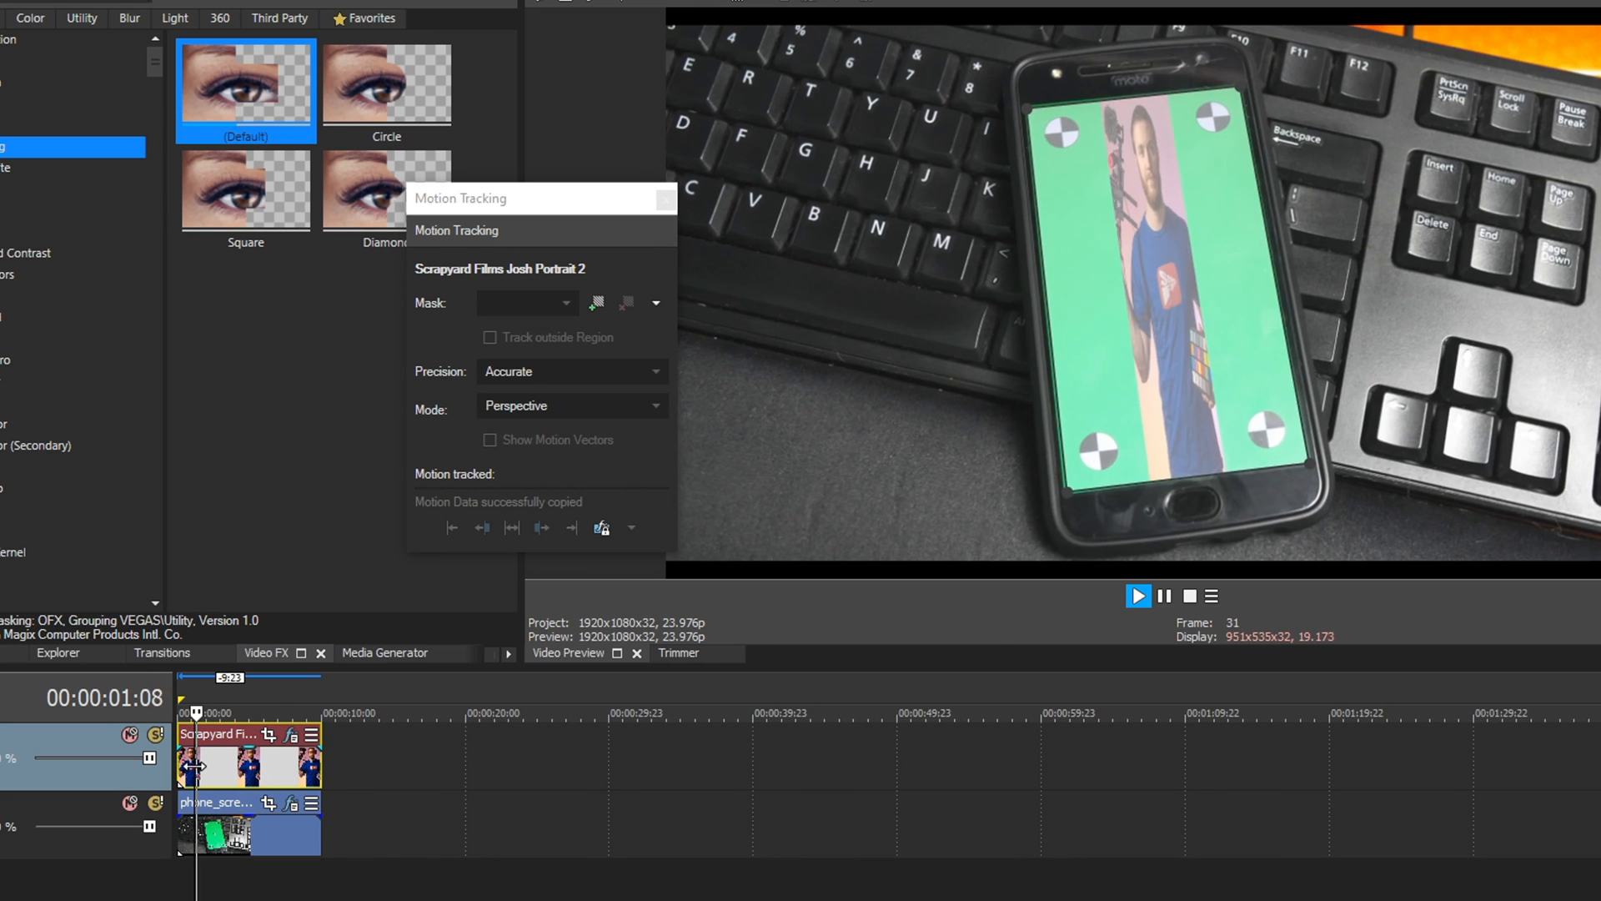
click(1136, 596)
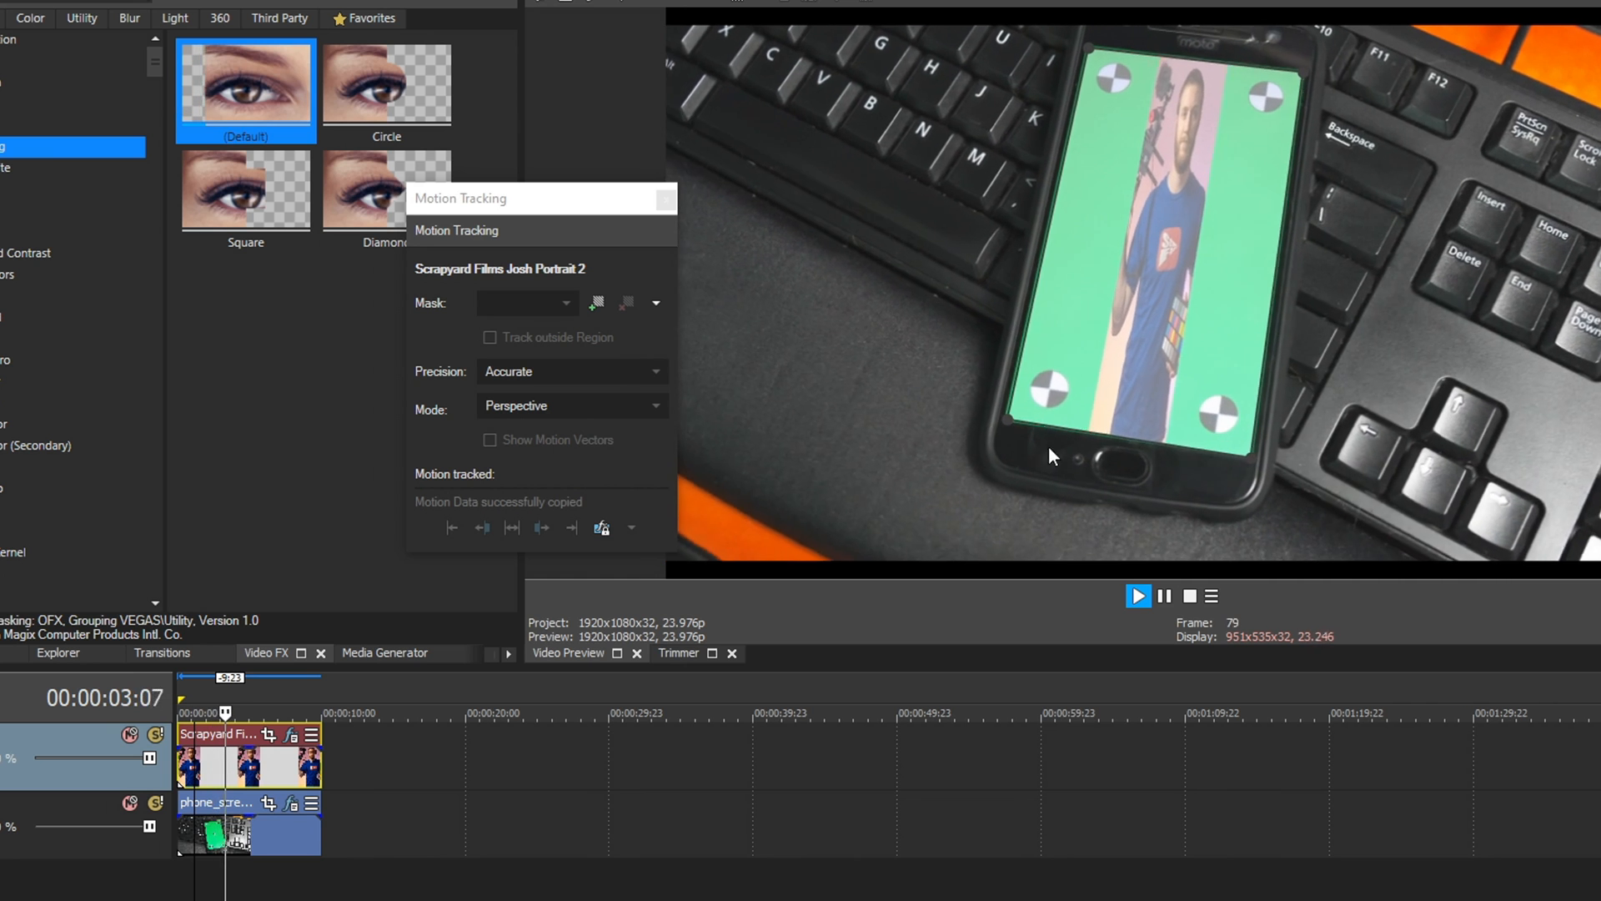
click(1136, 595)
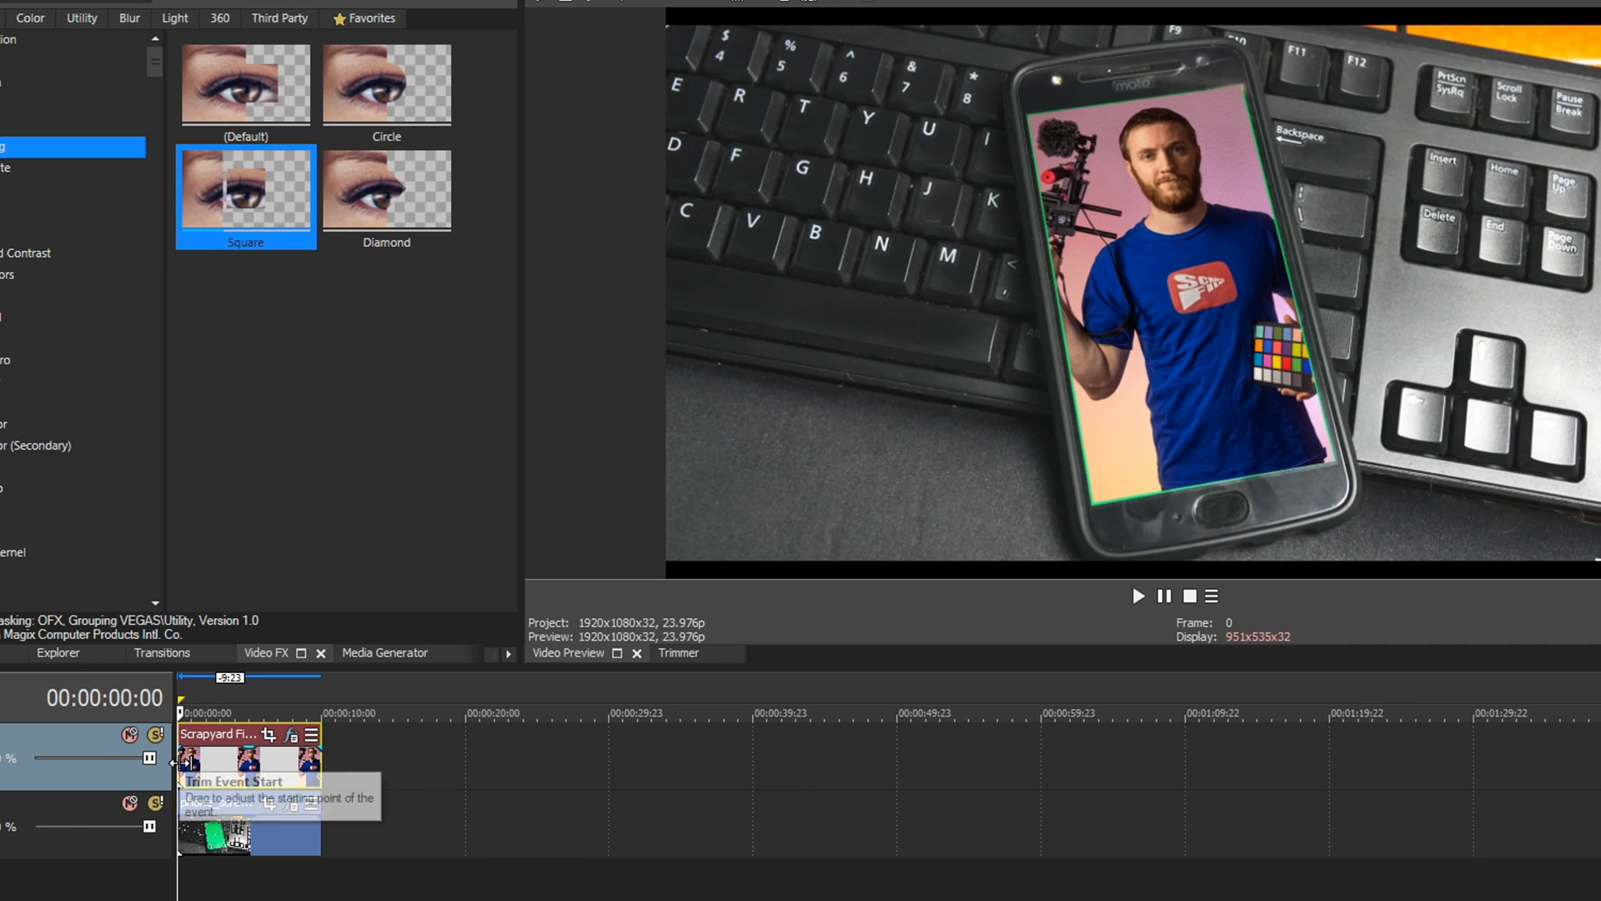
click(1136, 596)
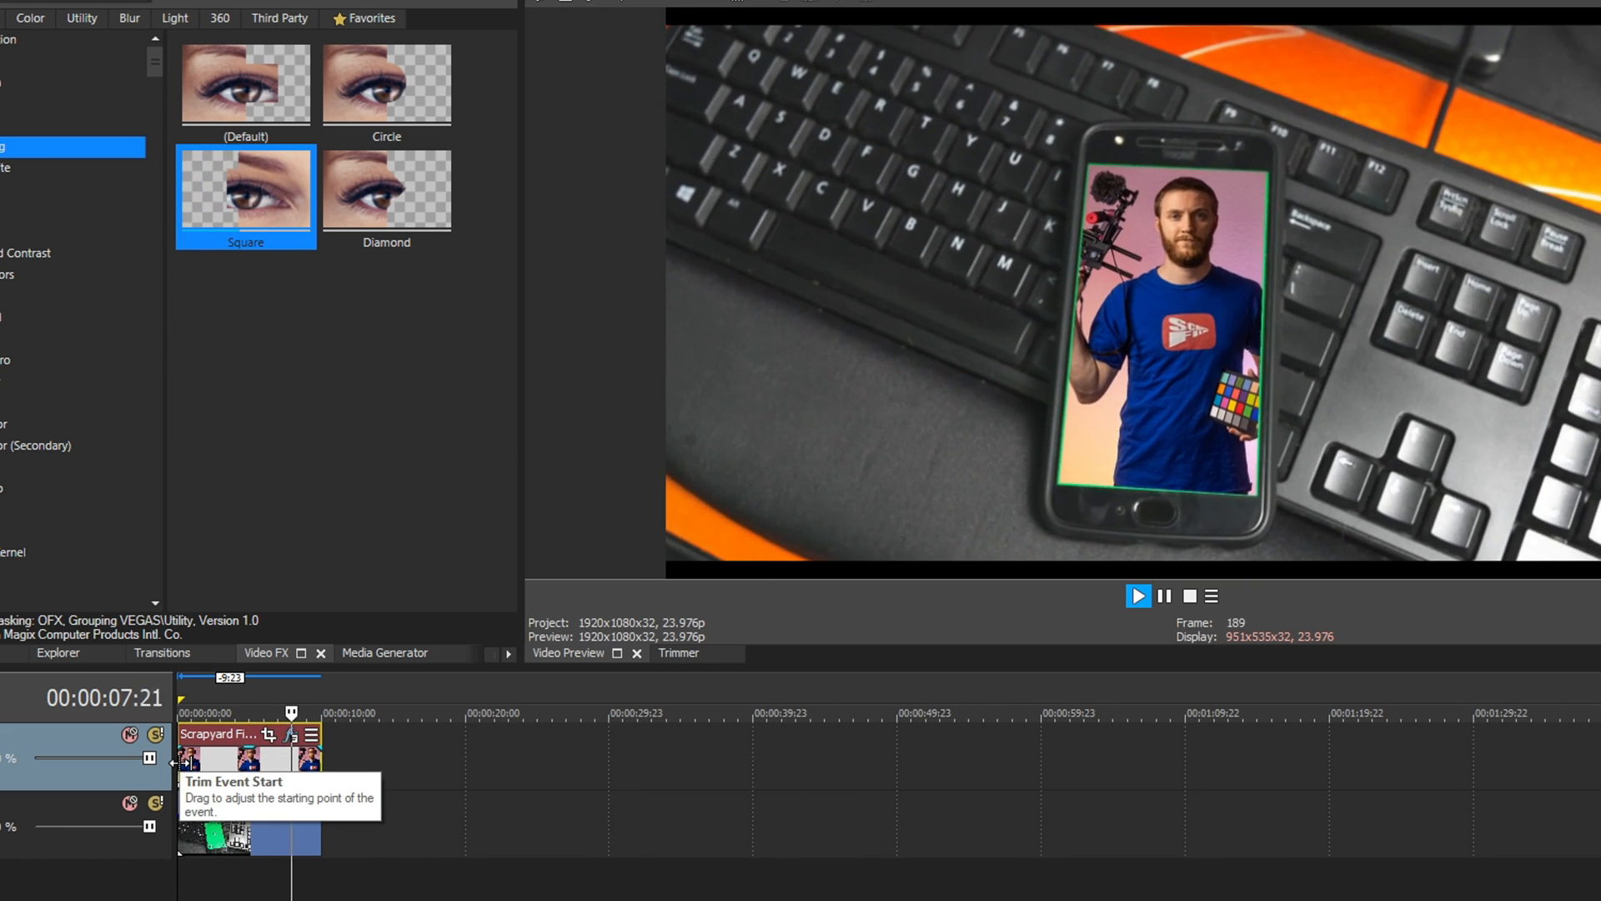
Step: Stop playback and delete the portrait event from the top track
click(1135, 595)
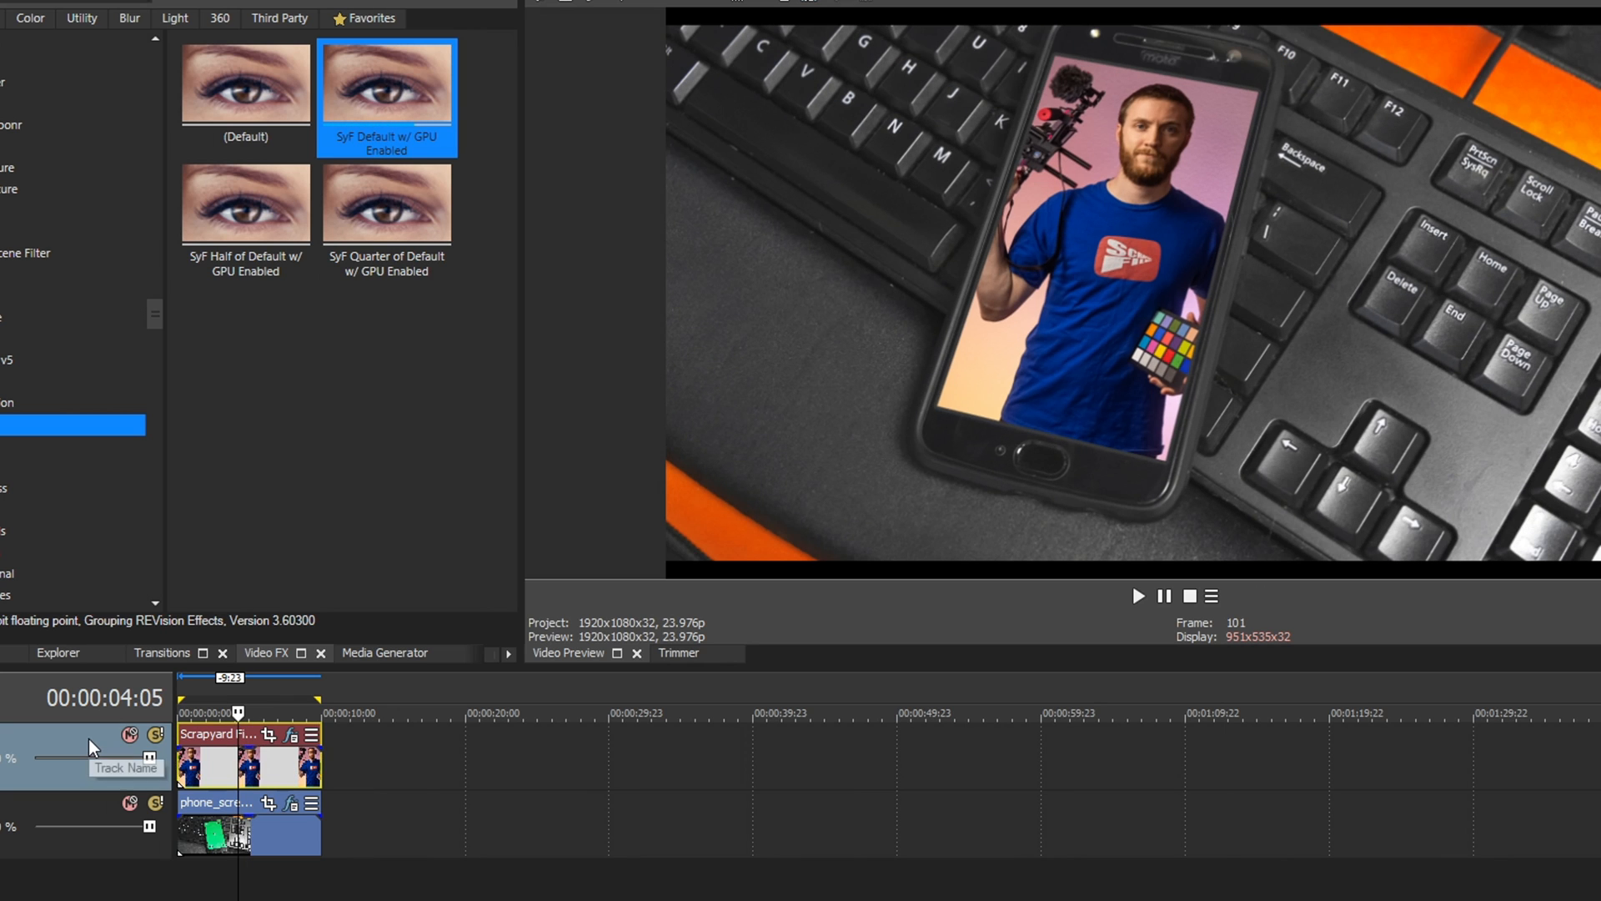
right_click(86, 746)
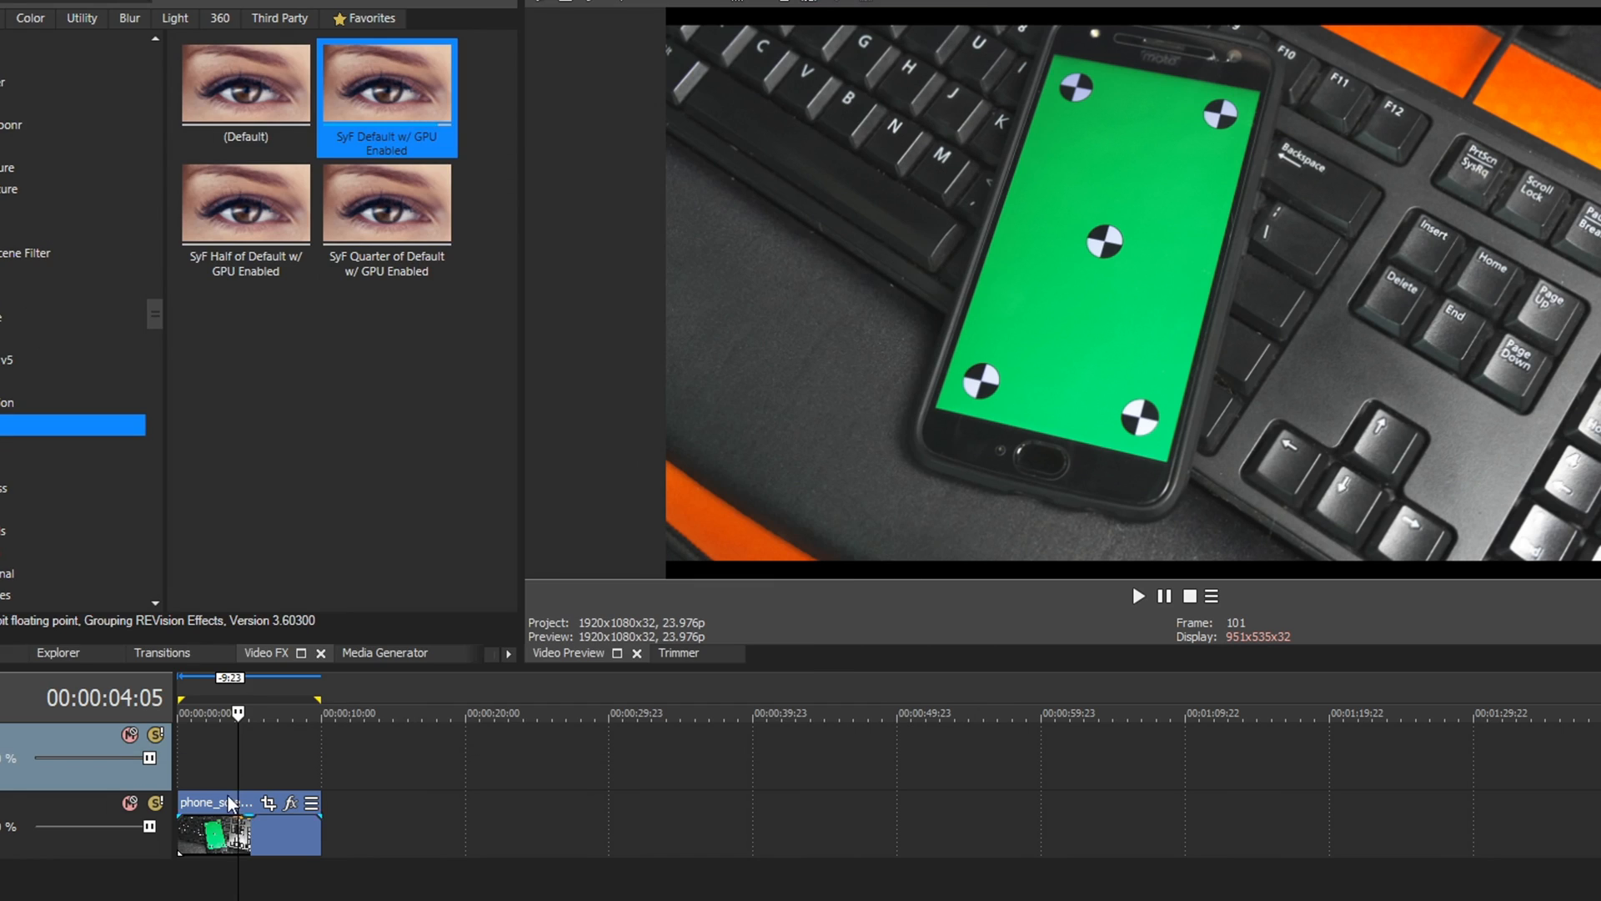
Step: Add a Location-mode Region 1 on the screen's centre marker in Motion Tracking for the phone clip
click(155, 25)
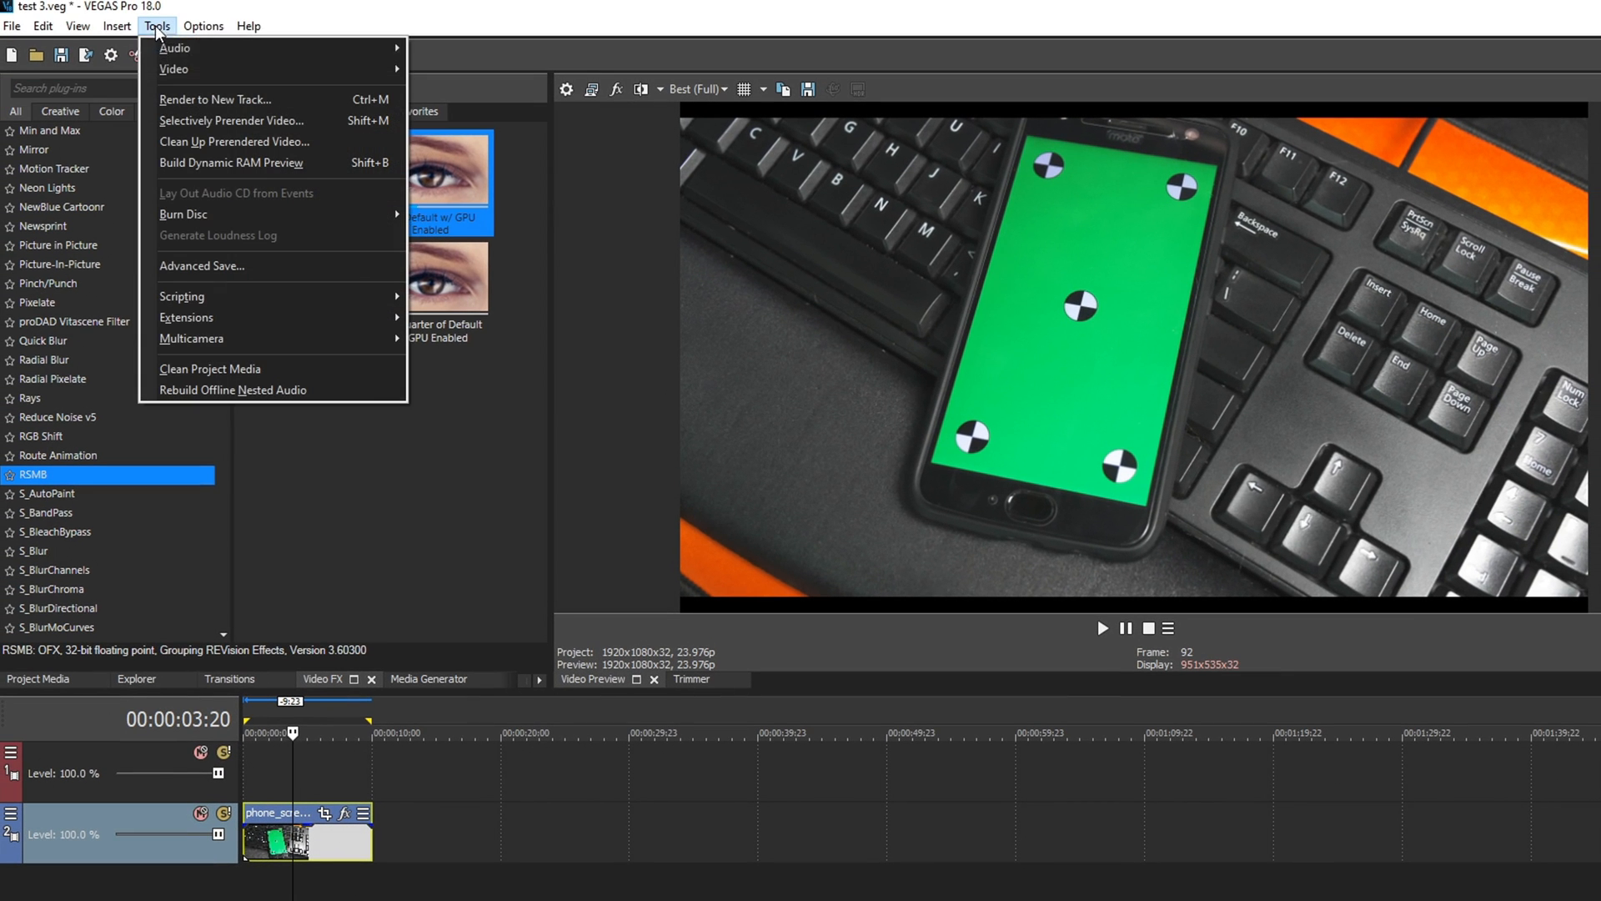
mouse_move(174, 69)
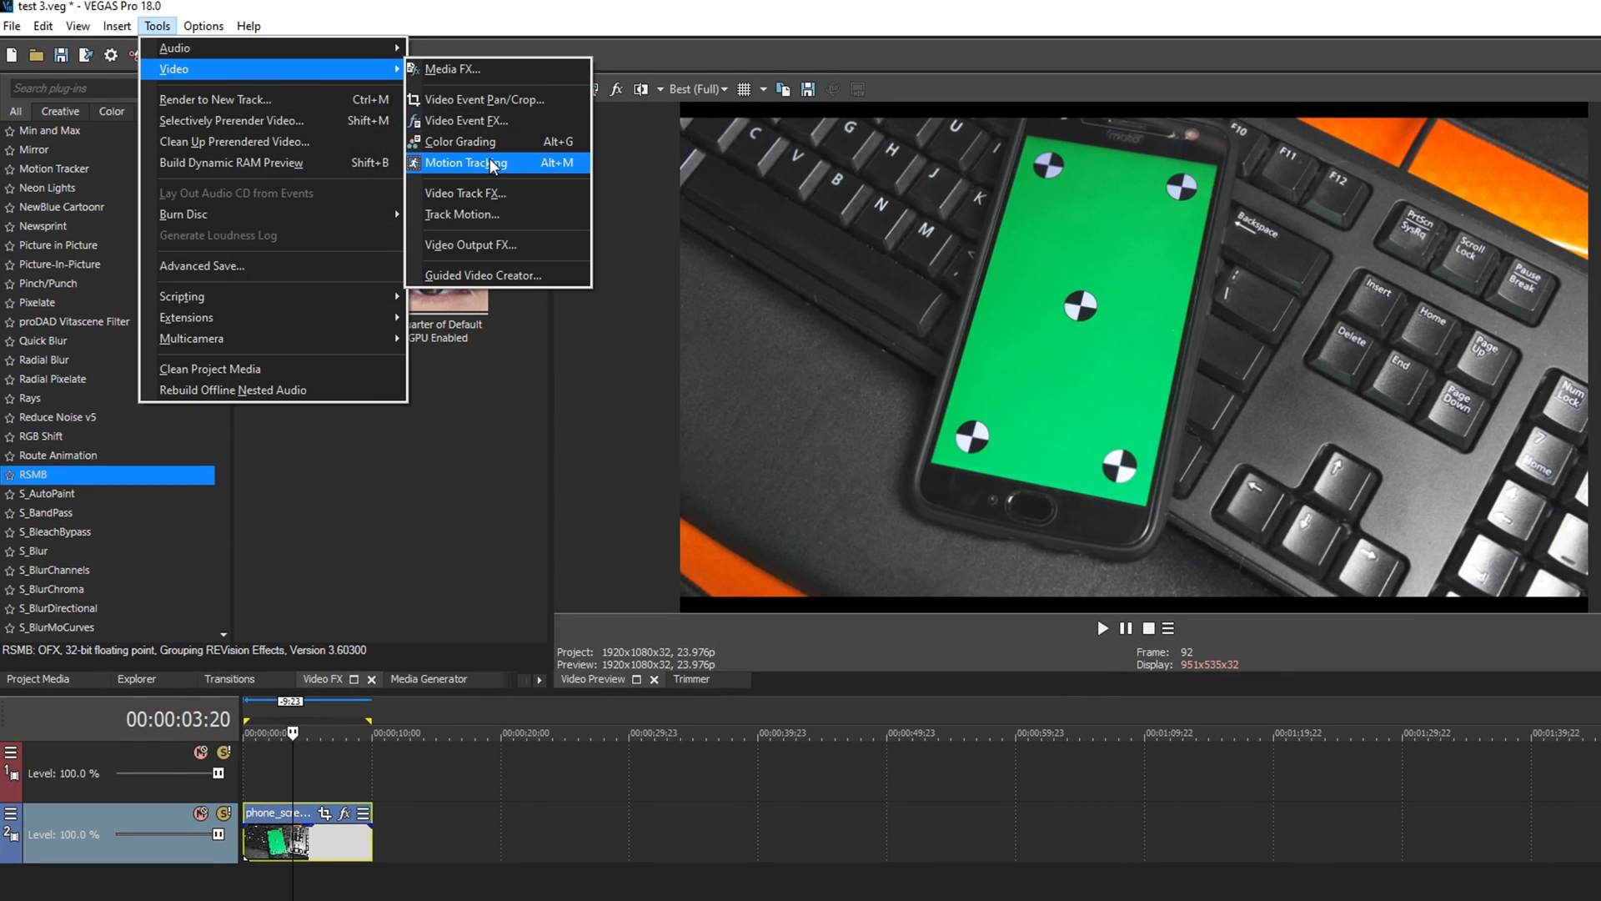
click(463, 164)
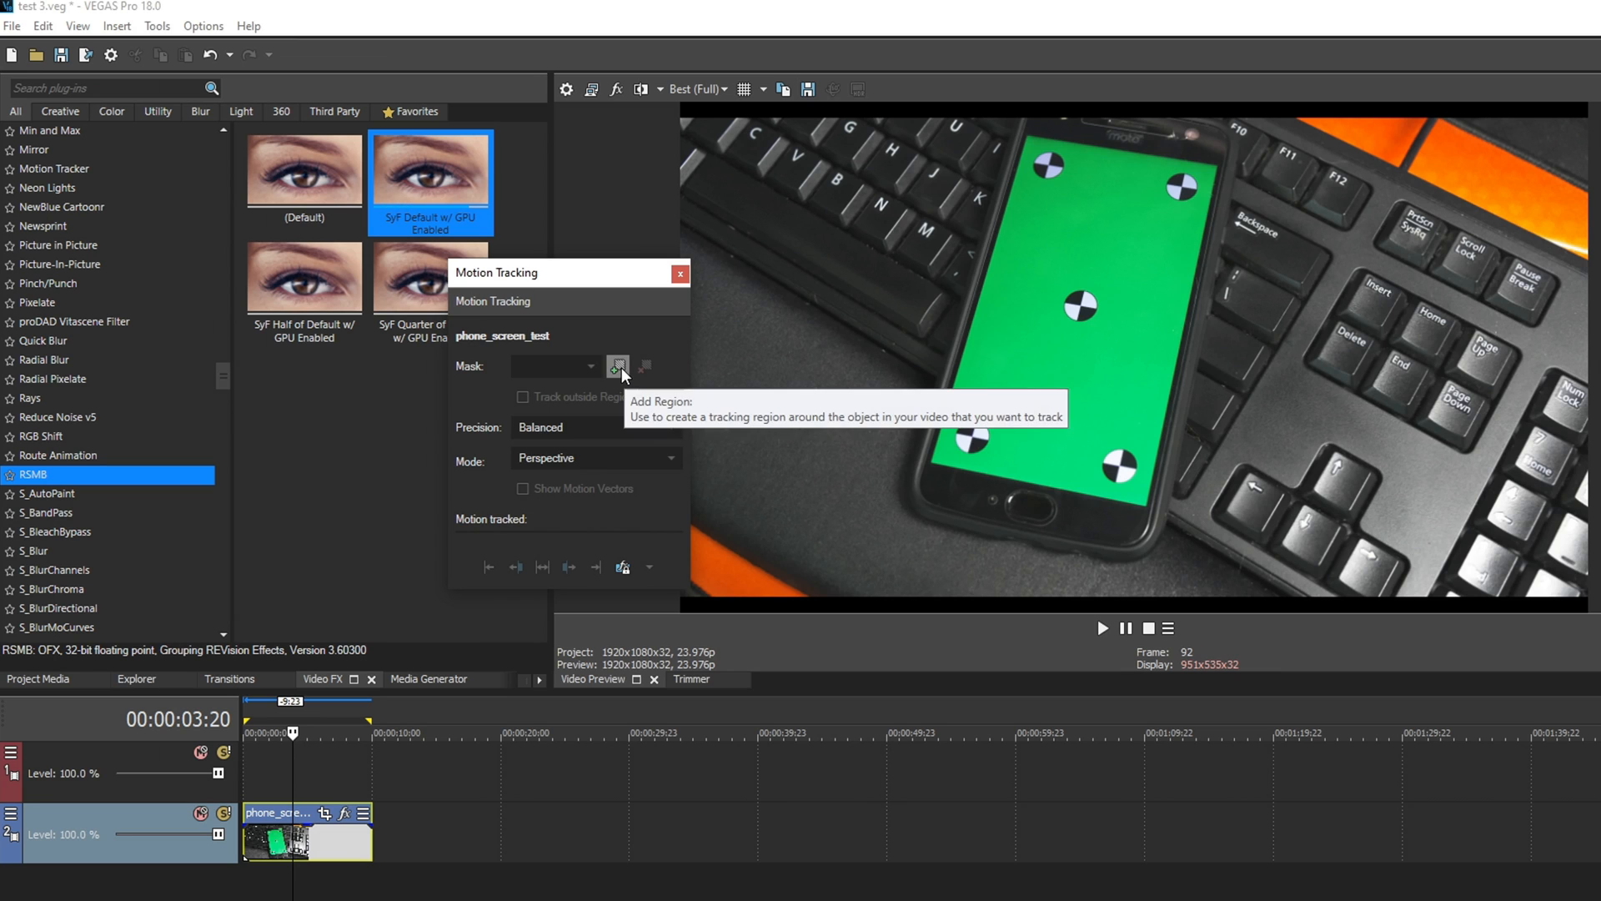
click(617, 365)
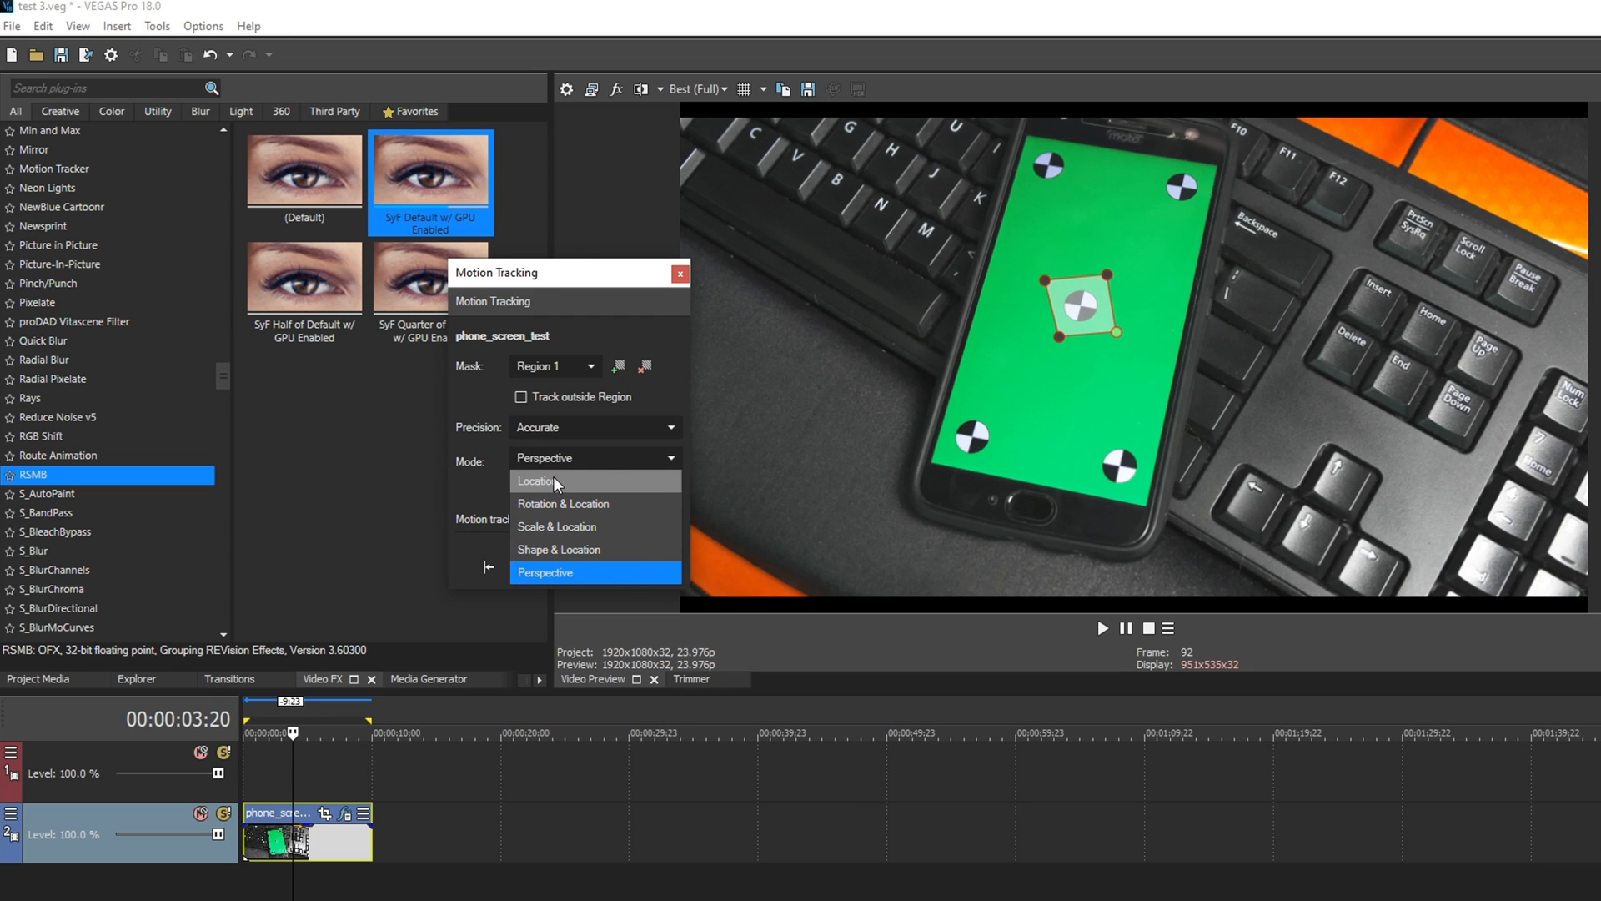
click(535, 481)
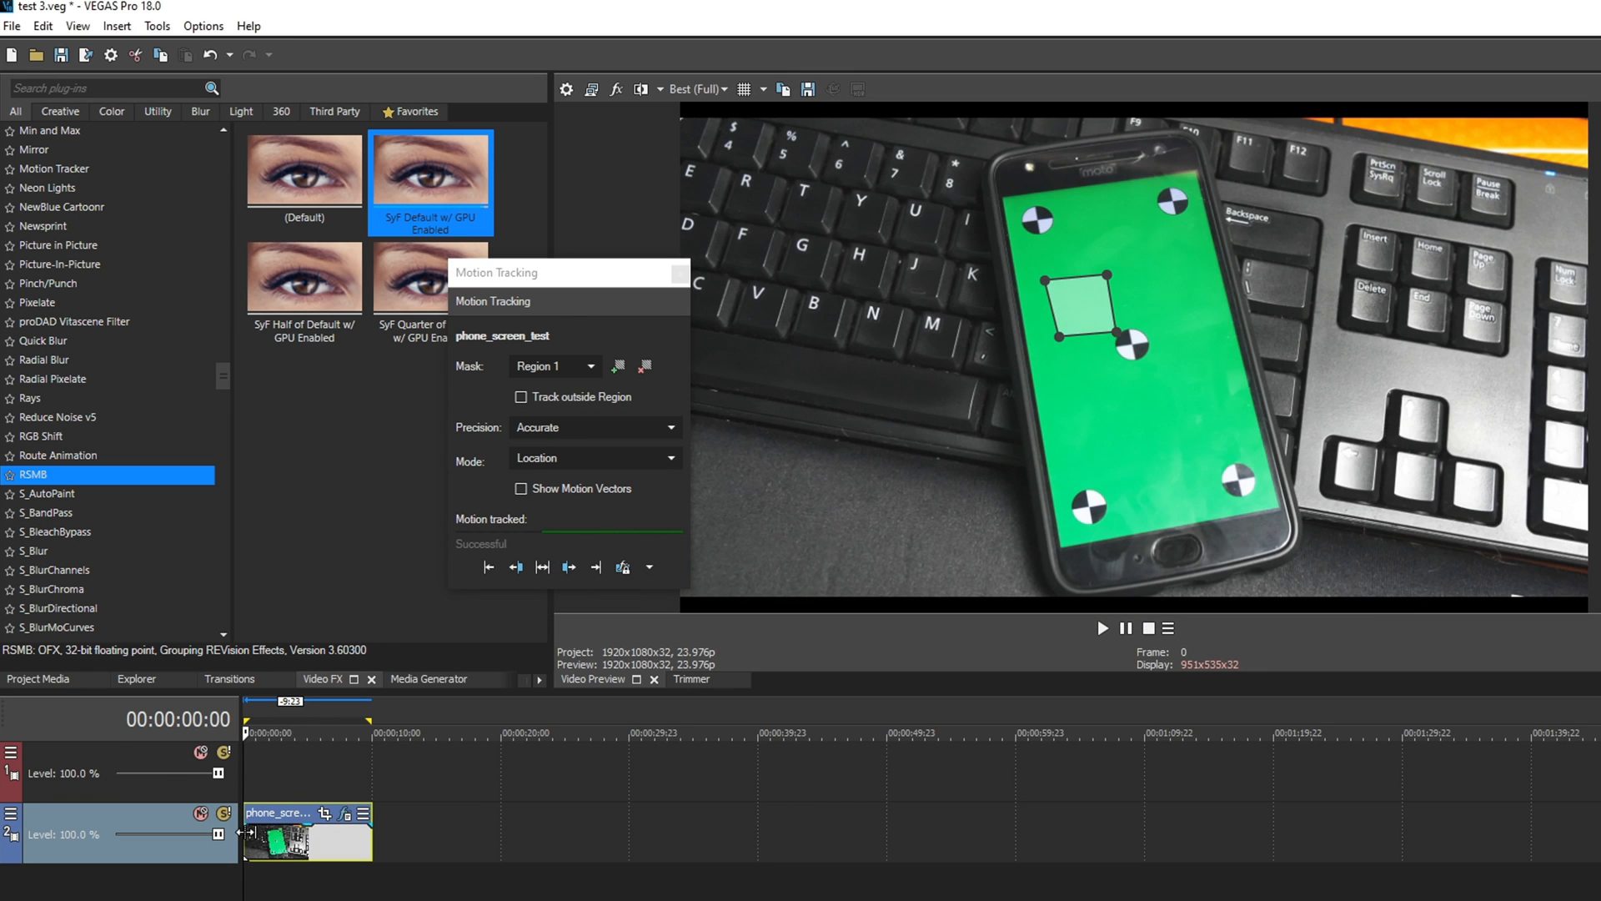
Step: Return to the tracking start frame and track the region backward to the clip's first frame
click(1101, 629)
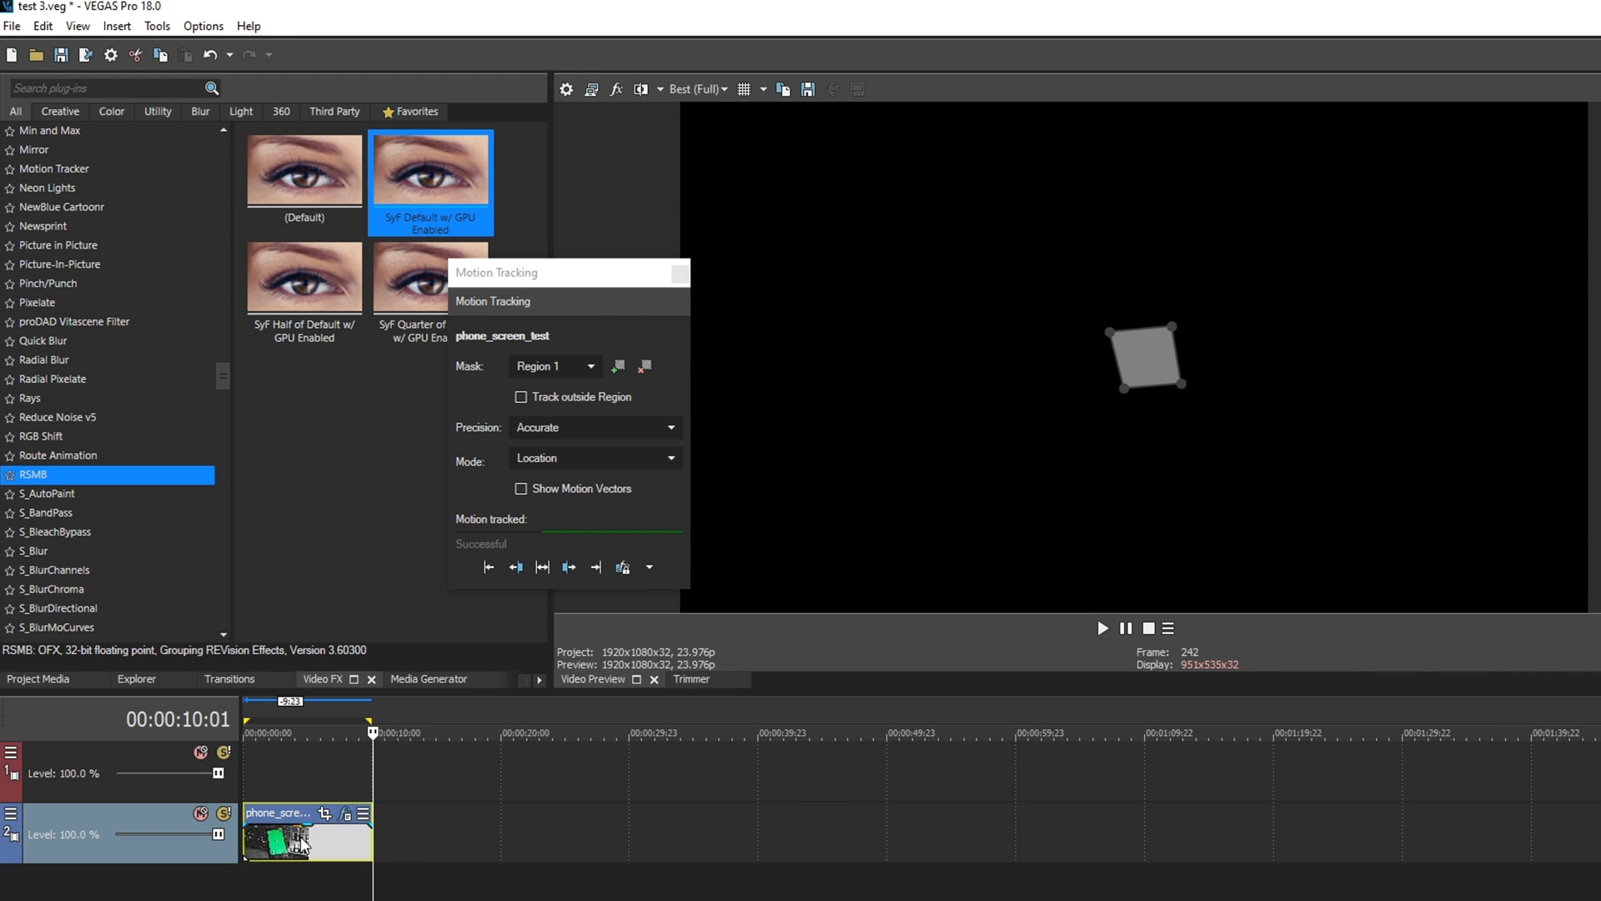
click(1102, 629)
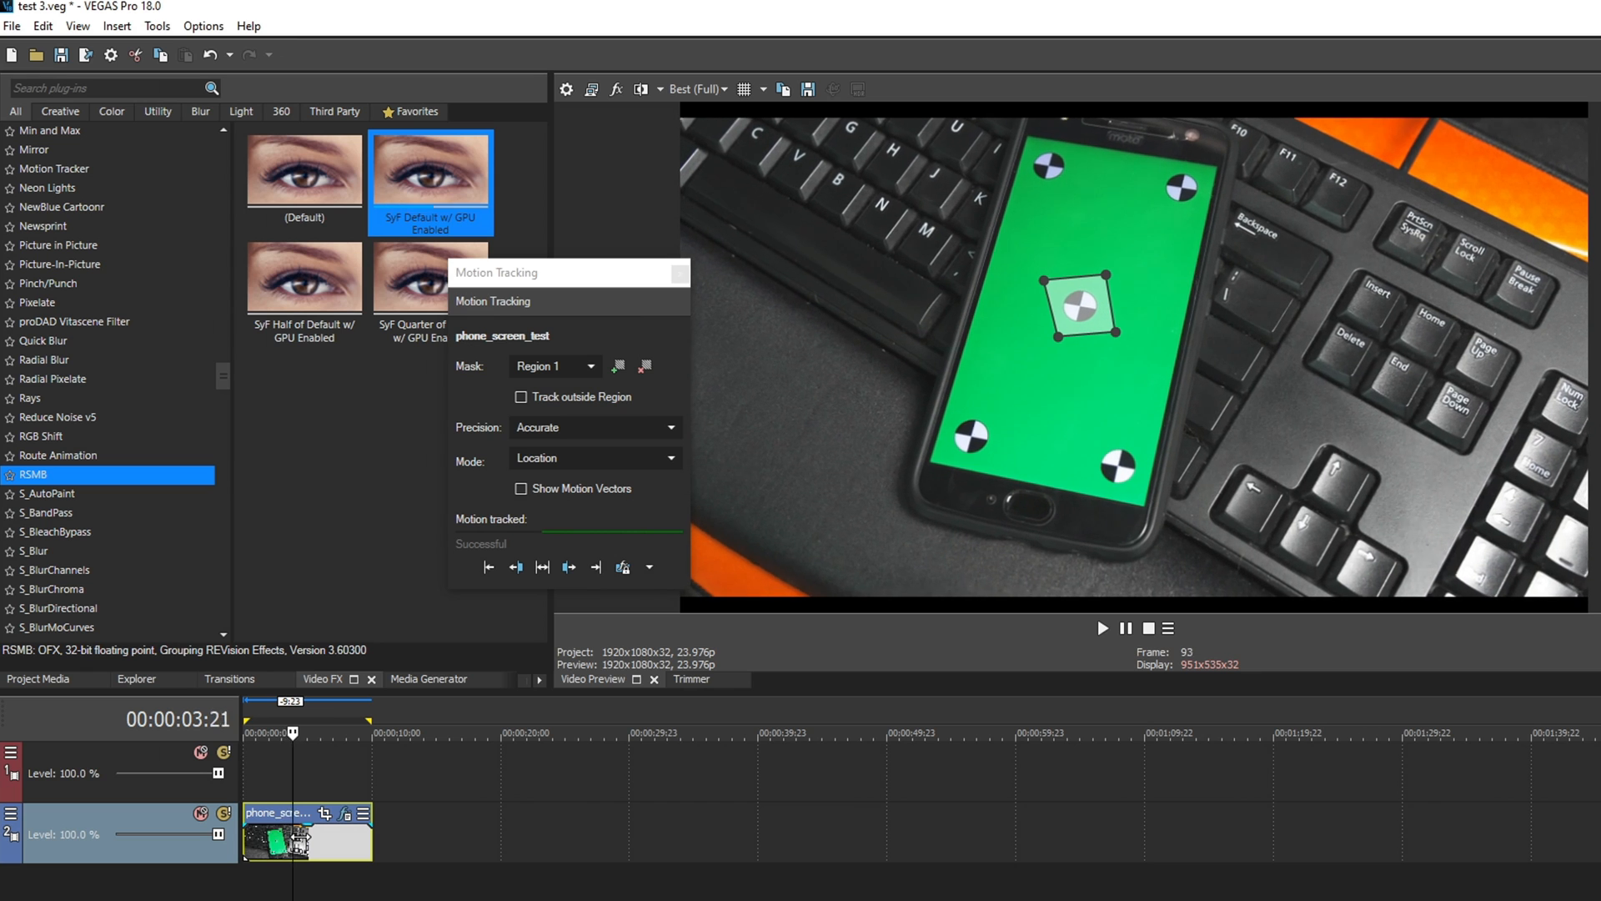
click(515, 567)
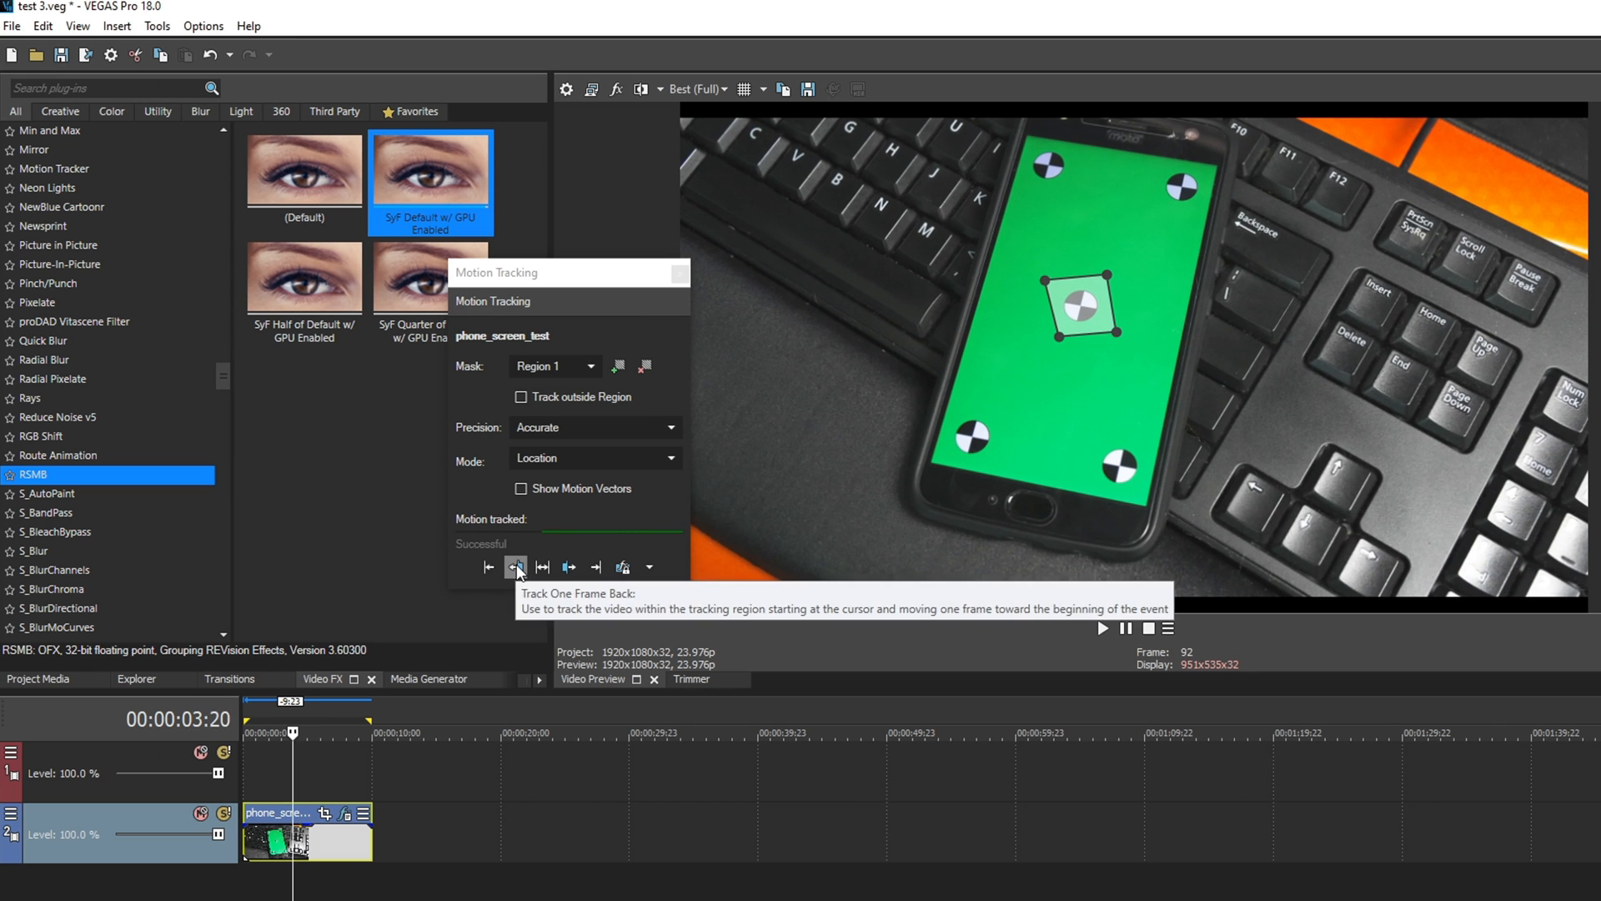
click(515, 567)
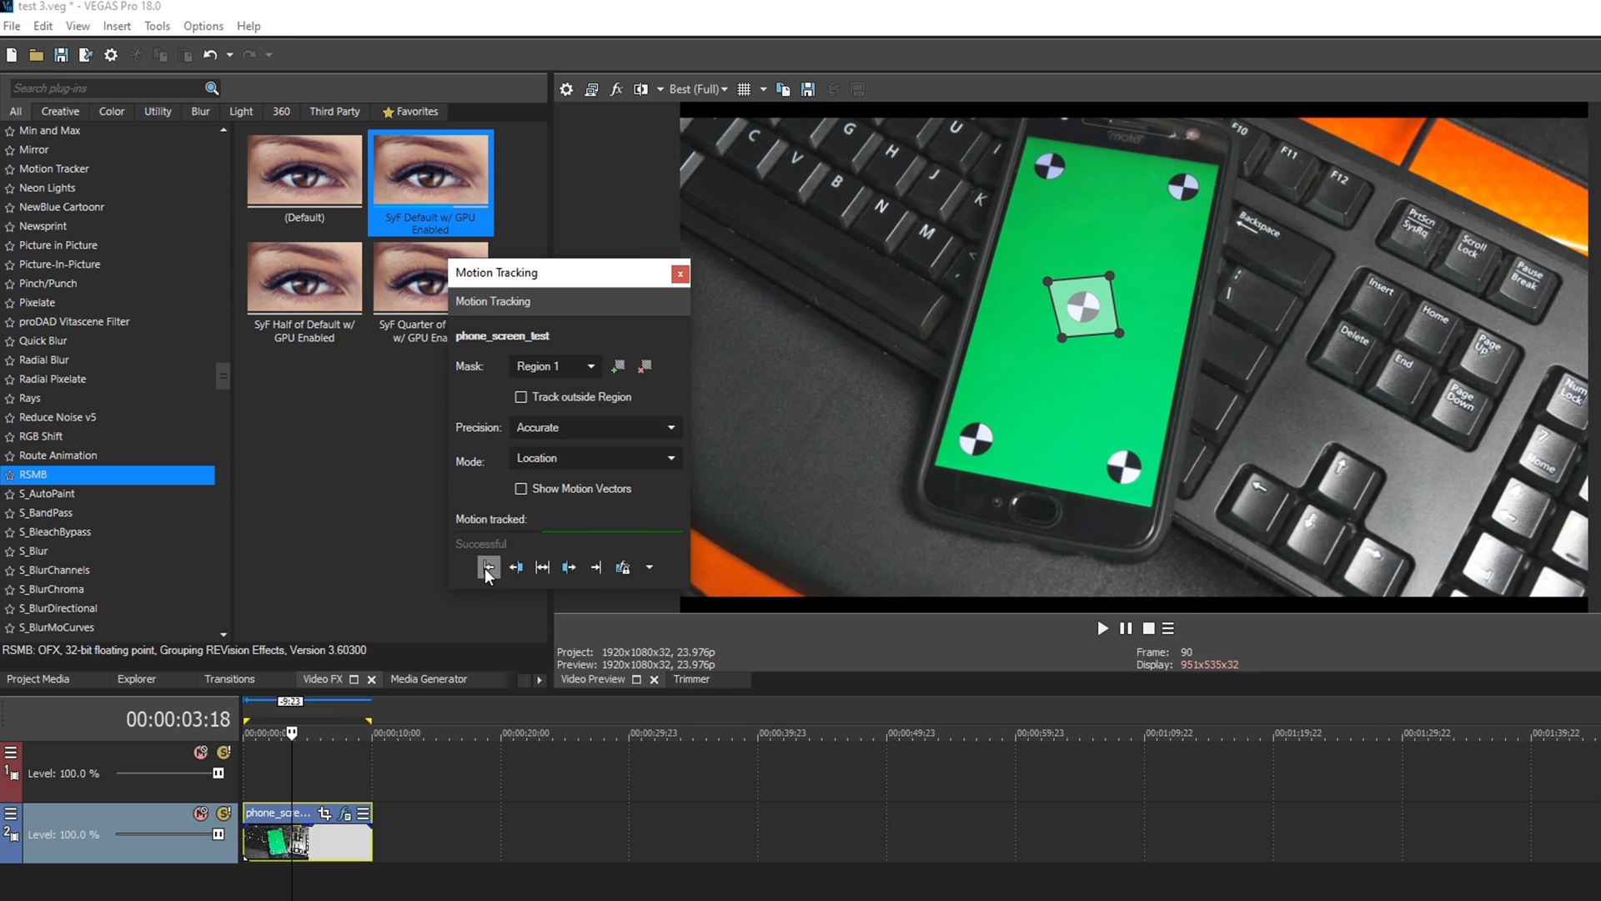
click(488, 567)
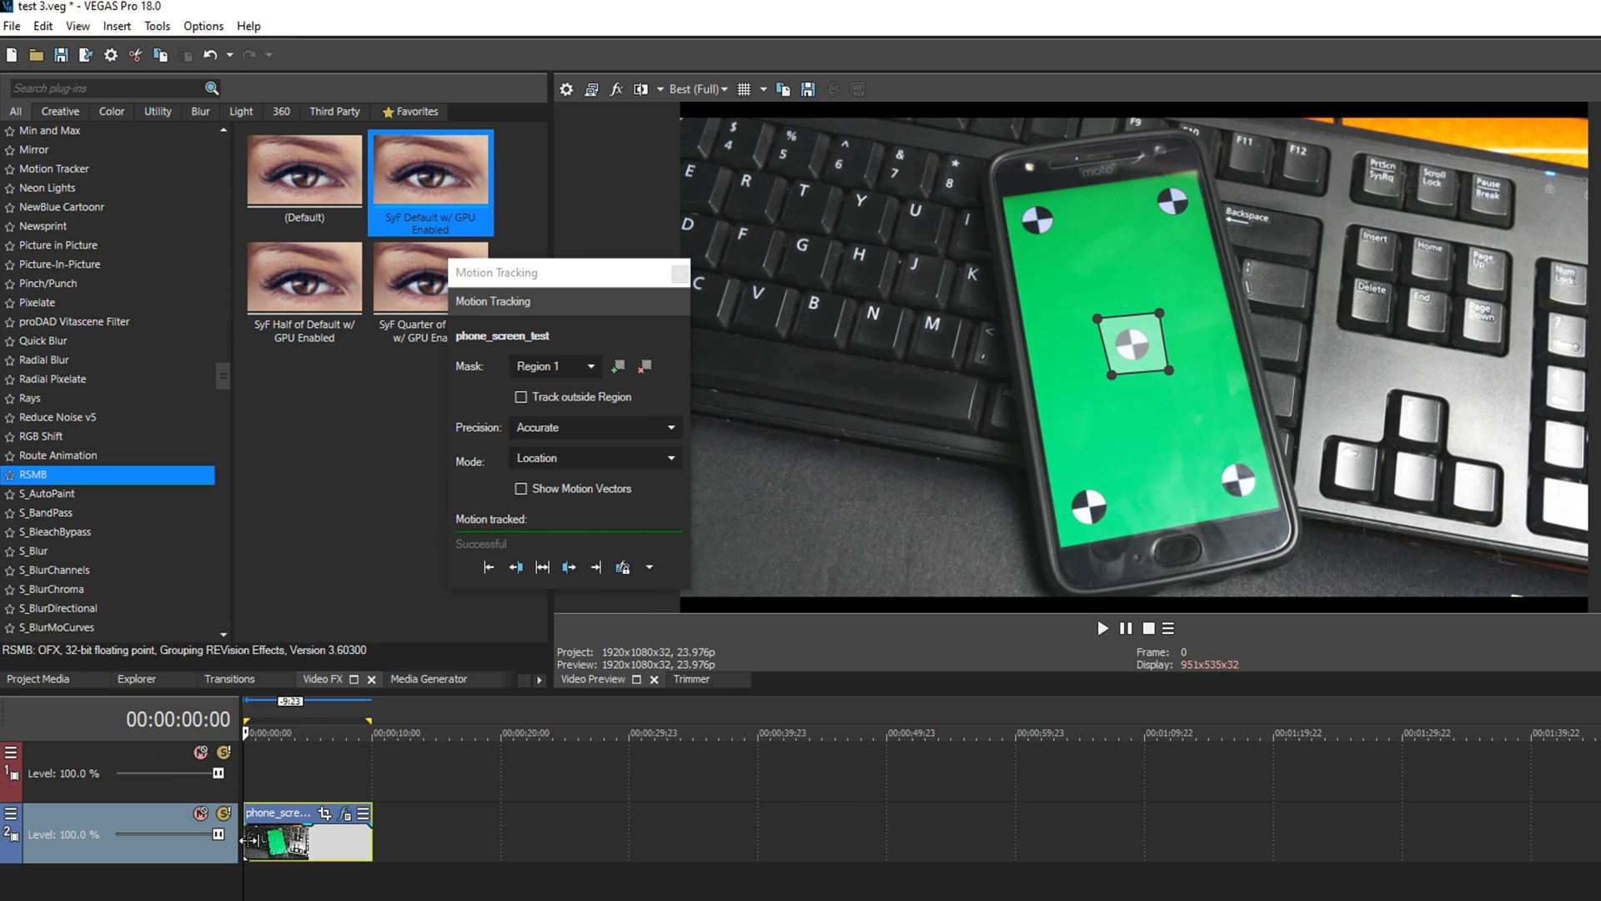
Step: Play the timeline to confirm the region follows the centre marker, then stop mid-clip
click(1103, 629)
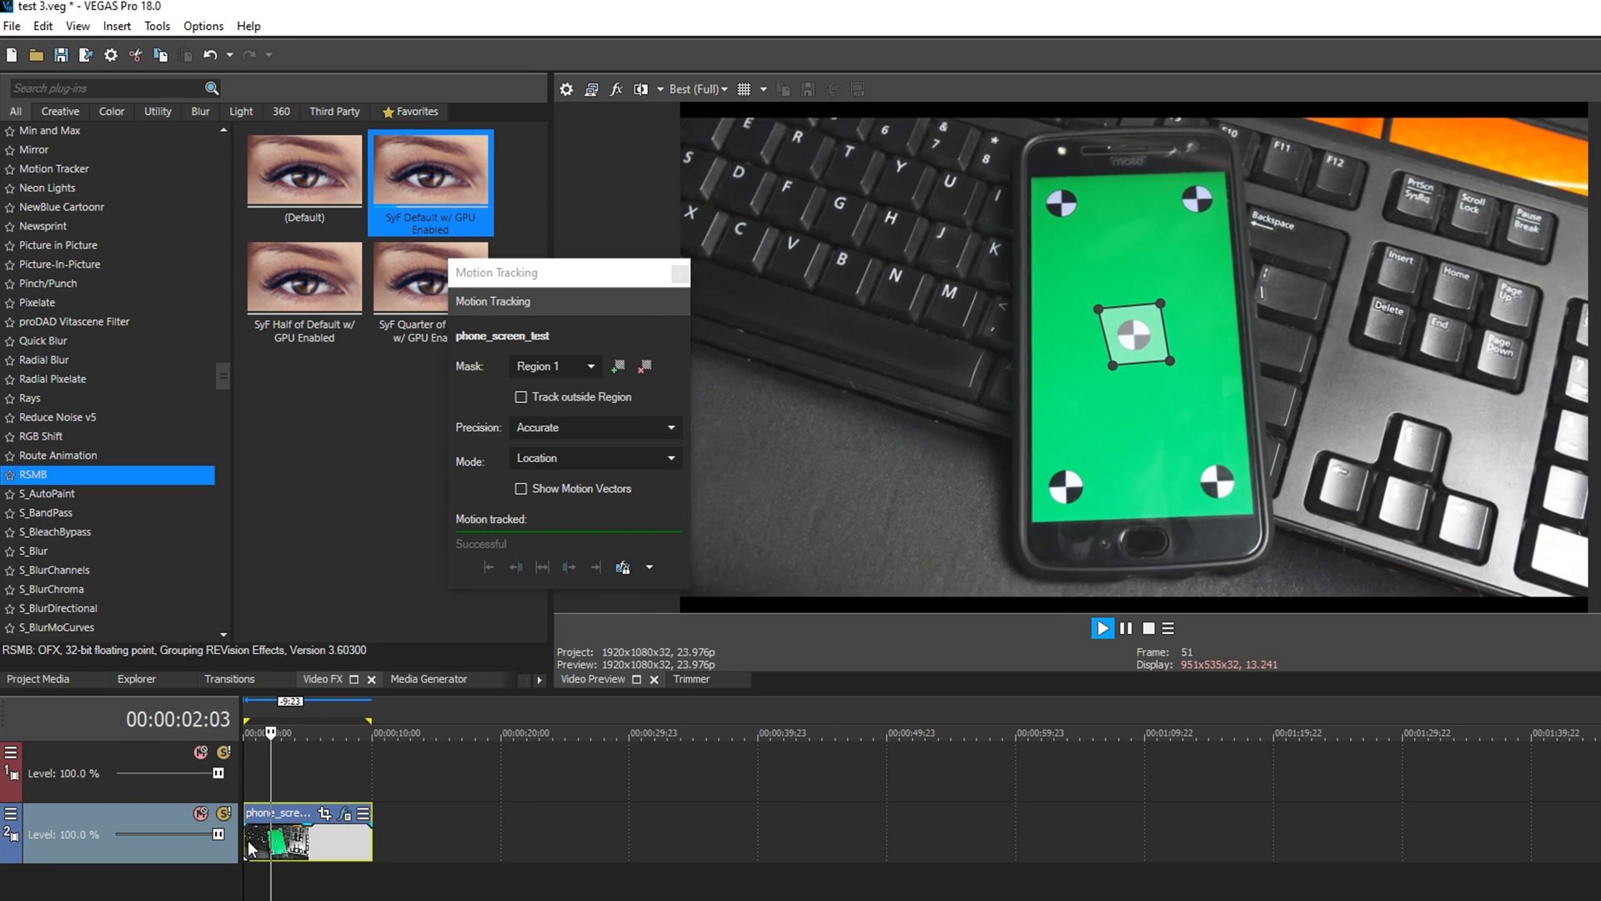
click(1102, 629)
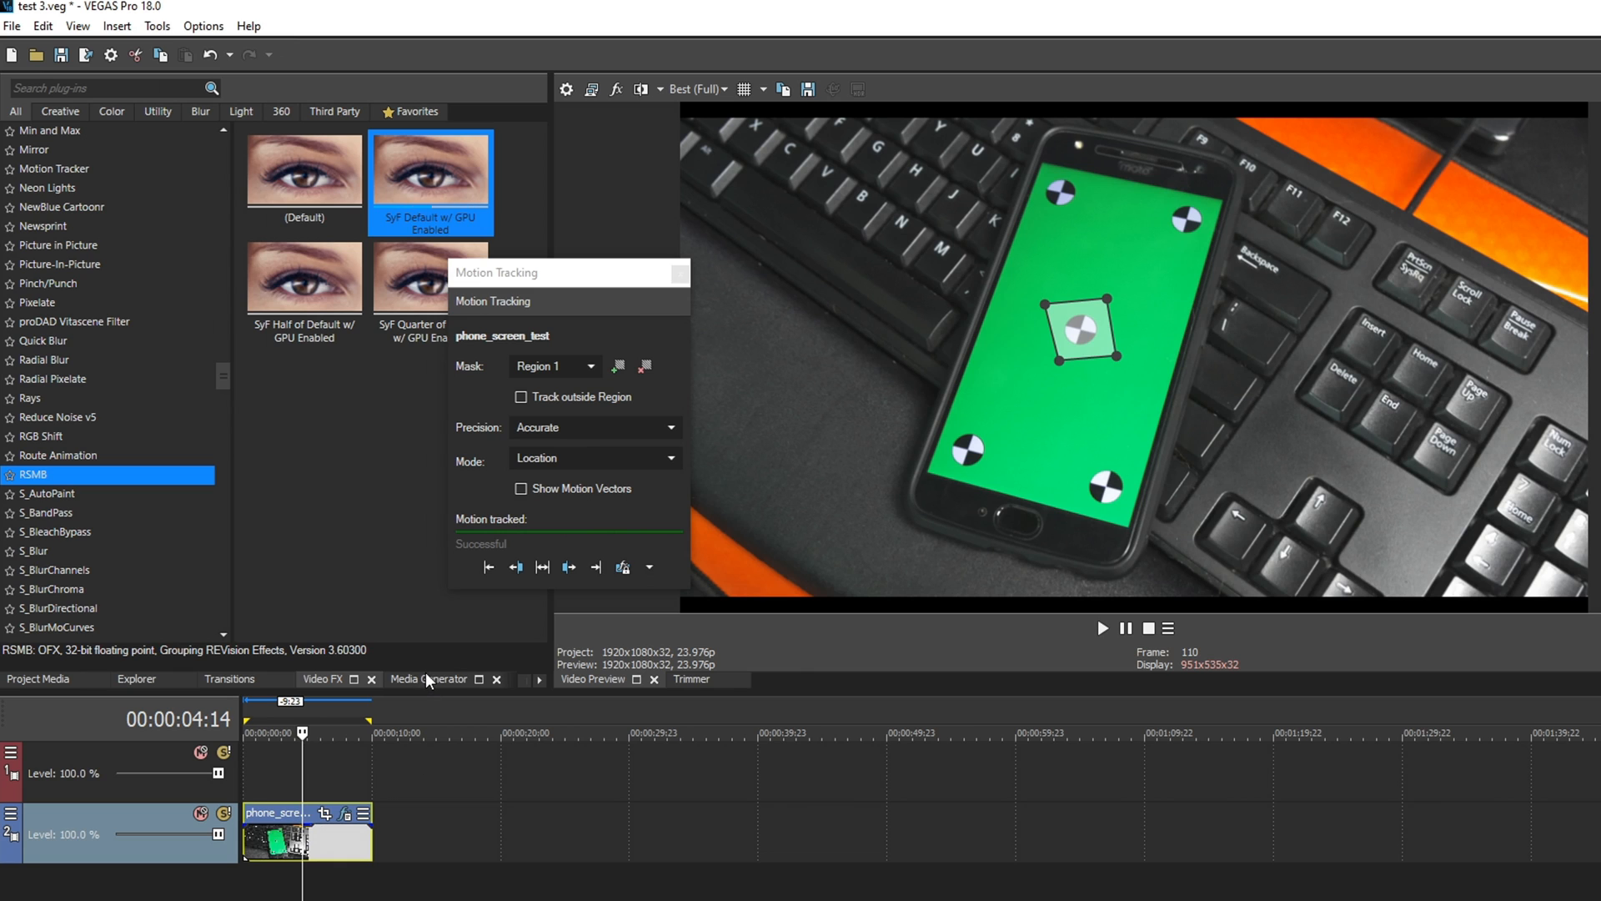
Step: Add the Default Sample Text title from Titles and Text to the upper track
click(429, 679)
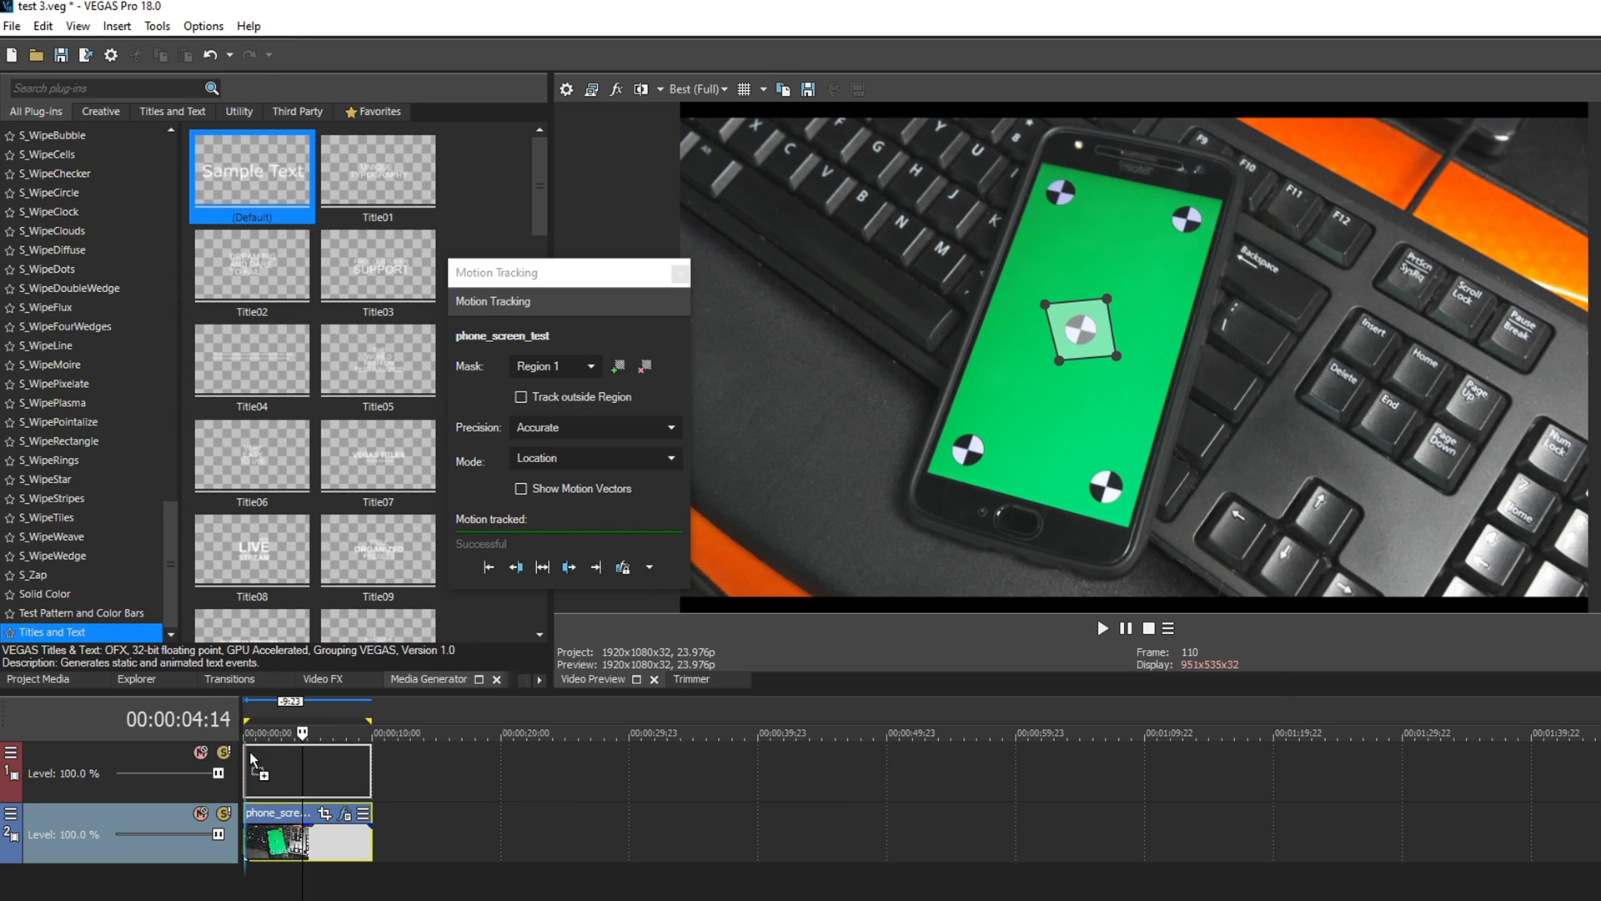
double_click(252, 170)
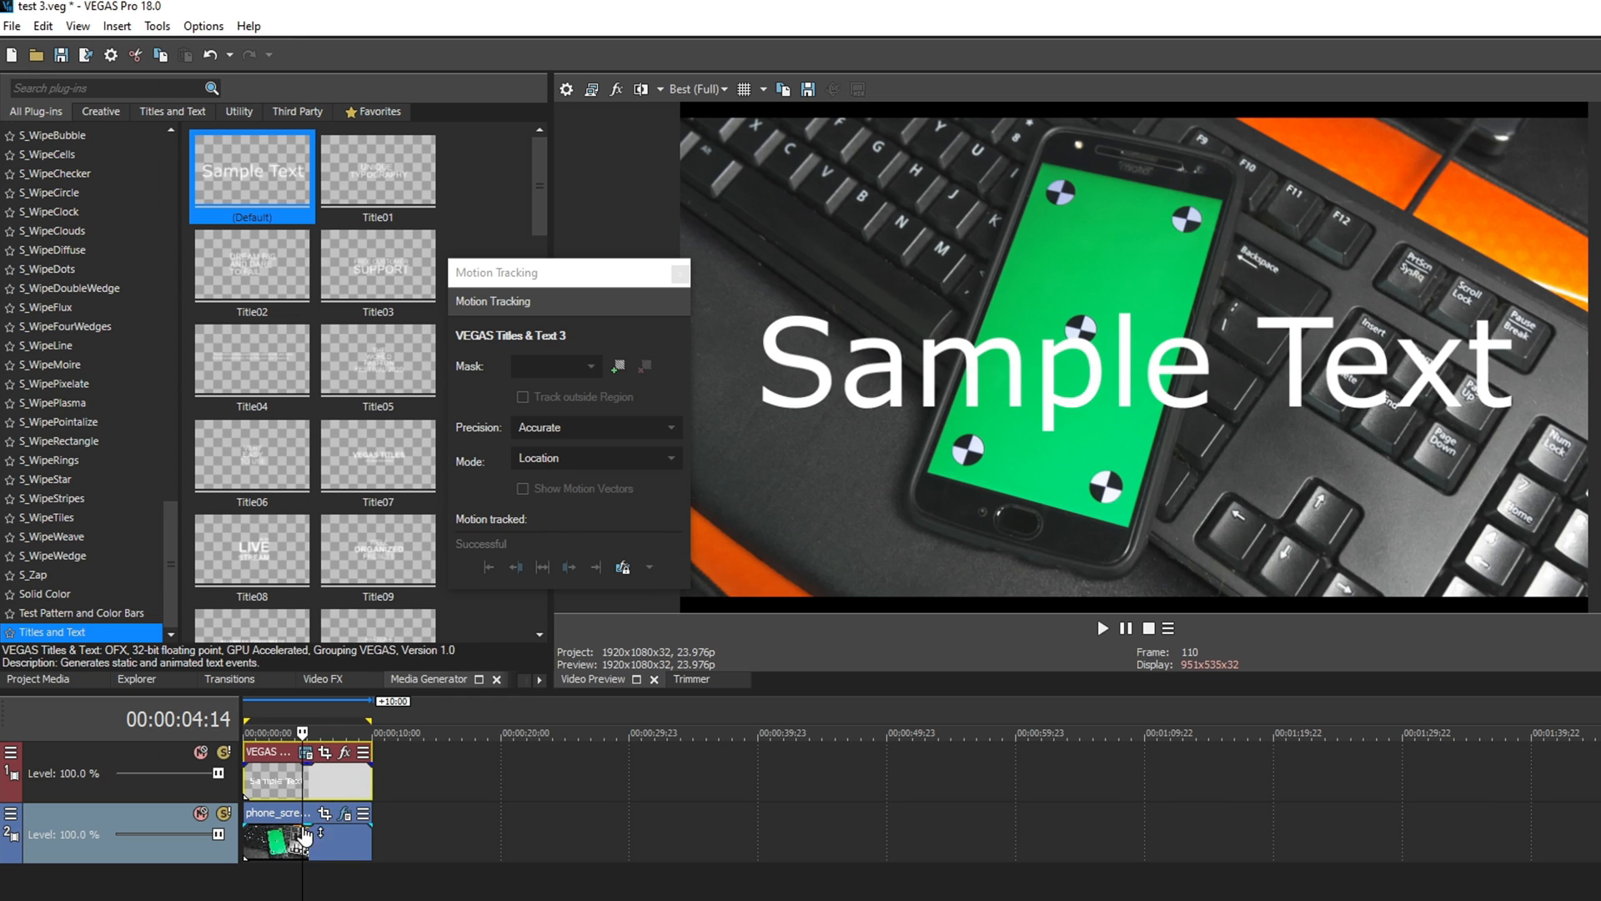
Step: Apply the phone clip's tracking to the title via VEGAS Titles & Text 3 > Location and verify it follows
click(622, 567)
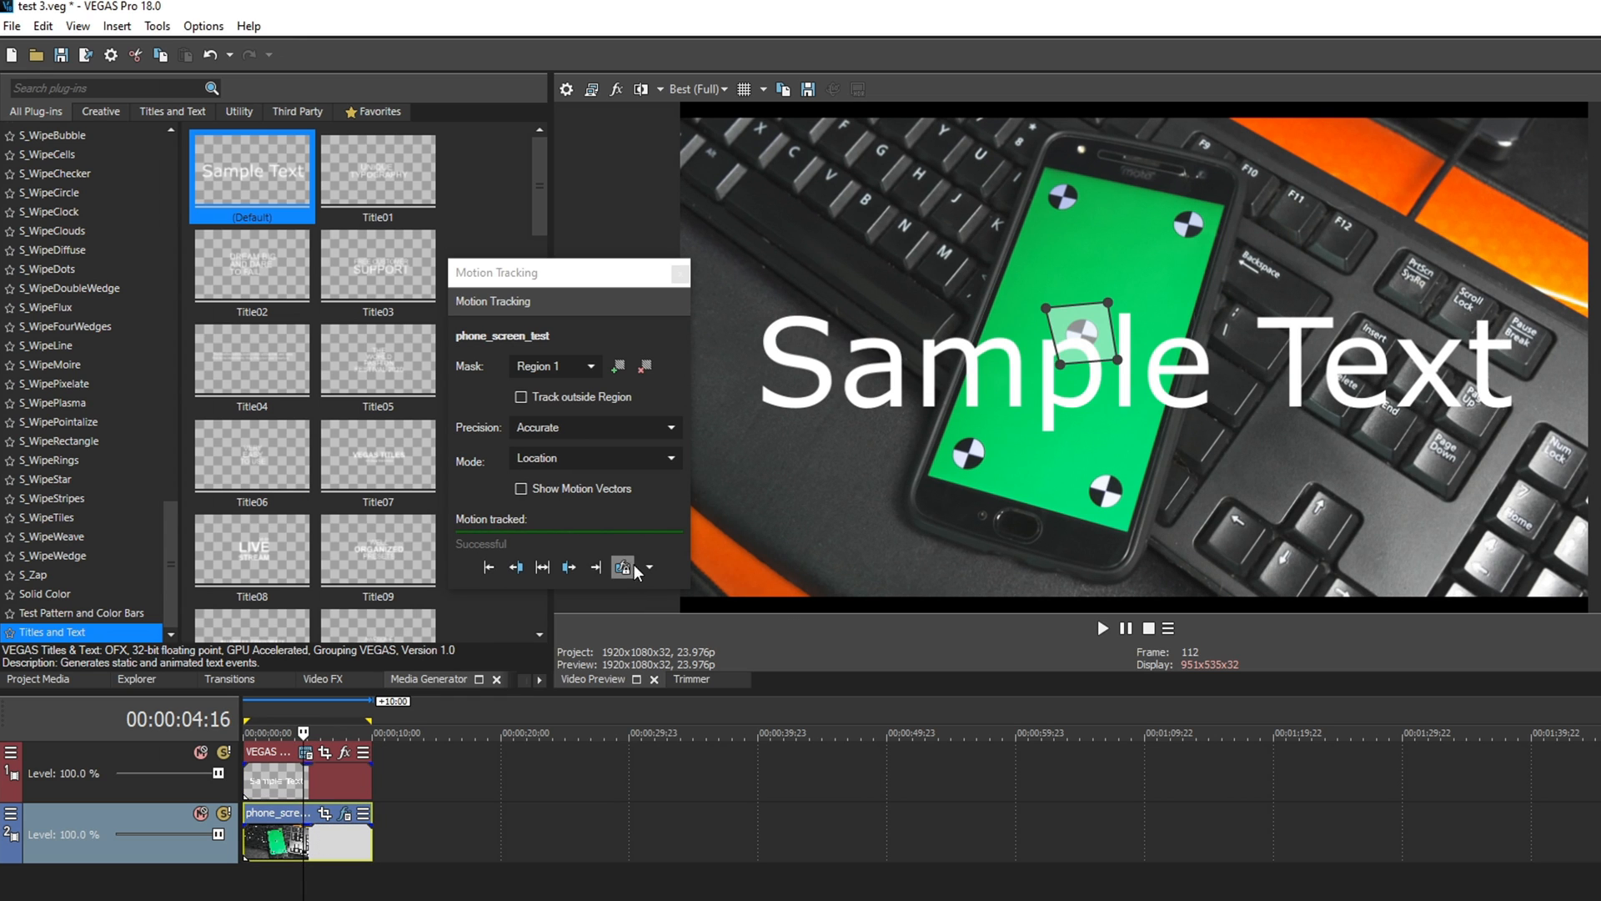
click(649, 567)
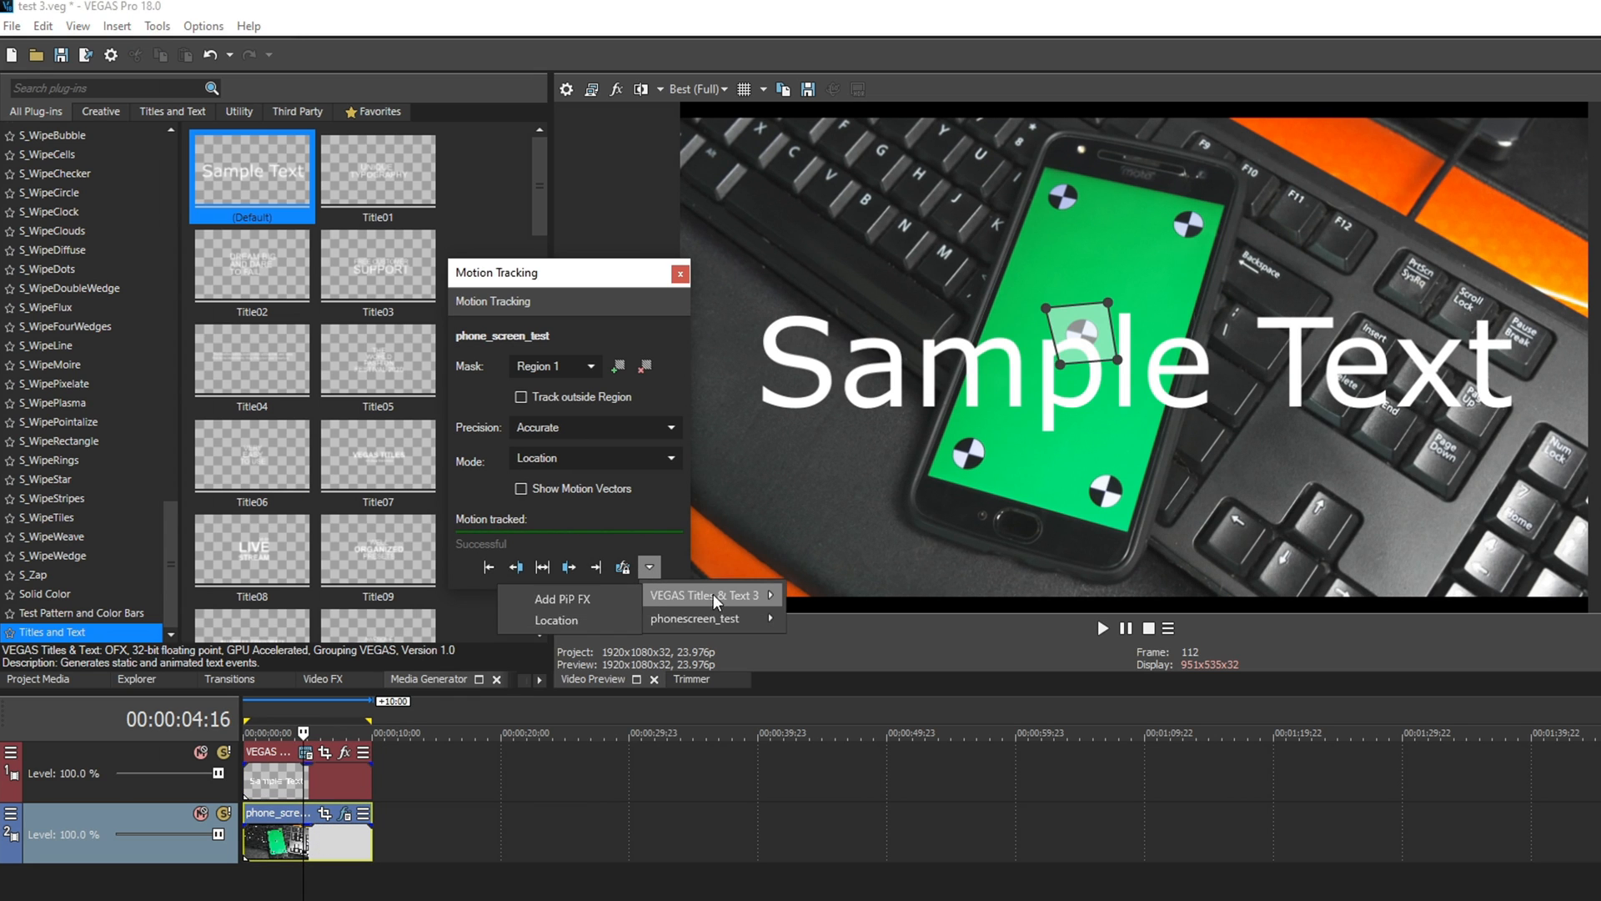
mouse_move(567, 598)
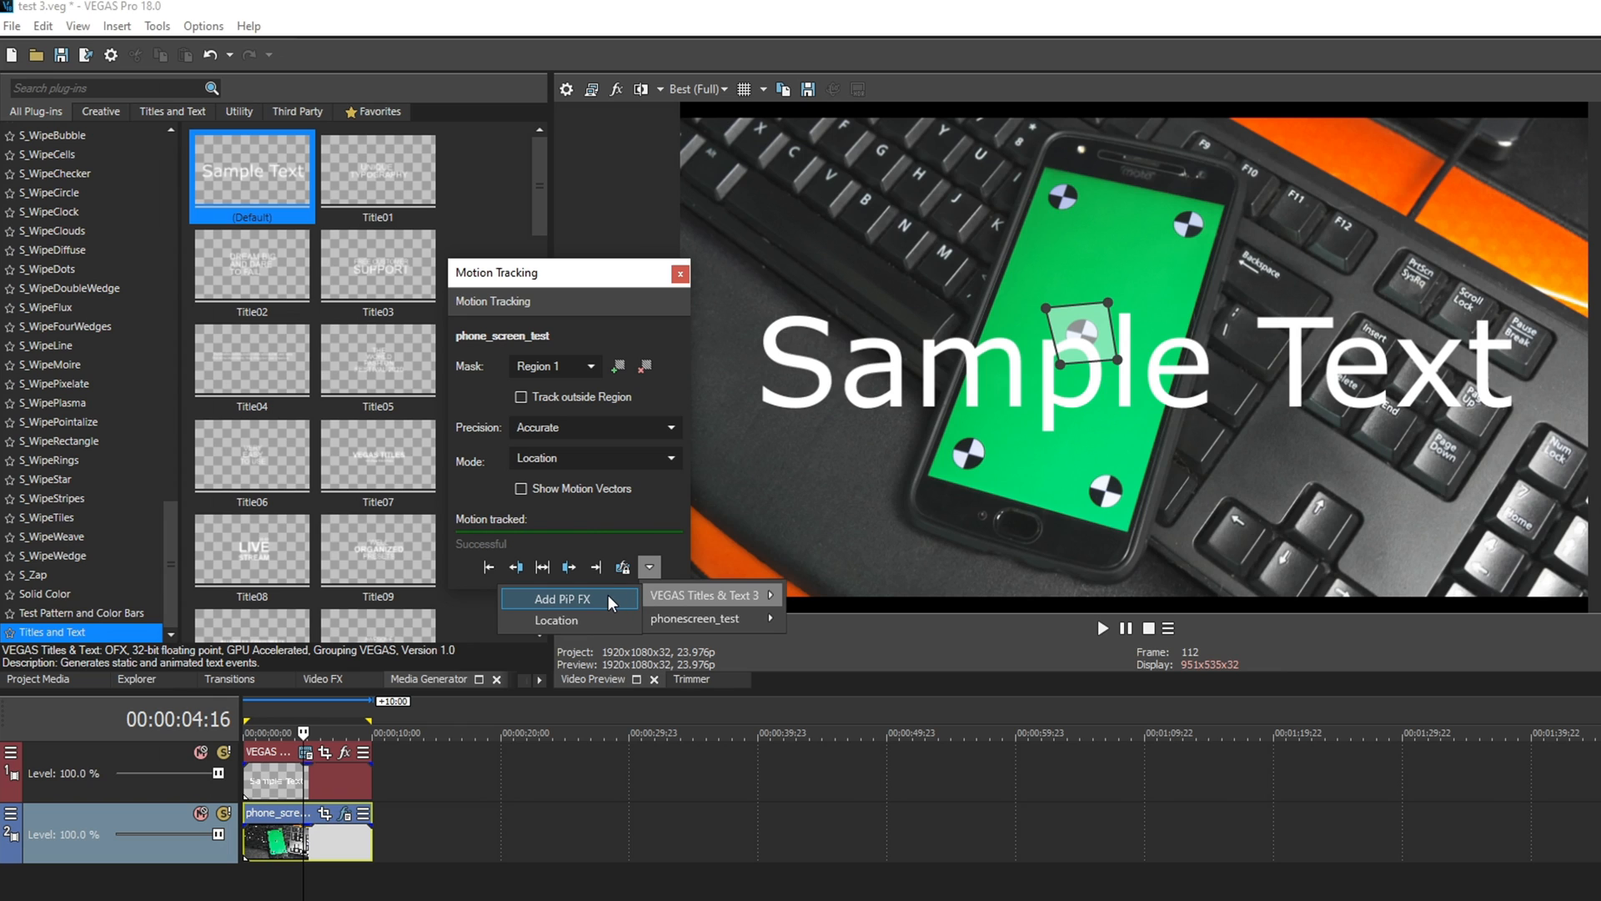
mouse_move(607, 616)
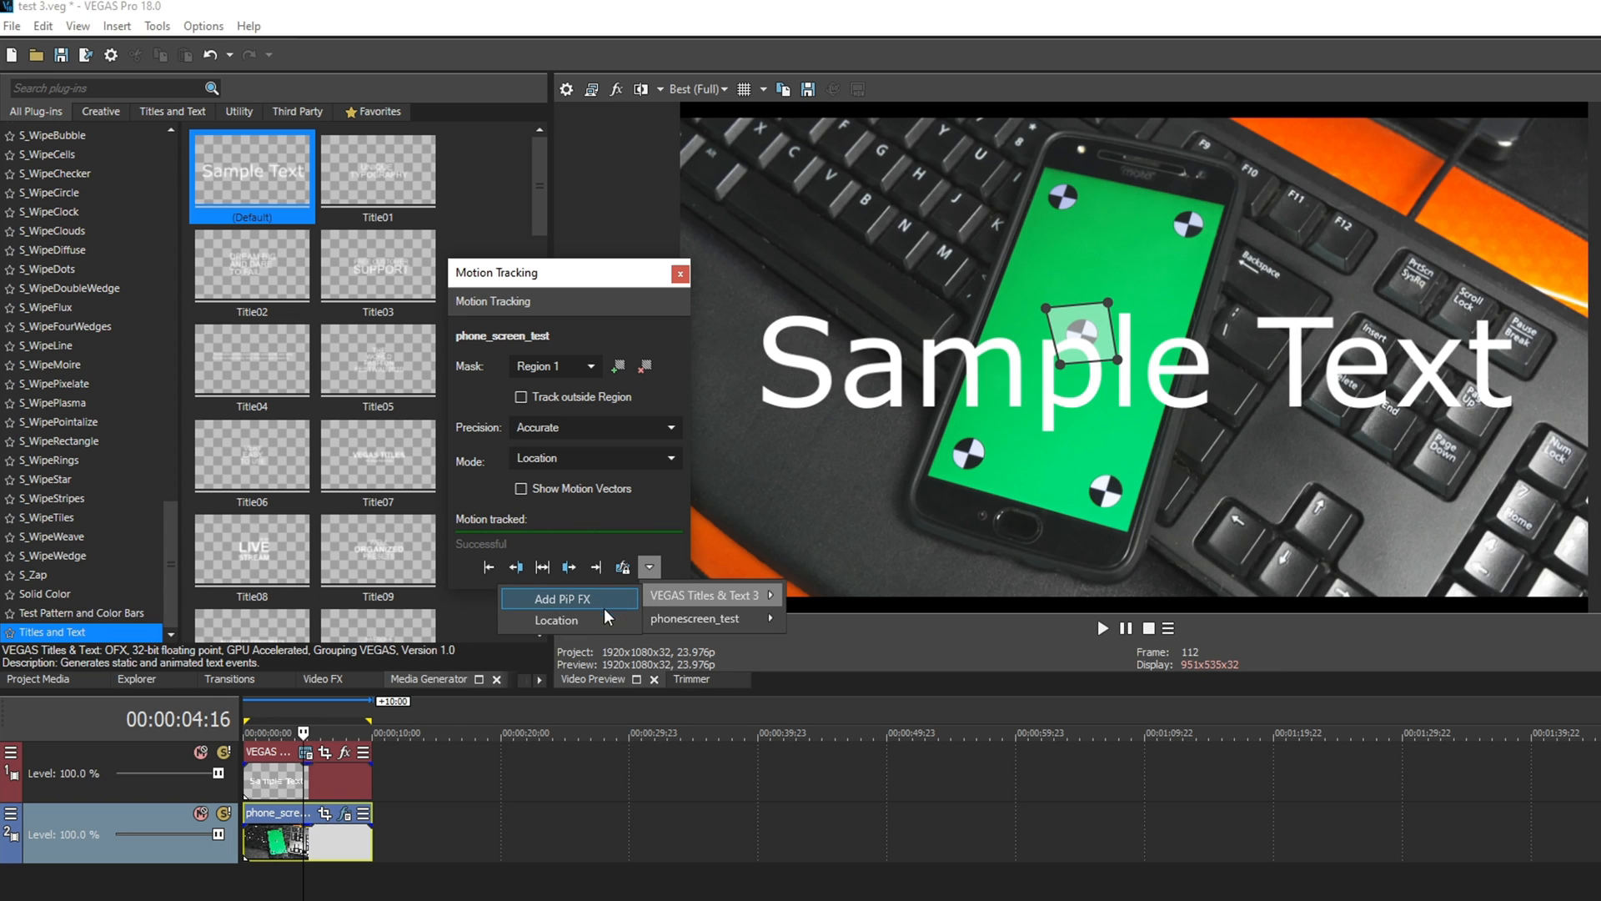
mouse_move(557, 621)
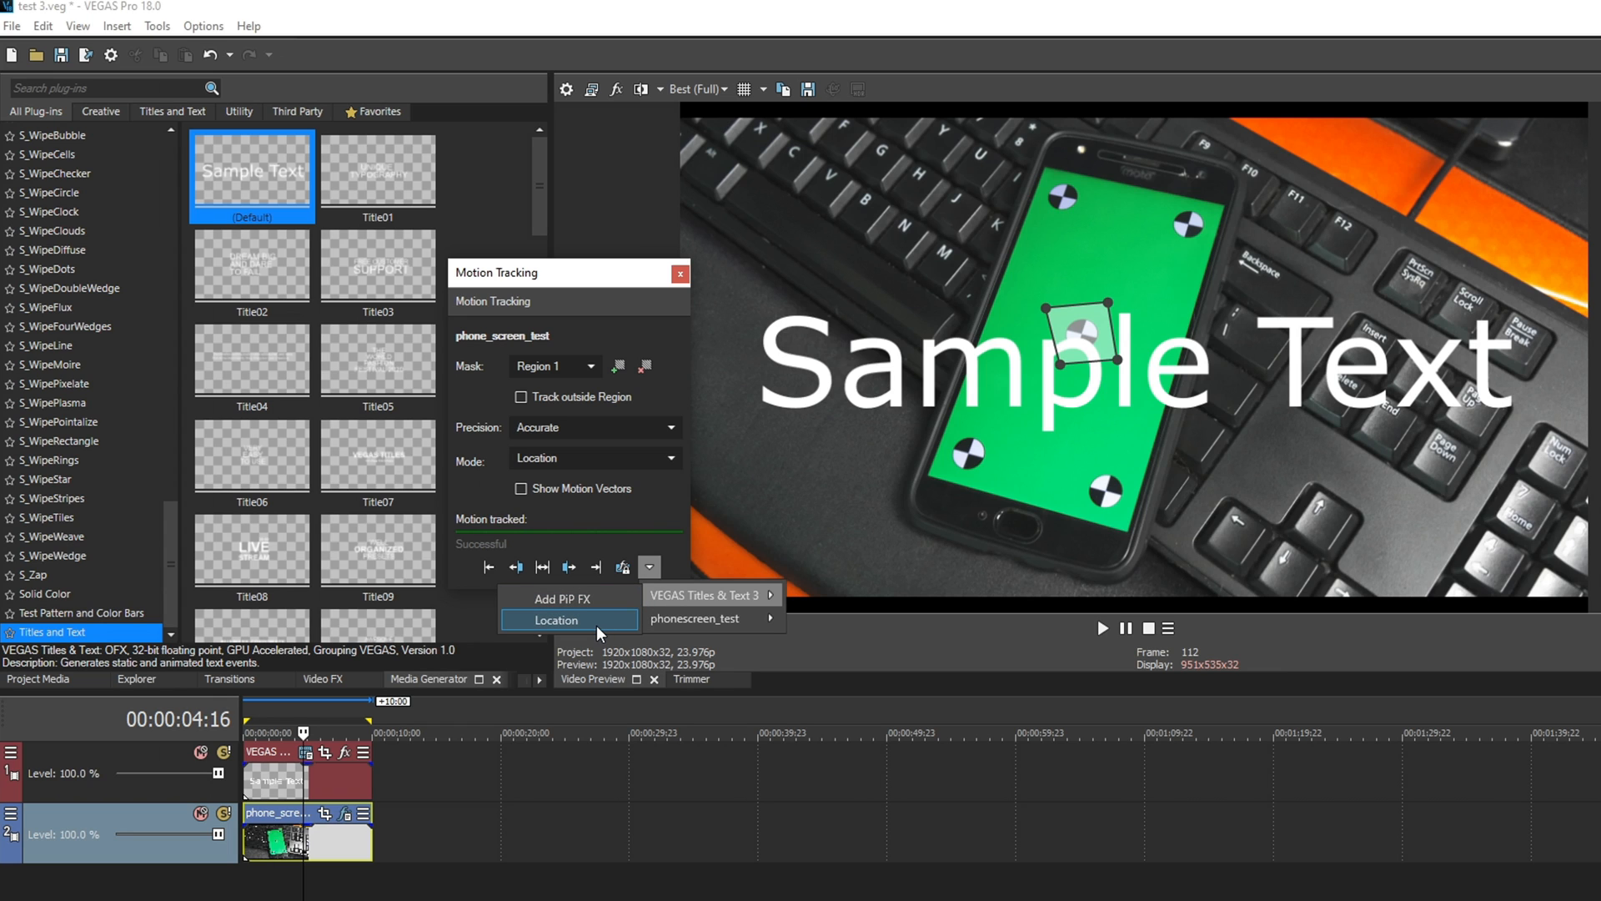
mouse_move(568, 599)
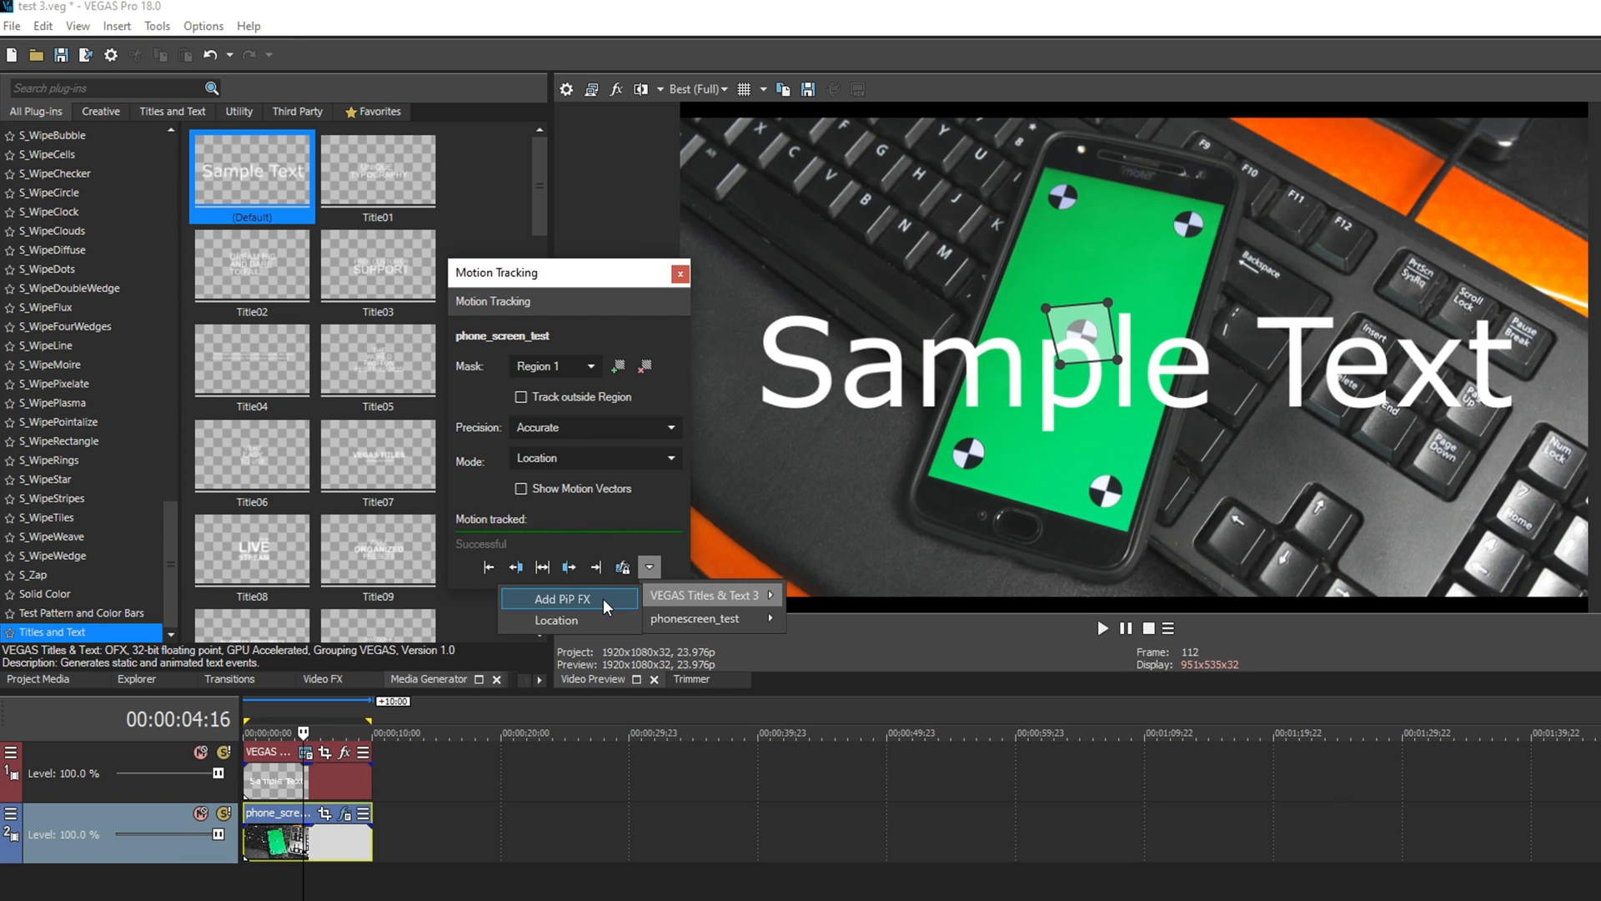
click(569, 599)
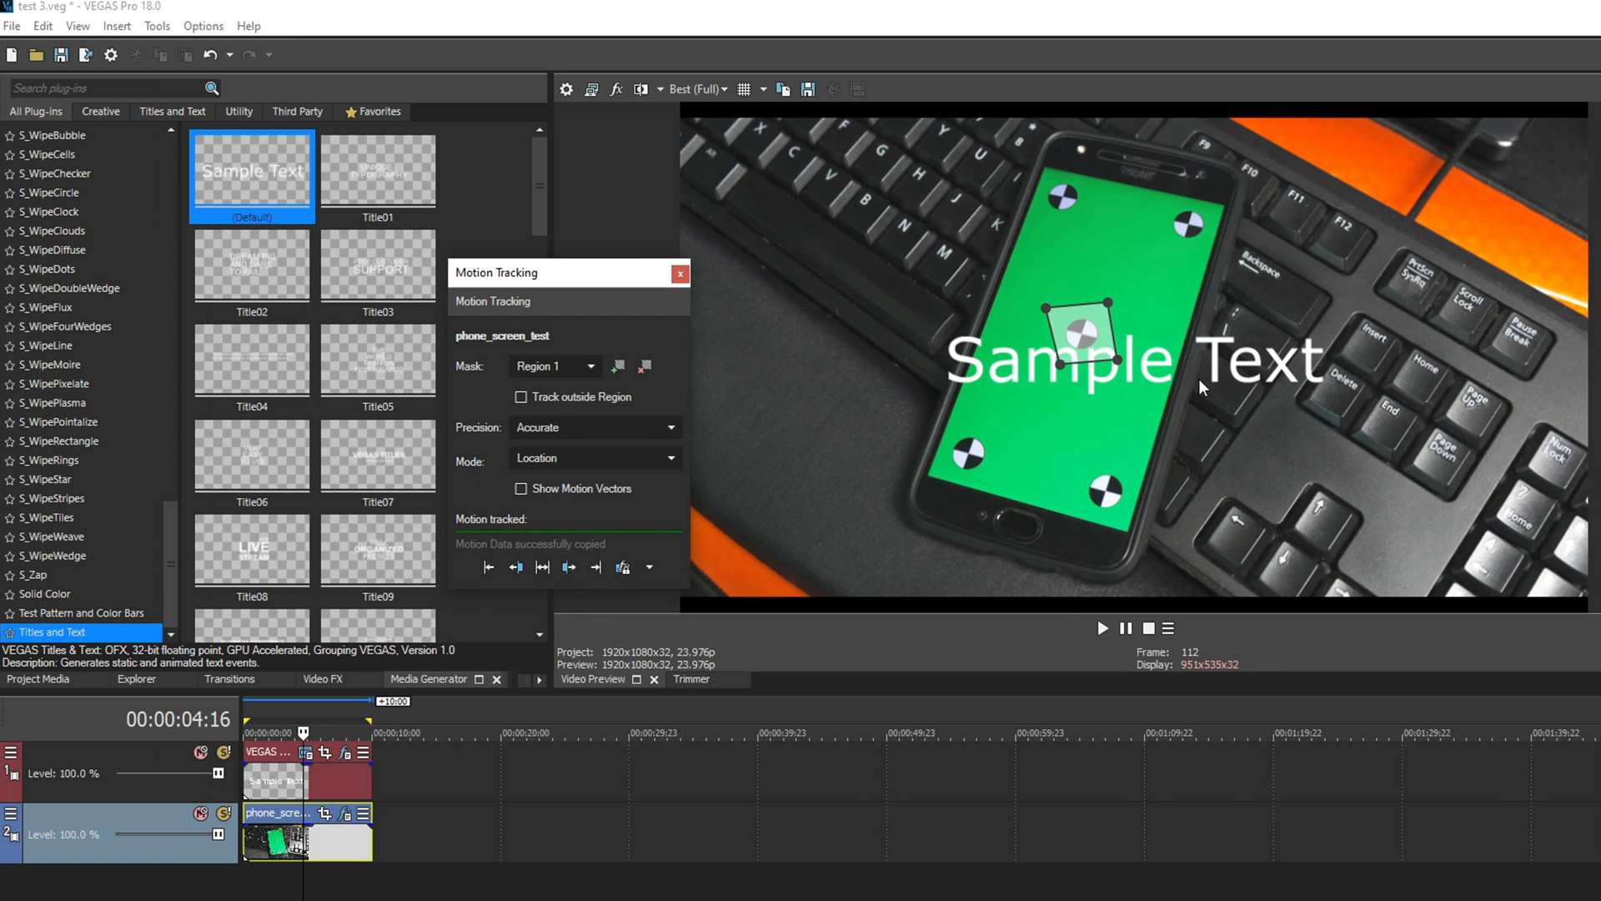
click(1101, 629)
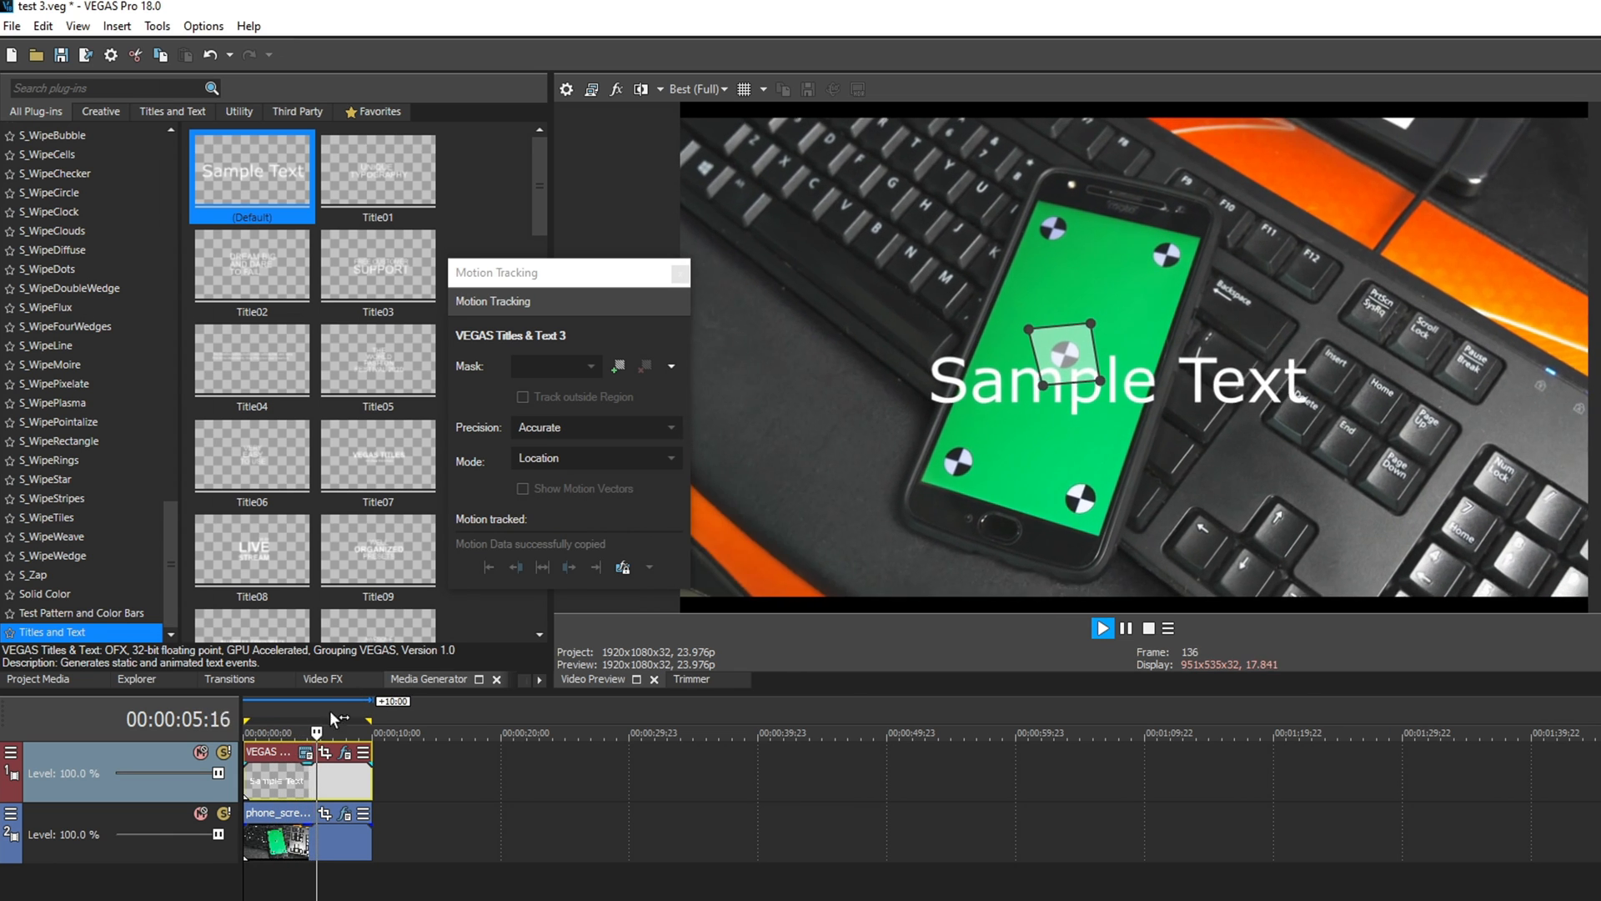
click(1103, 629)
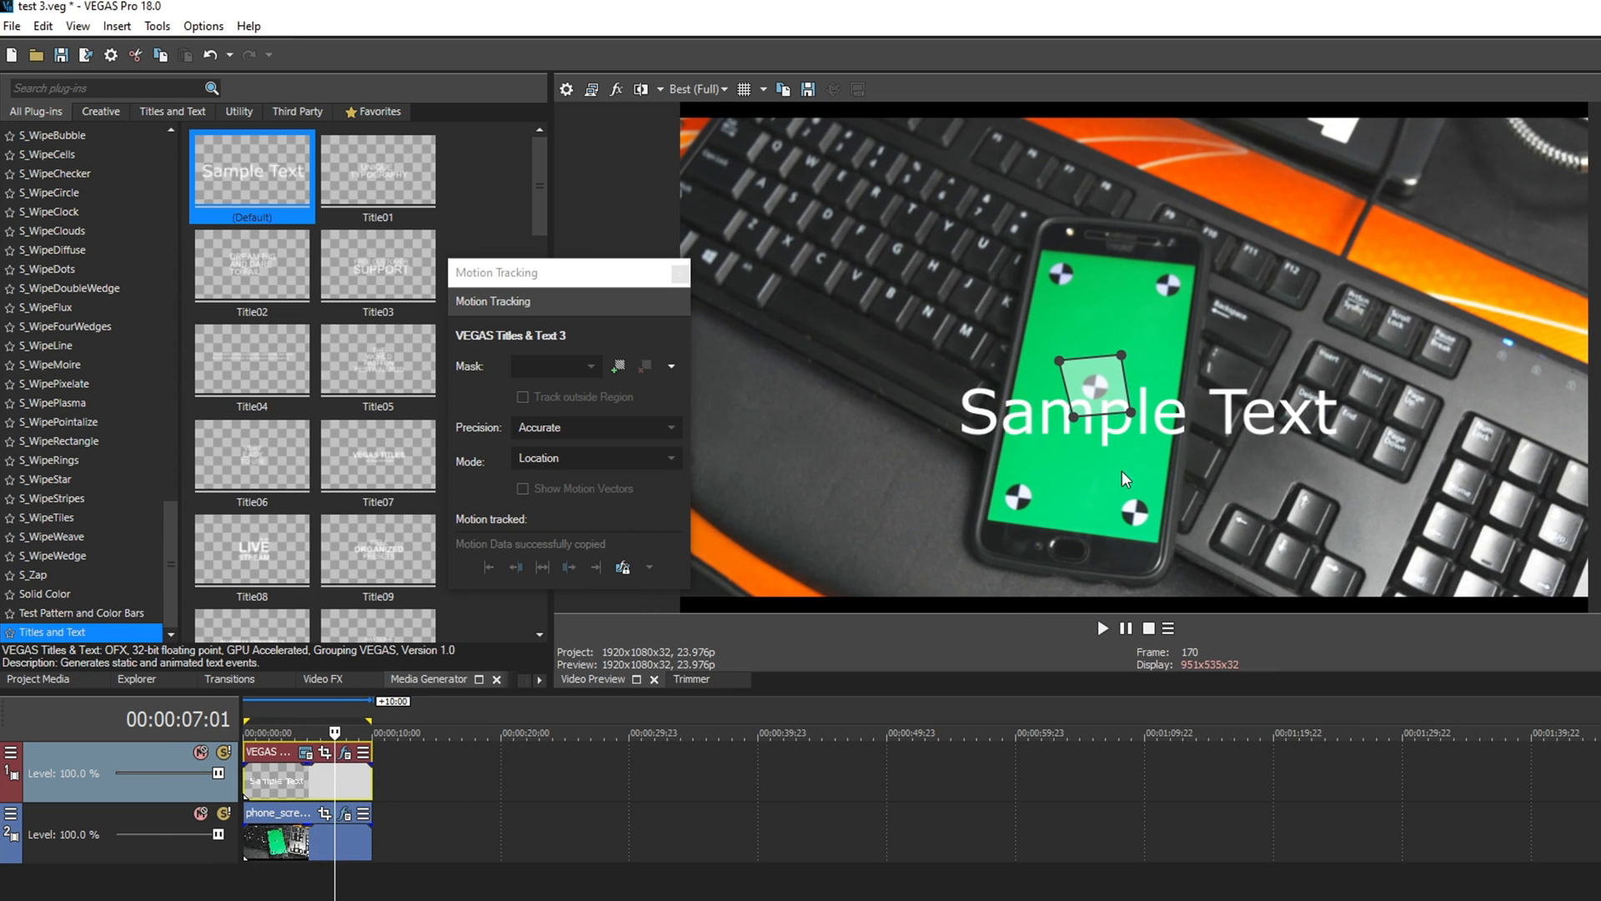